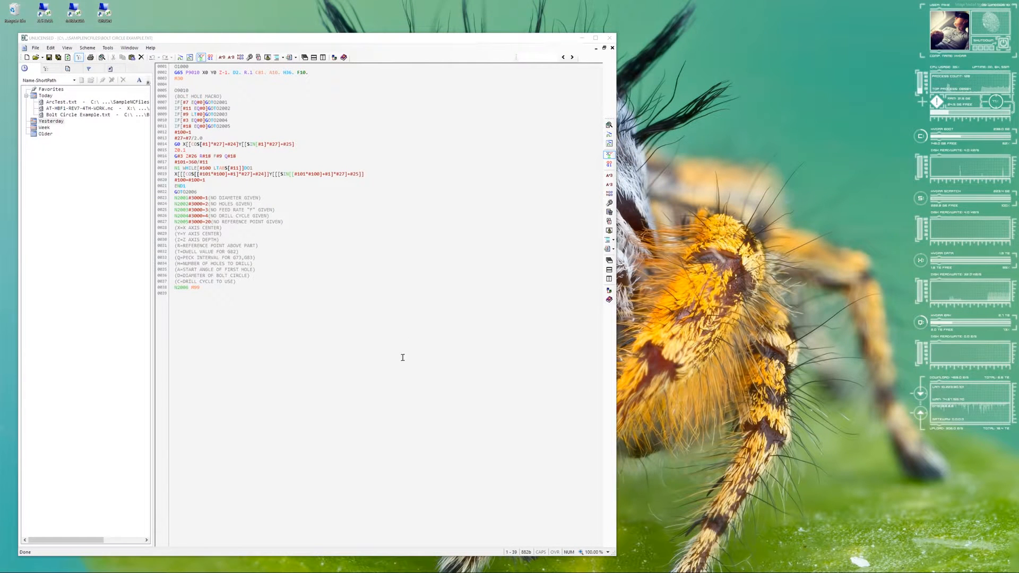
pyautogui.moveTo(293, 350)
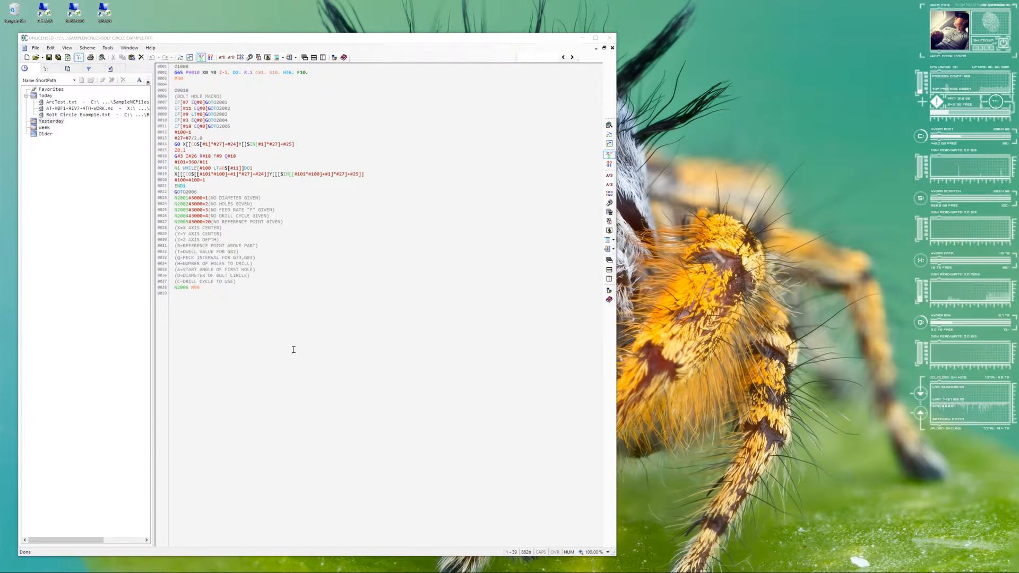
pyautogui.moveTo(338, 360)
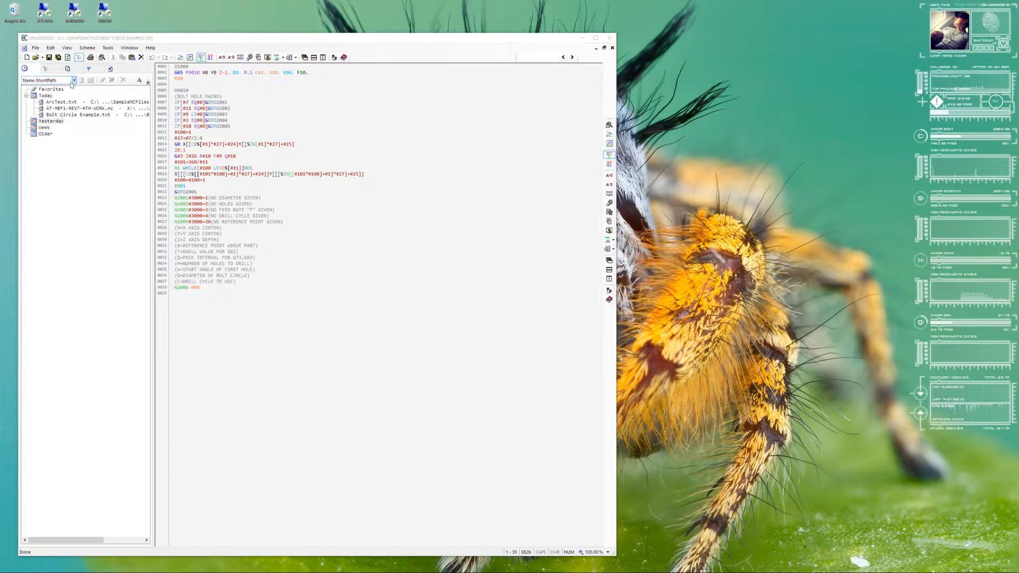
# Try the Name-ShortPath listing, then switch recent files to show names only, without paths
pyautogui.click(47, 80)
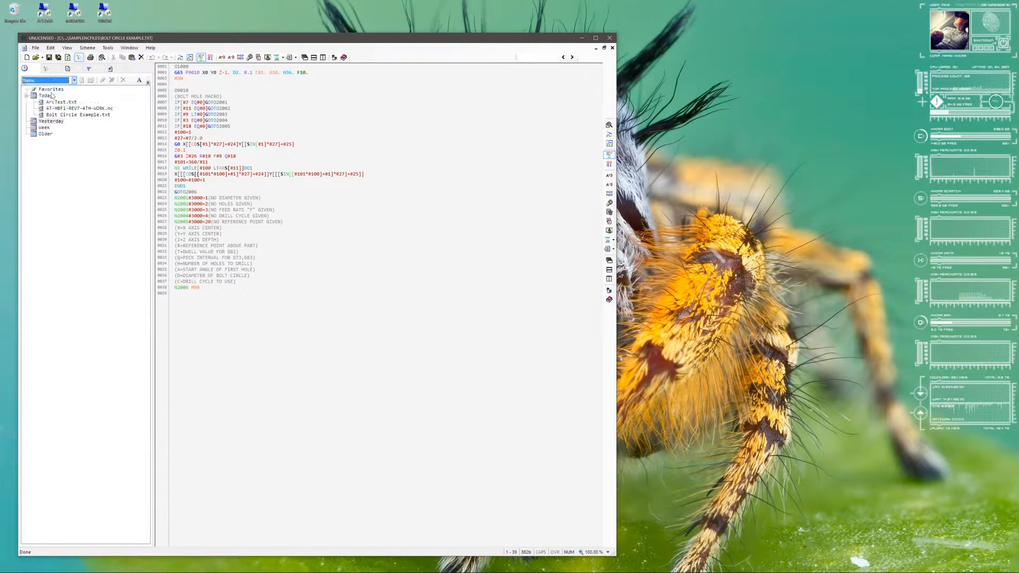
pyautogui.click(73, 80)
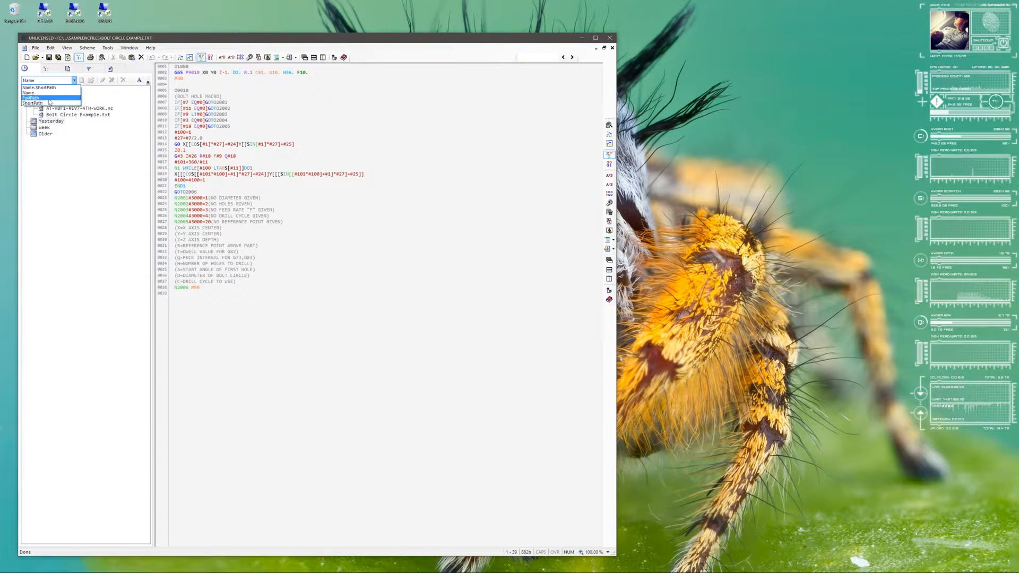
pyautogui.click(33, 103)
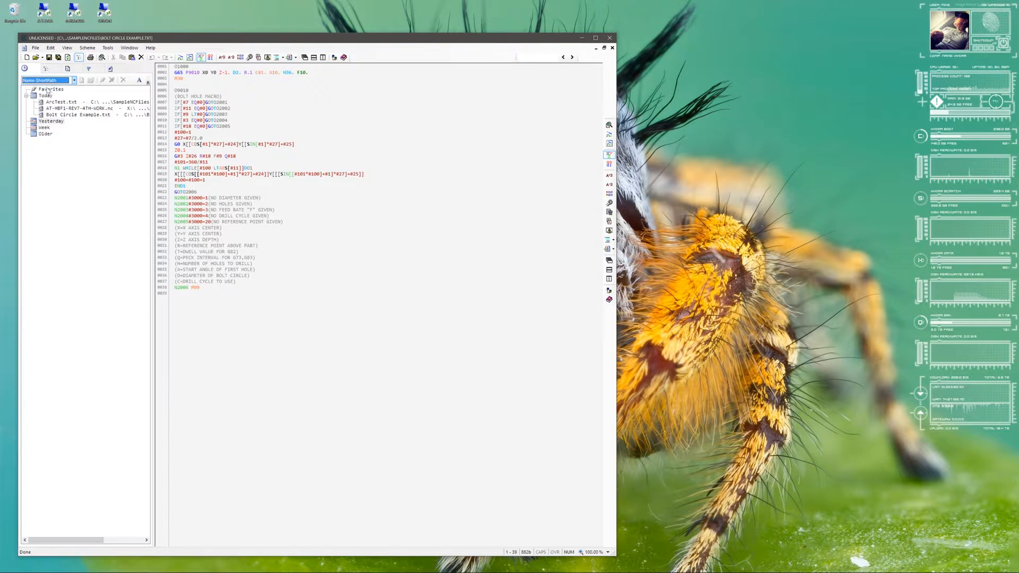
pyautogui.click(72, 79)
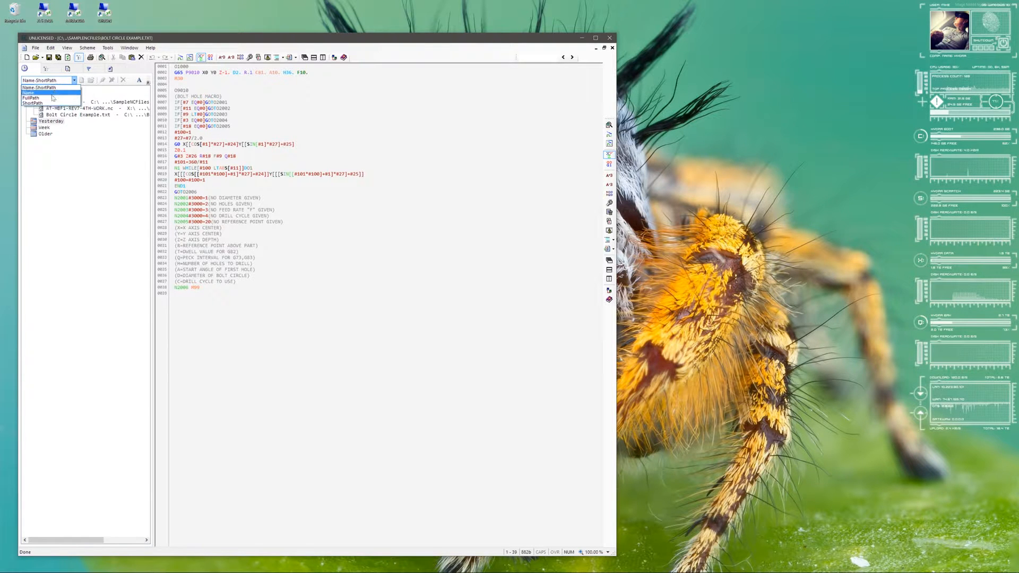
pyautogui.click(28, 92)
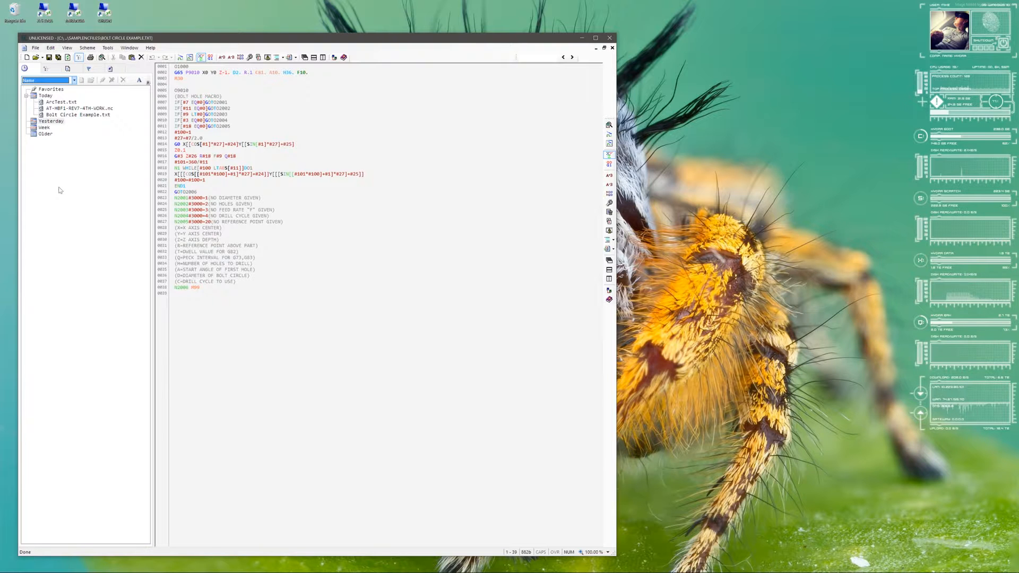
pyautogui.moveTo(138, 80)
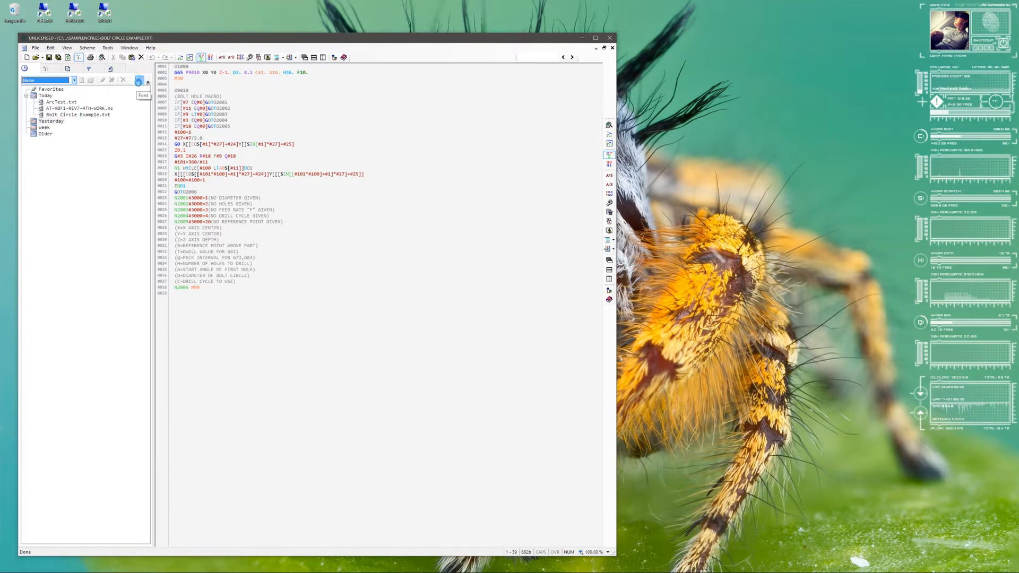
pyautogui.click(138, 81)
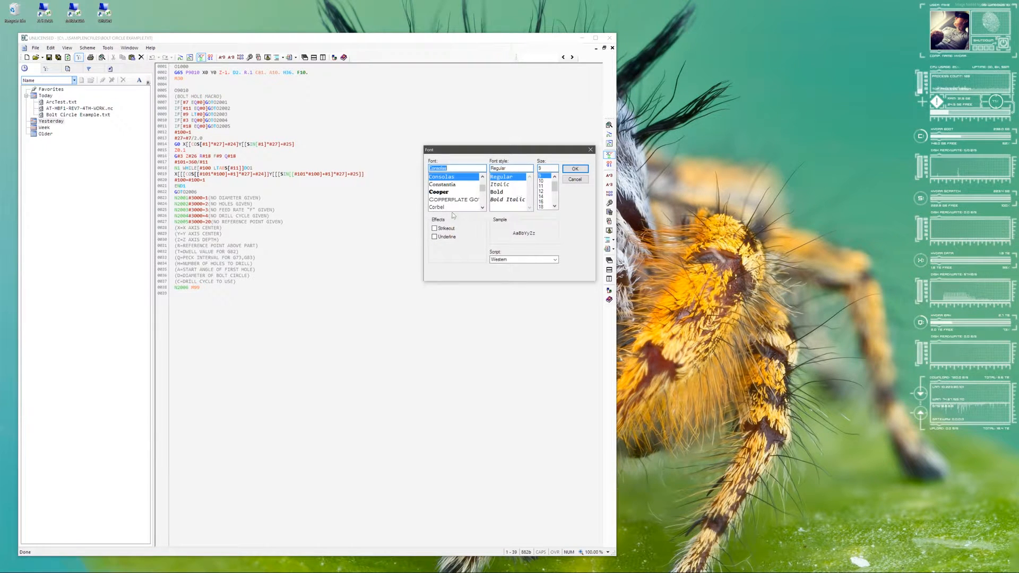
pyautogui.click(574, 169)
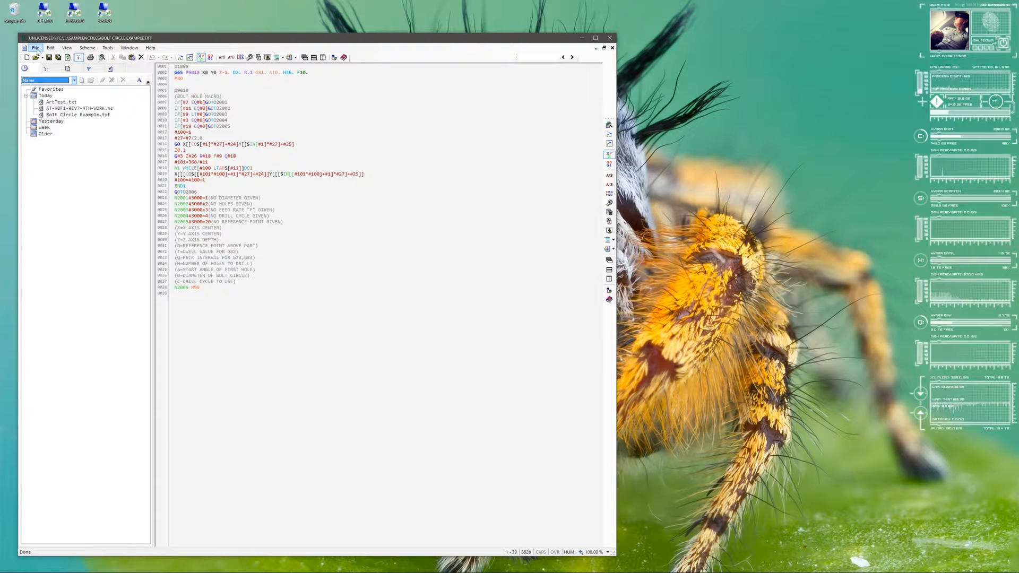
pyautogui.click(35, 48)
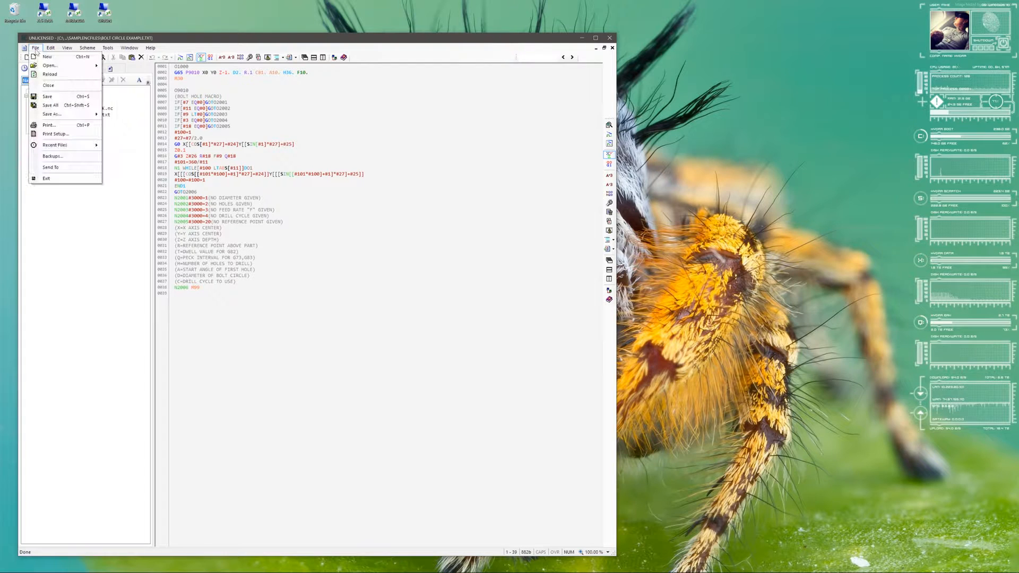
pyautogui.click(67, 47)
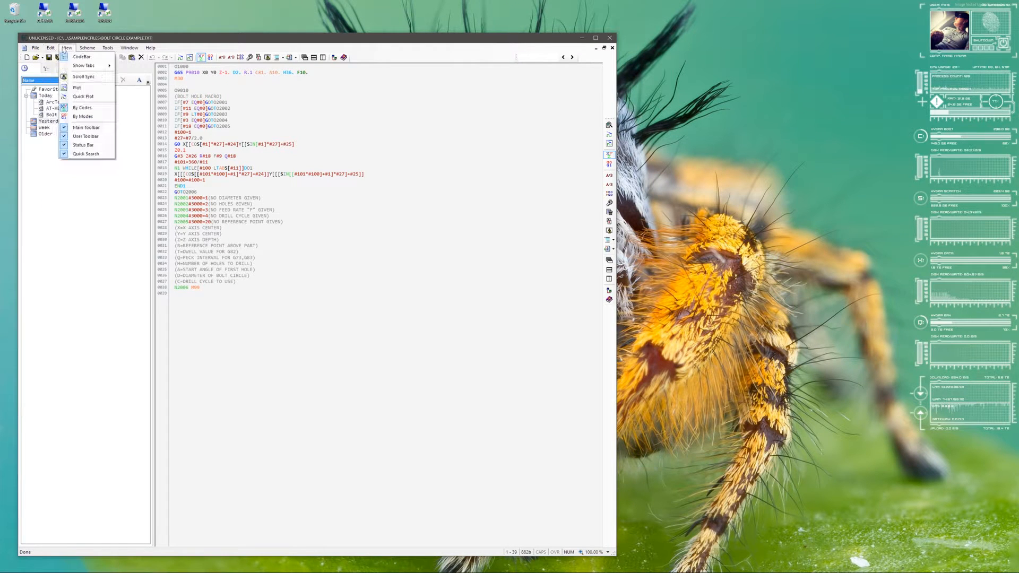
pyautogui.click(87, 47)
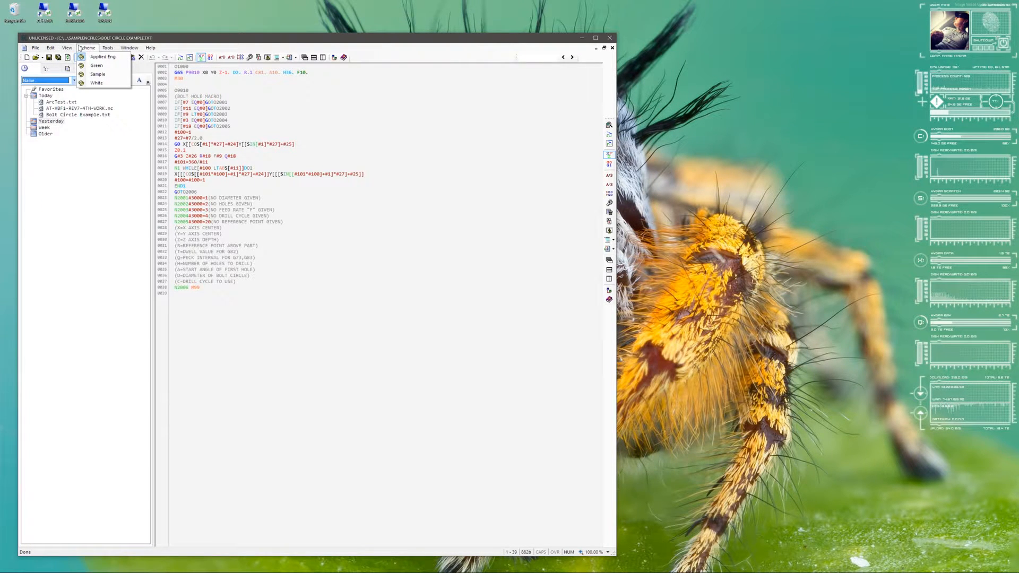
pyautogui.moveTo(96, 65)
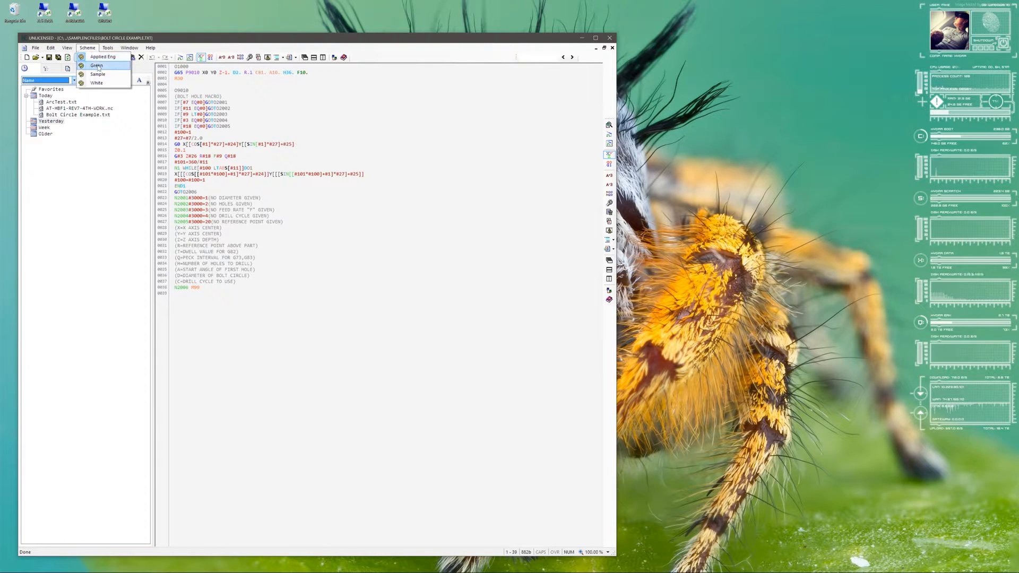
pyautogui.click(96, 65)
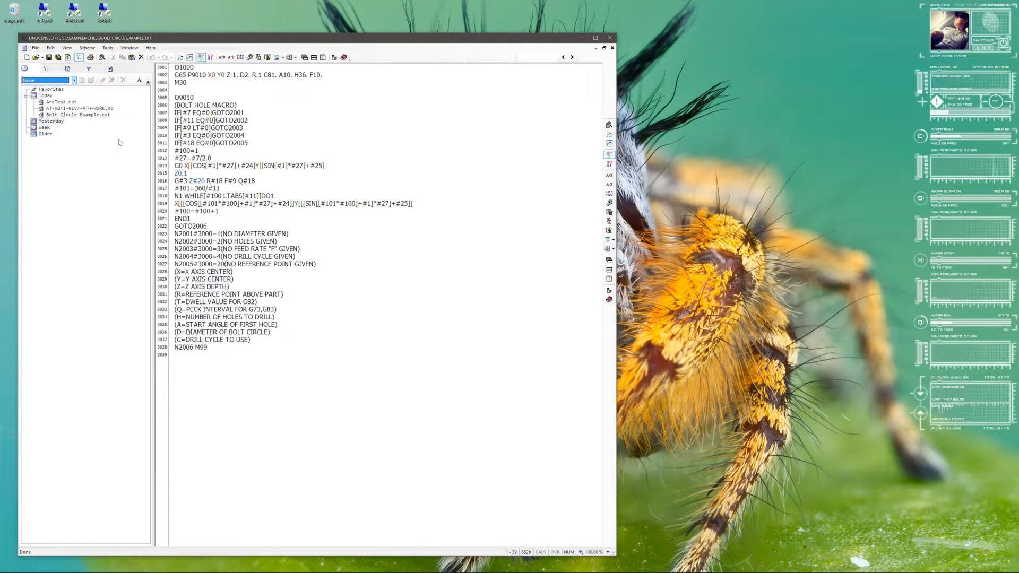
pyautogui.moveTo(133, 148)
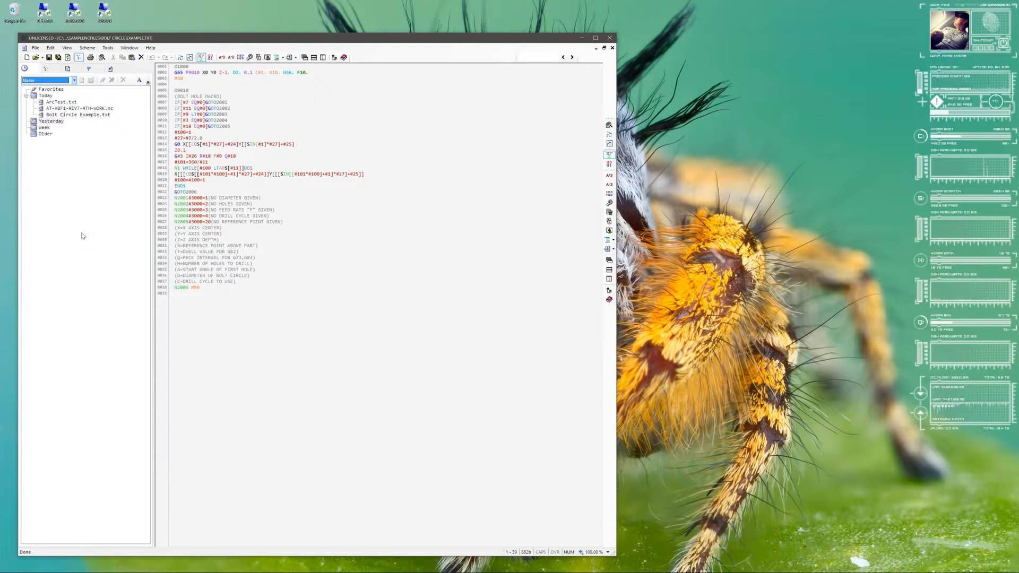
# Check Tools > Renumber, then open Compare for AT-HBF1-REV7-4TH-WORK.nc and ArcTest.txt
pyautogui.click(107, 48)
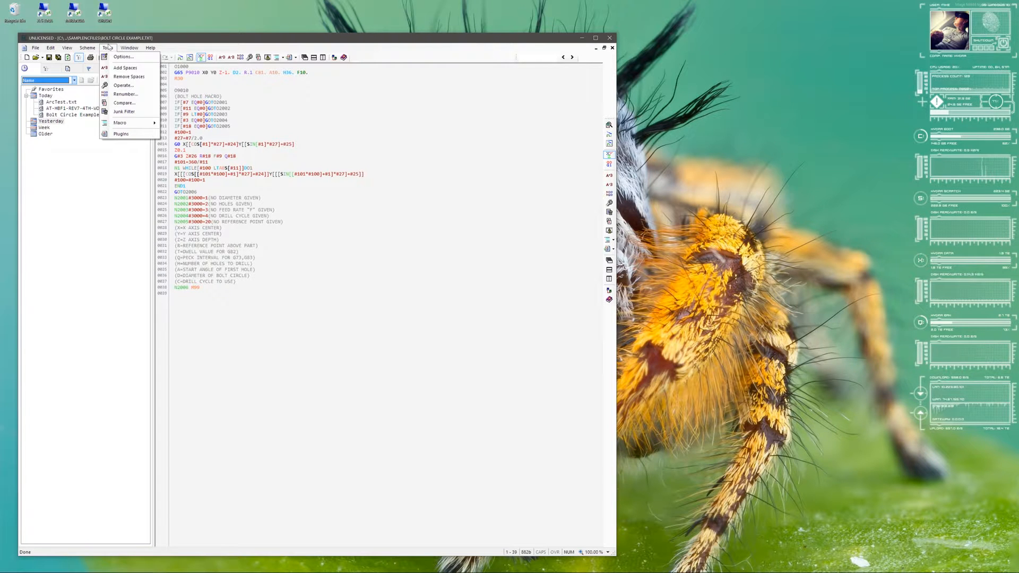
pyautogui.moveTo(125, 77)
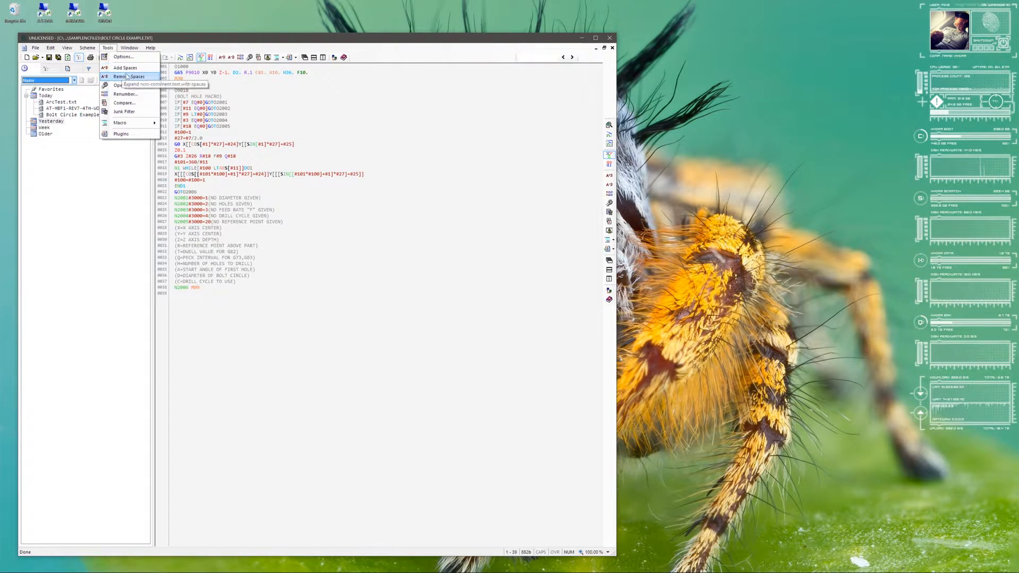
pyautogui.click(125, 85)
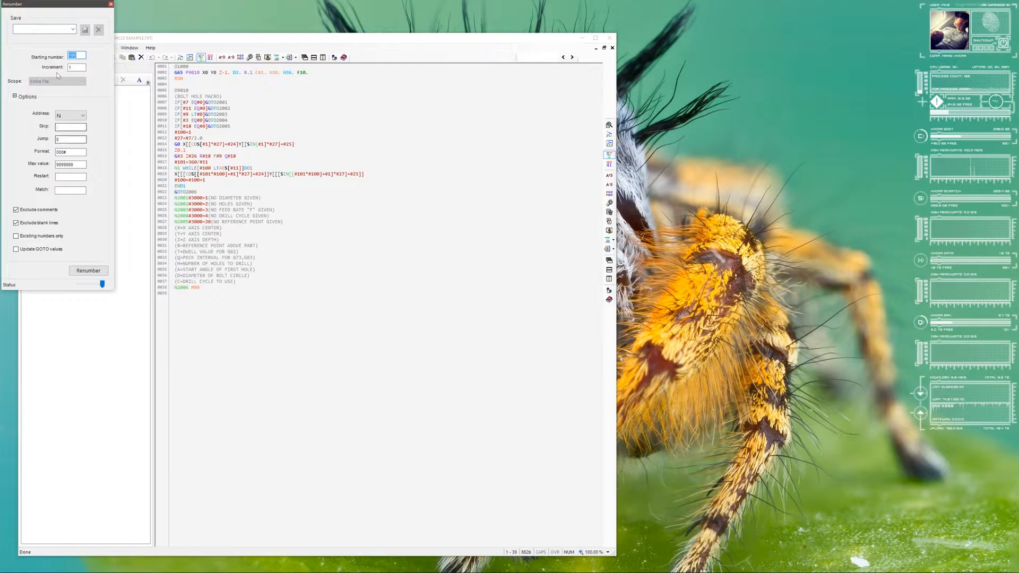
pyautogui.moveTo(96, 139)
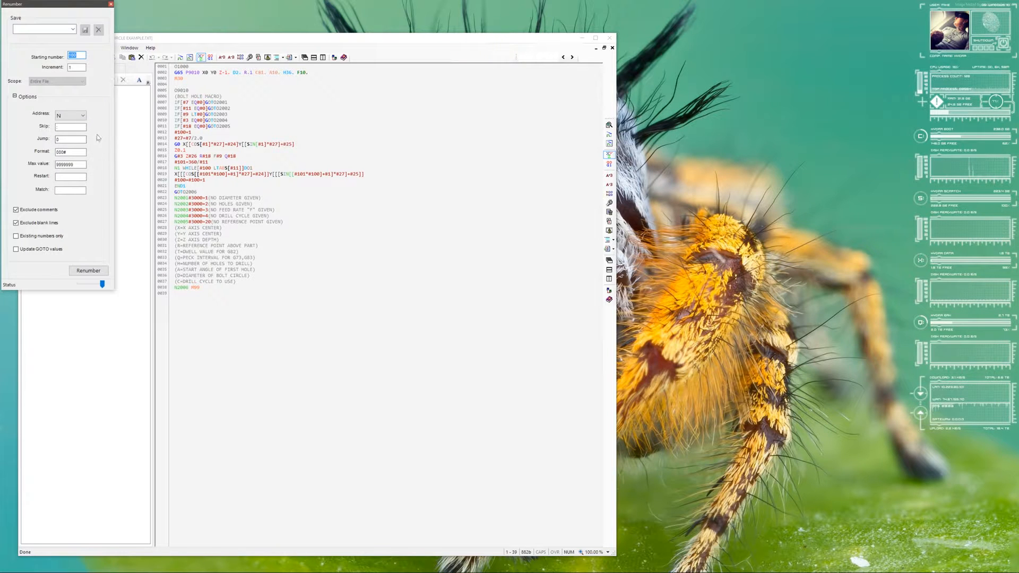
pyautogui.moveTo(91, 52)
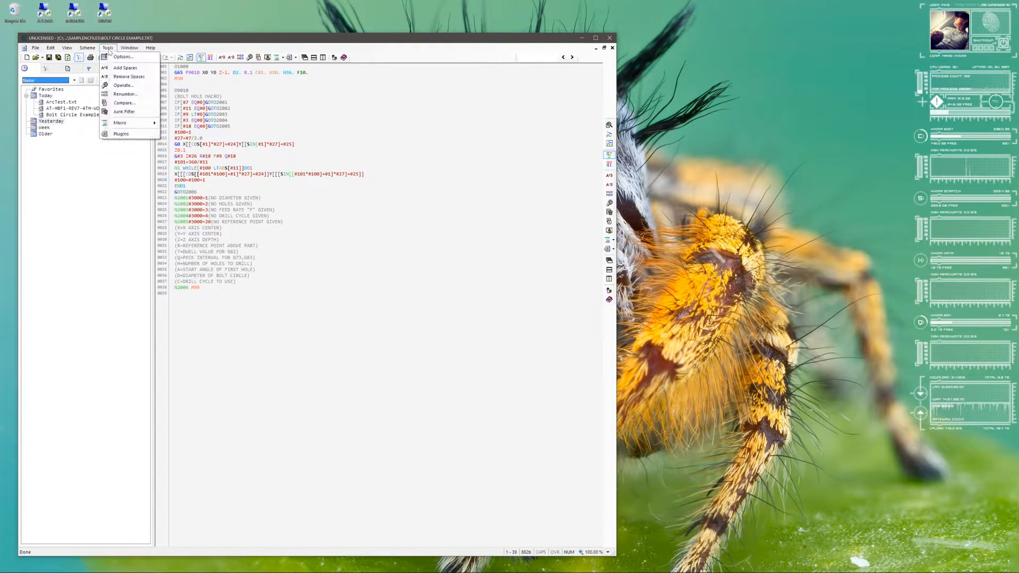
pyautogui.click(124, 102)
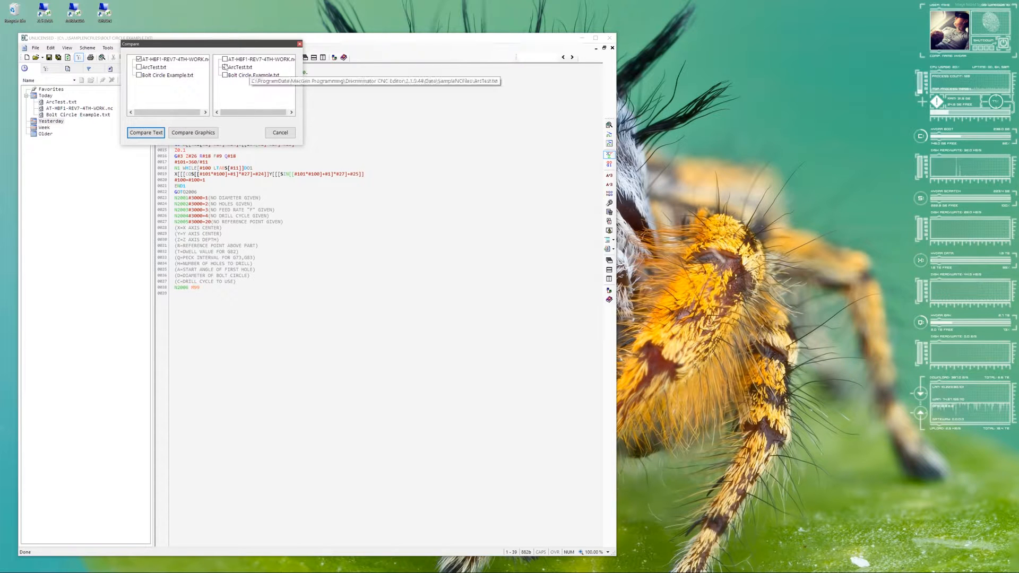
# Cancel the Compare dialog without comparing and browse the Tools menu's Macro and Options
pyautogui.click(226, 67)
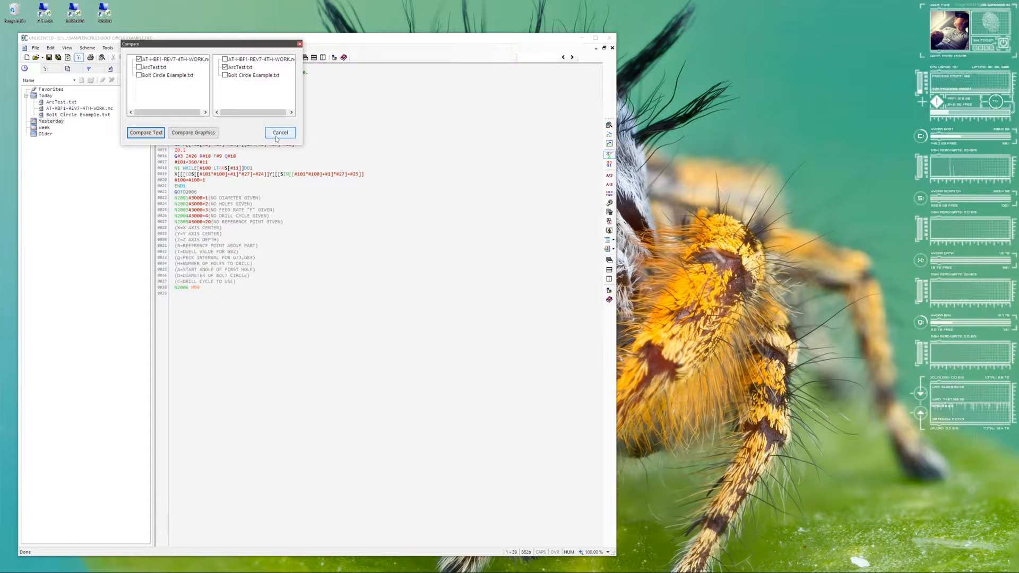
pyautogui.click(281, 133)
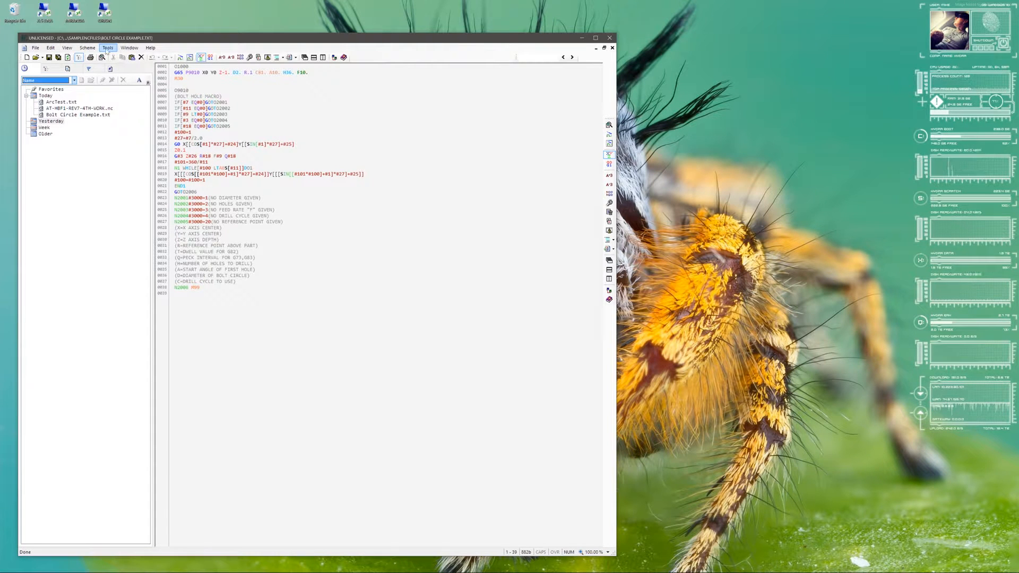
pyautogui.click(108, 48)
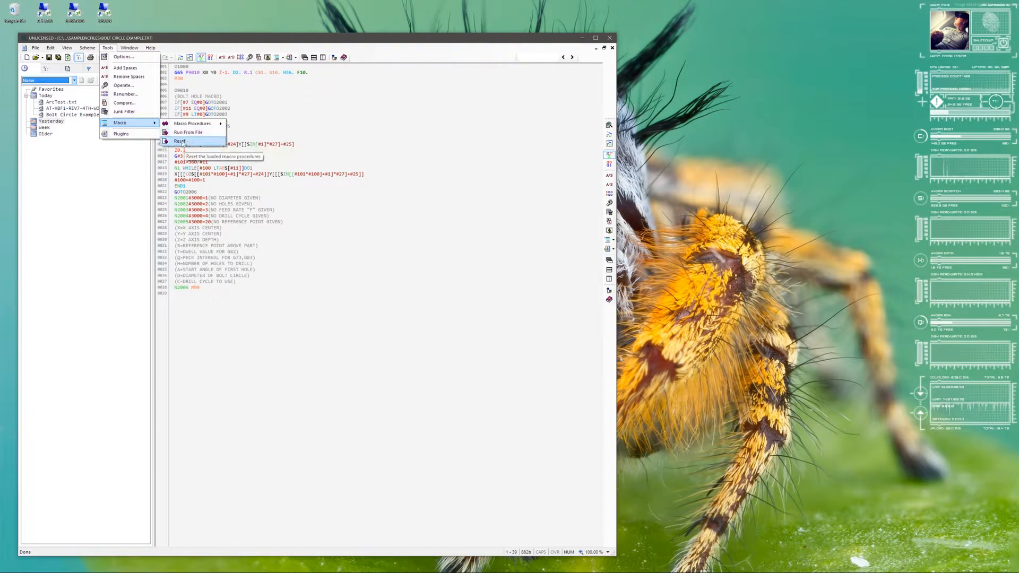
pyautogui.moveTo(121, 134)
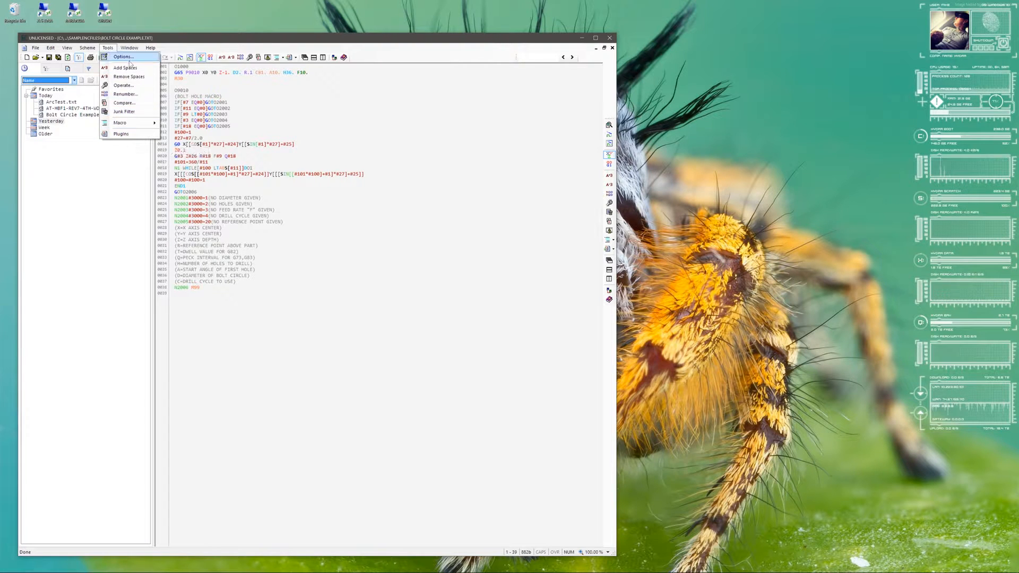
pyautogui.click(123, 57)
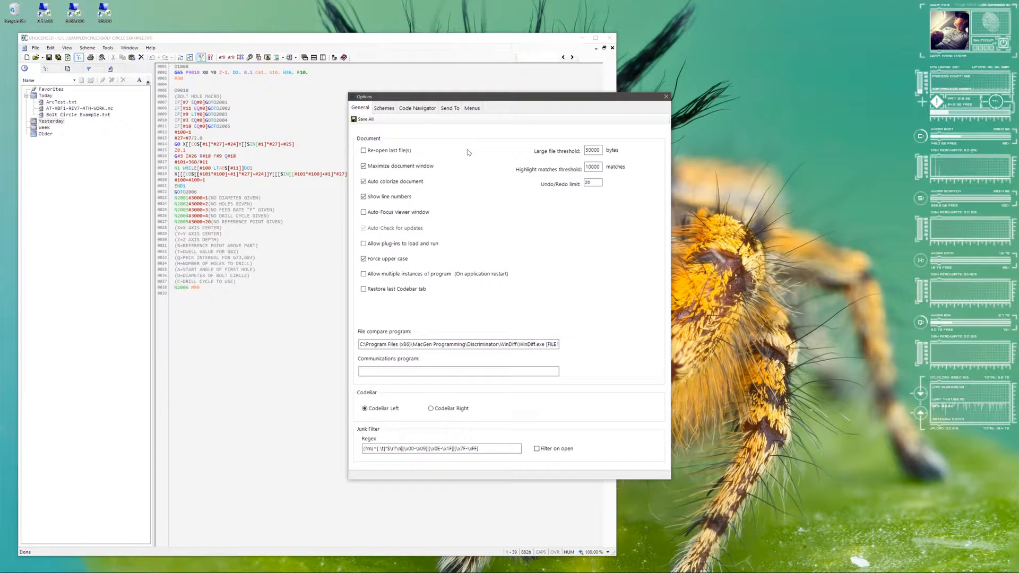
pyautogui.click(364, 166)
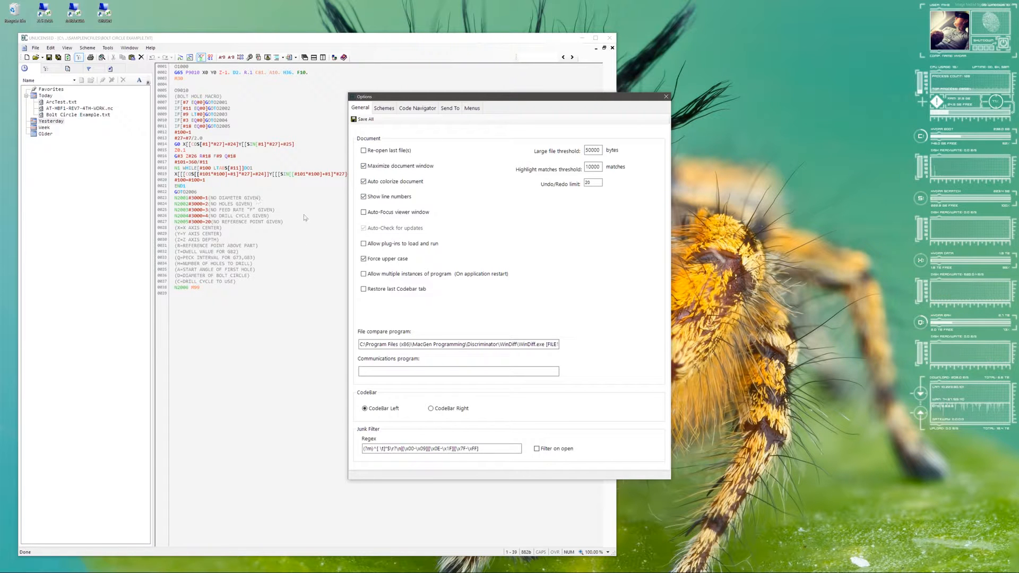
pyautogui.moveTo(339, 231)
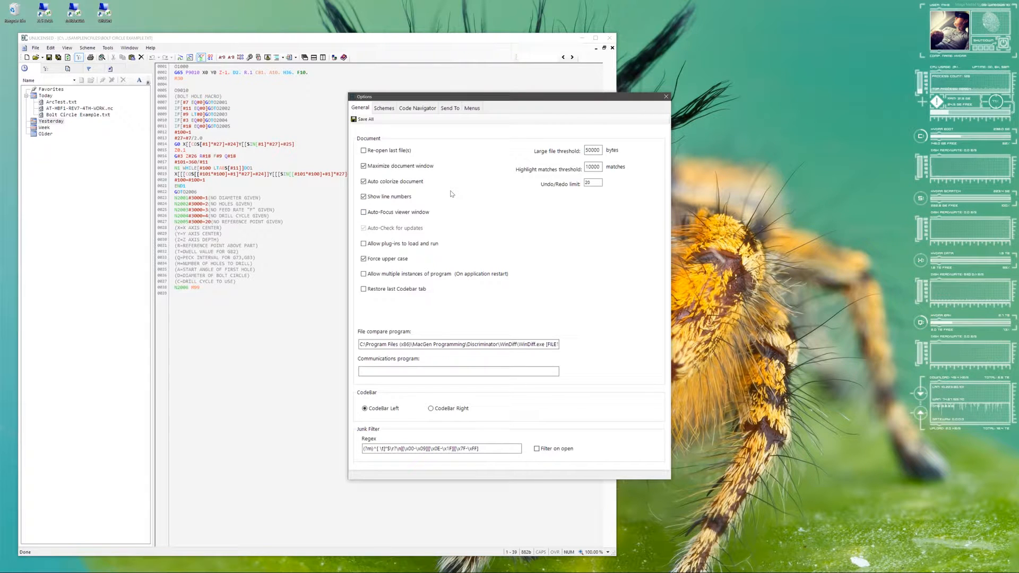
pyautogui.moveTo(445, 195)
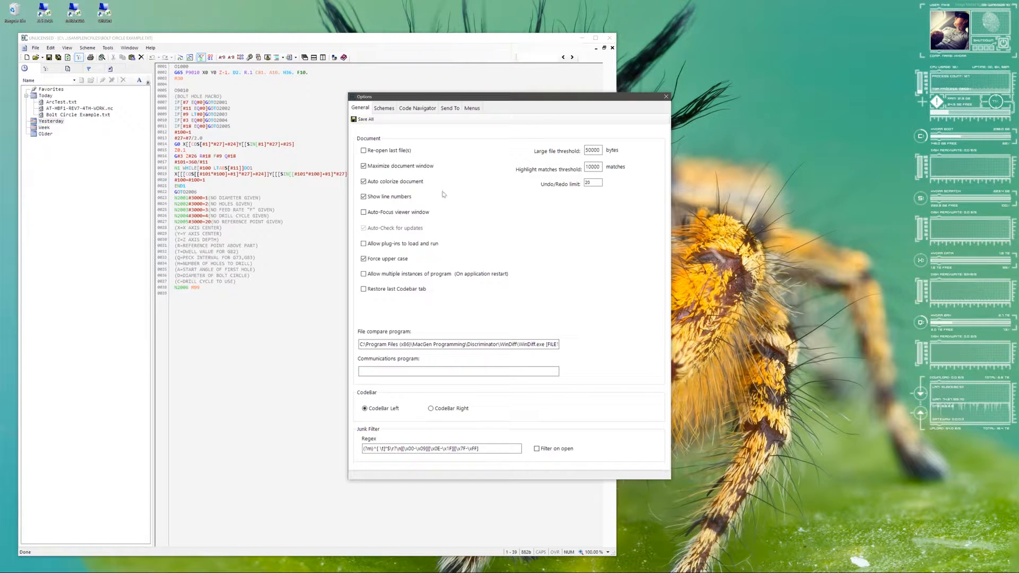
pyautogui.moveTo(464, 224)
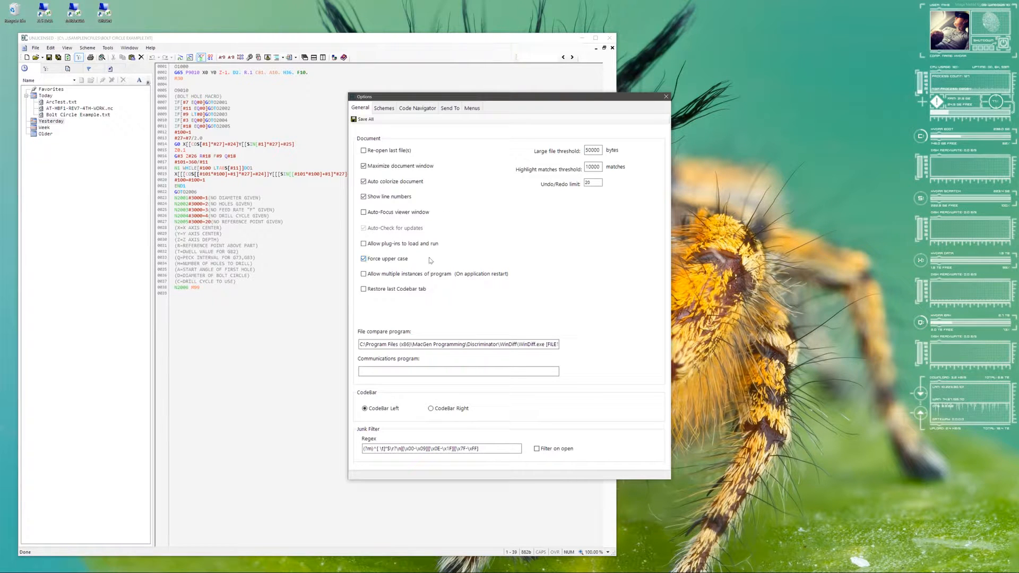
pyautogui.click(364, 258)
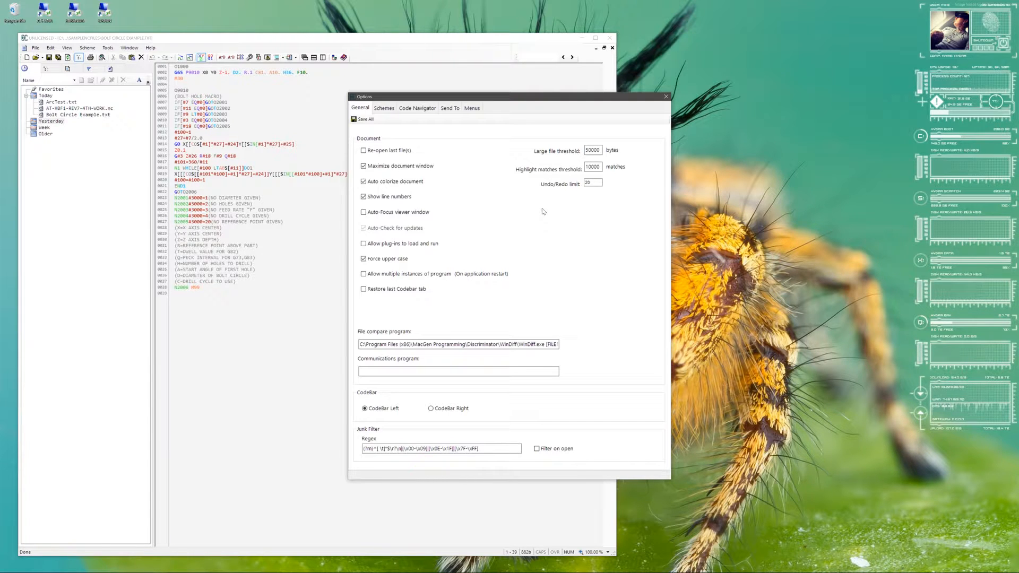
pyautogui.moveTo(533, 215)
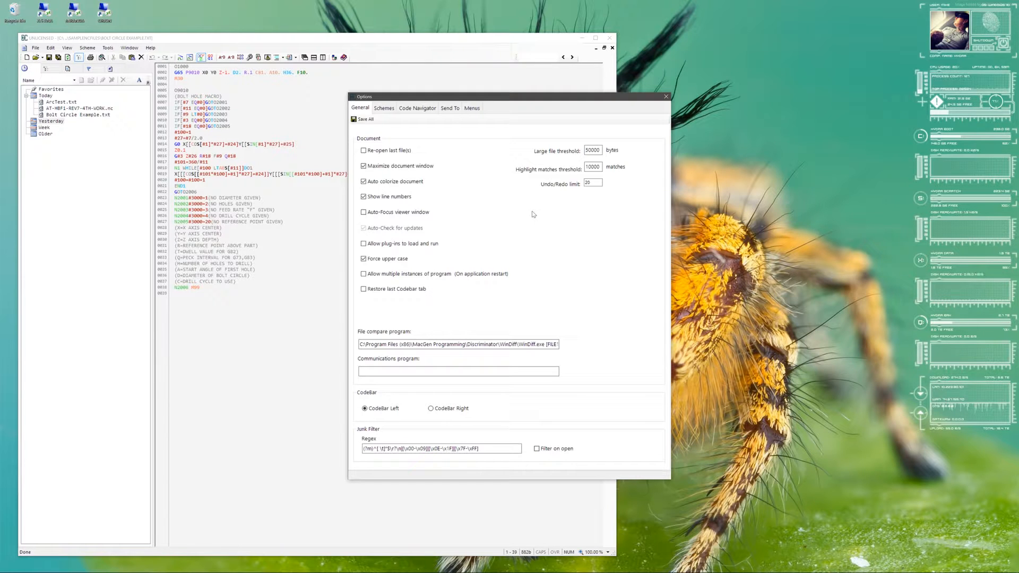
pyautogui.moveTo(530, 208)
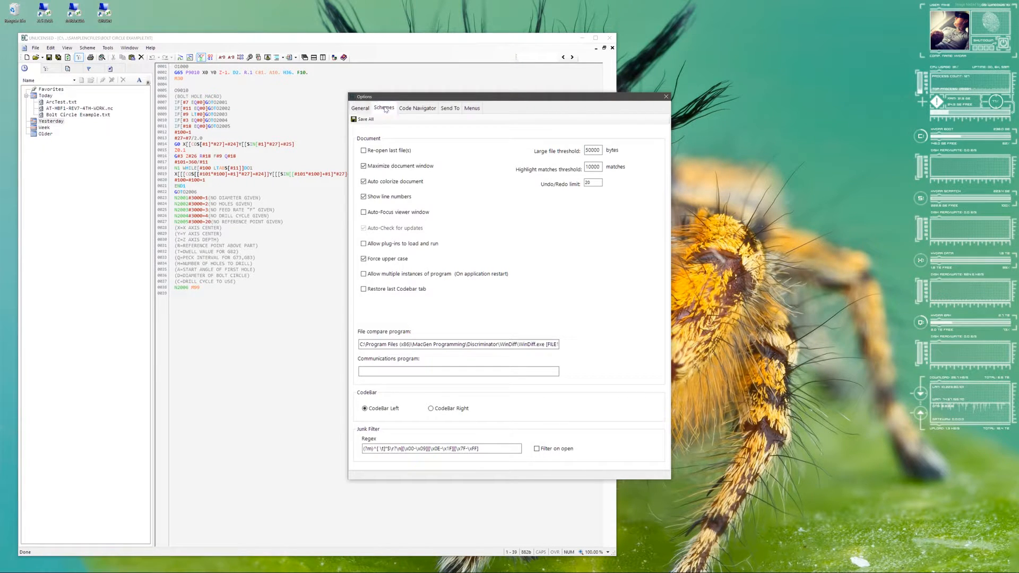
# In Schemes, give the Custom display item the description 'Standard Text'
pyautogui.click(383, 108)
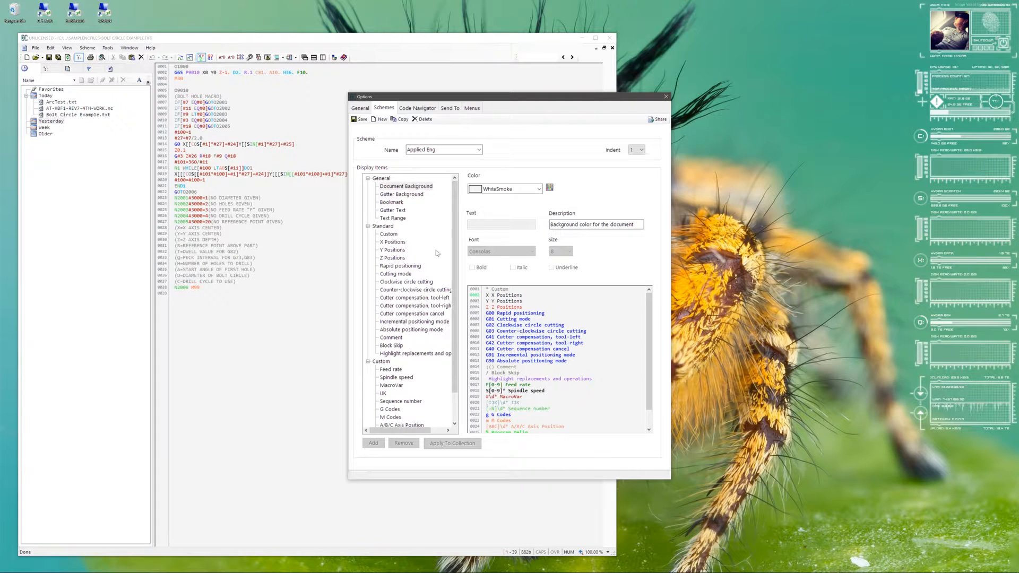
pyautogui.moveTo(429, 193)
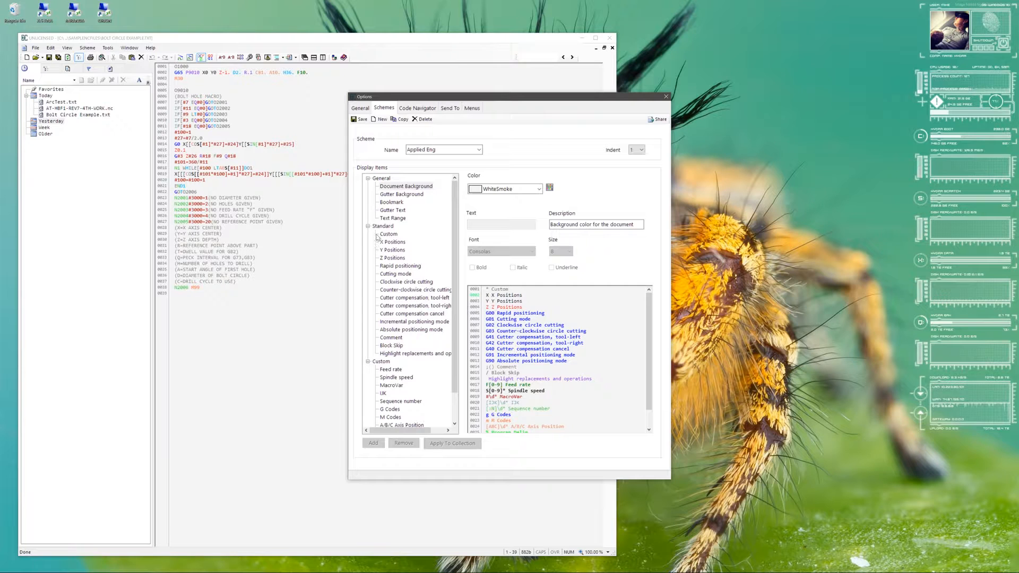
pyautogui.click(393, 241)
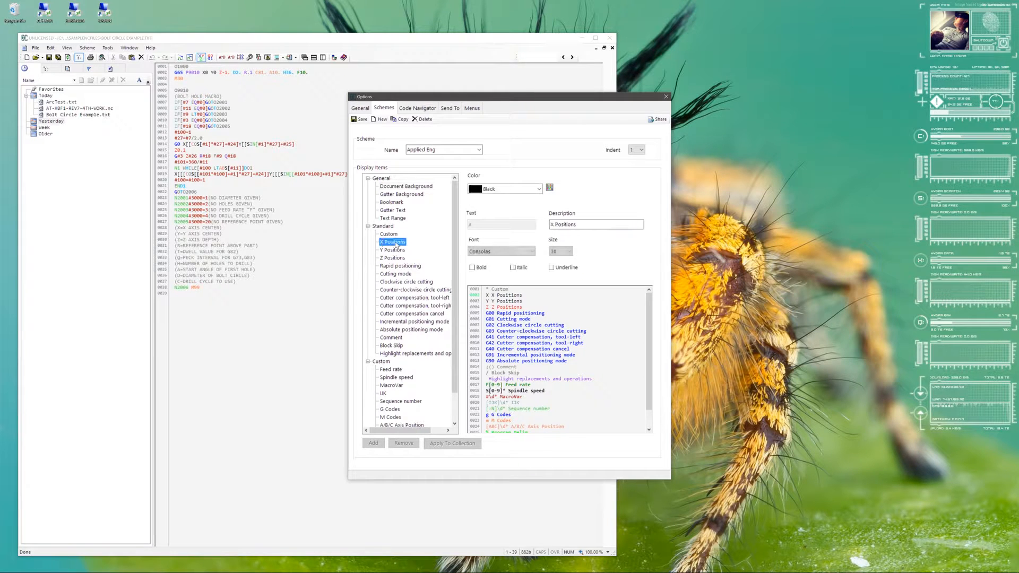
pyautogui.click(393, 250)
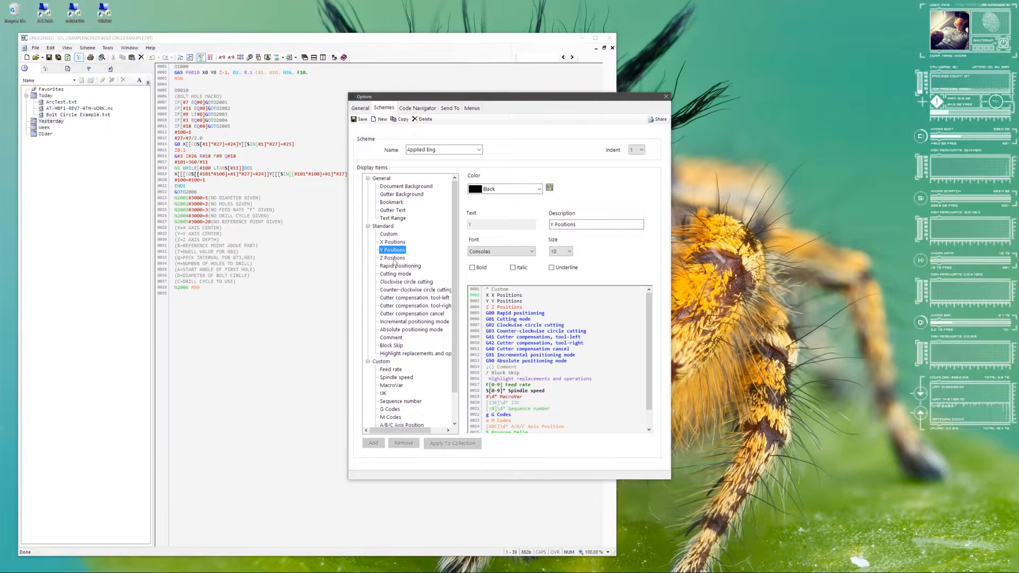
pyautogui.click(388, 234)
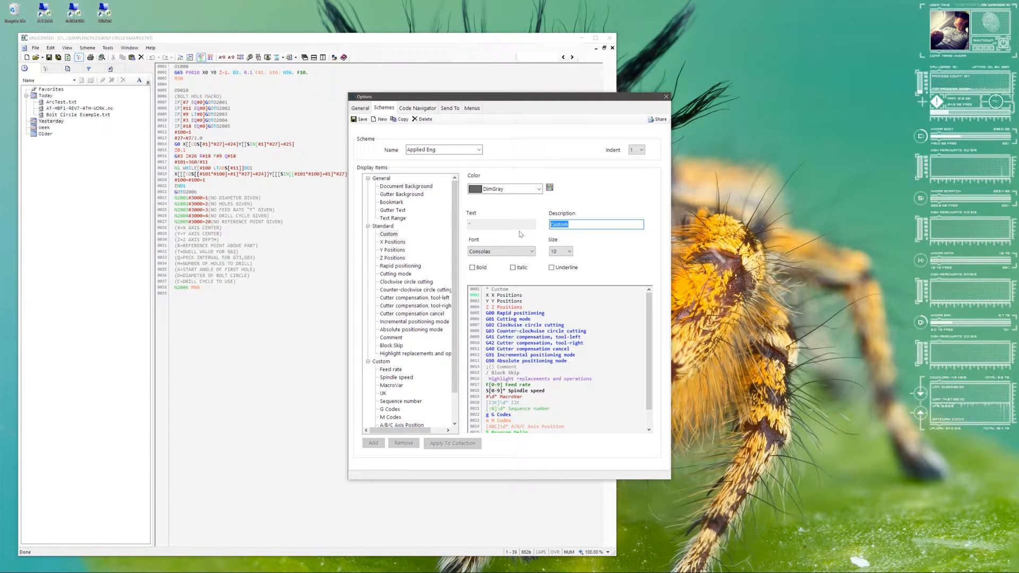
pyautogui.write('Standard Text')
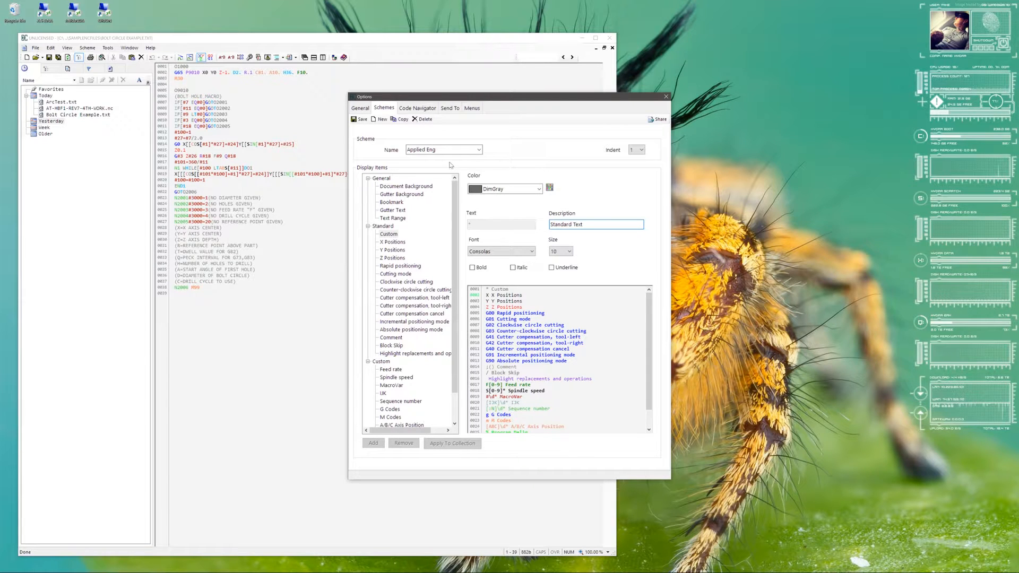
pyautogui.click(396, 234)
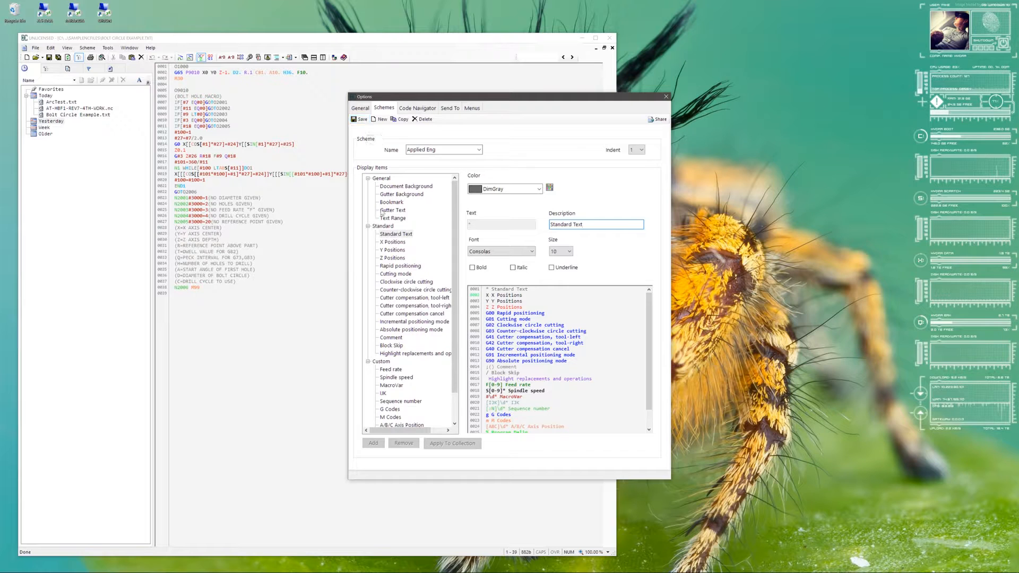
# Review styles for rapid, cutting, arcs, compensation, positioning modes, comments and replacements
pyautogui.click(401, 265)
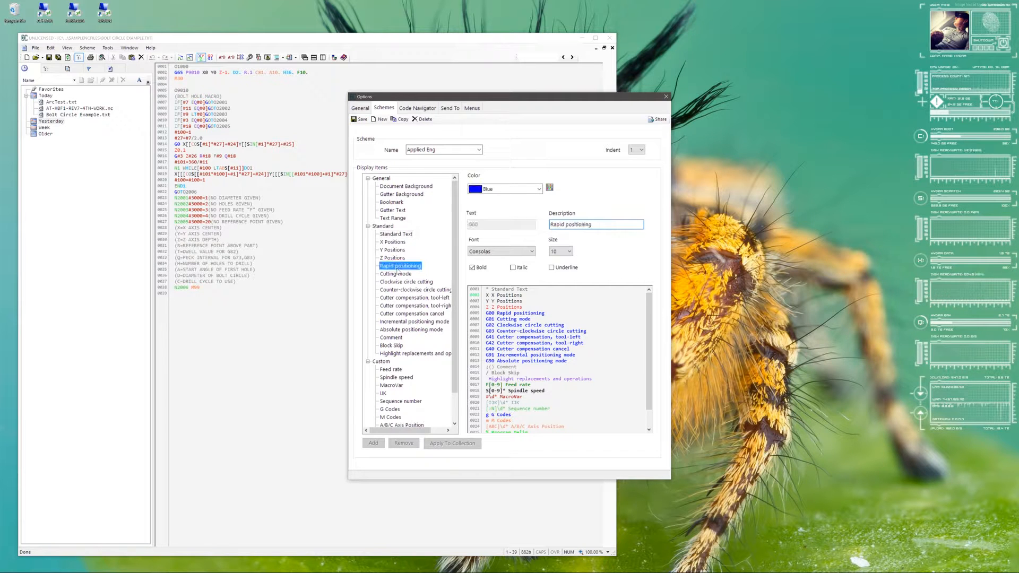
pyautogui.click(395, 273)
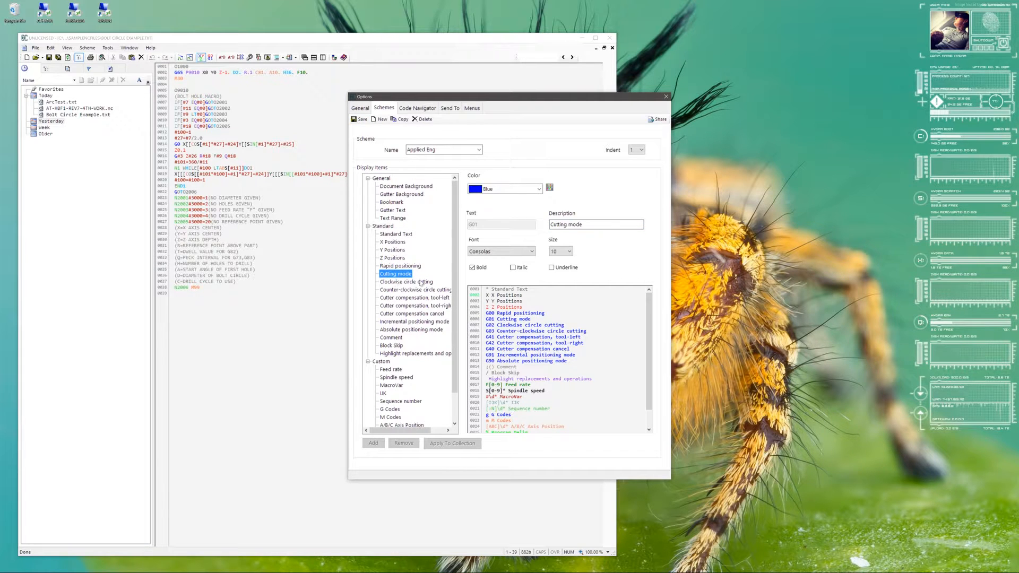
pyautogui.click(412, 281)
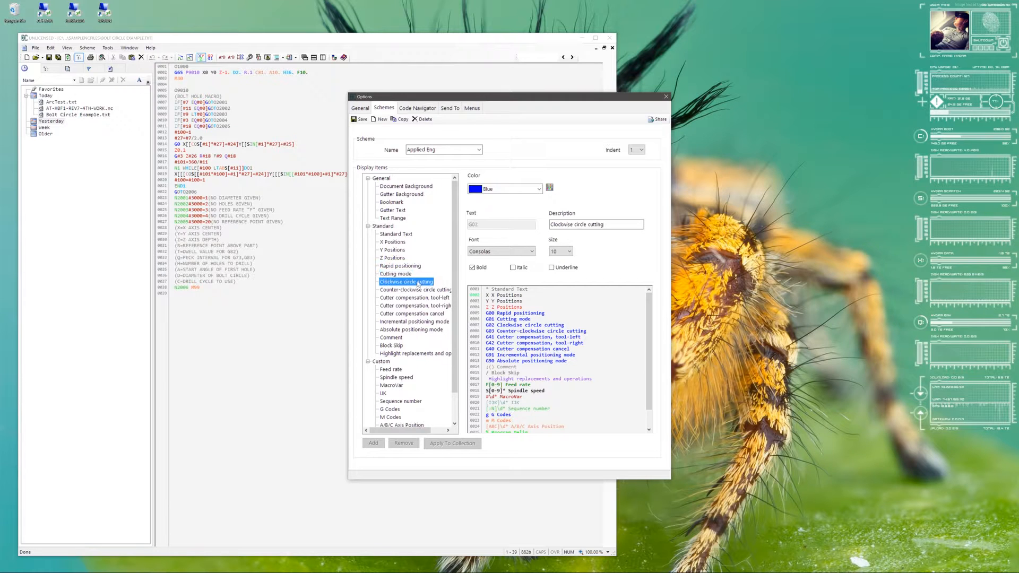
pyautogui.click(417, 289)
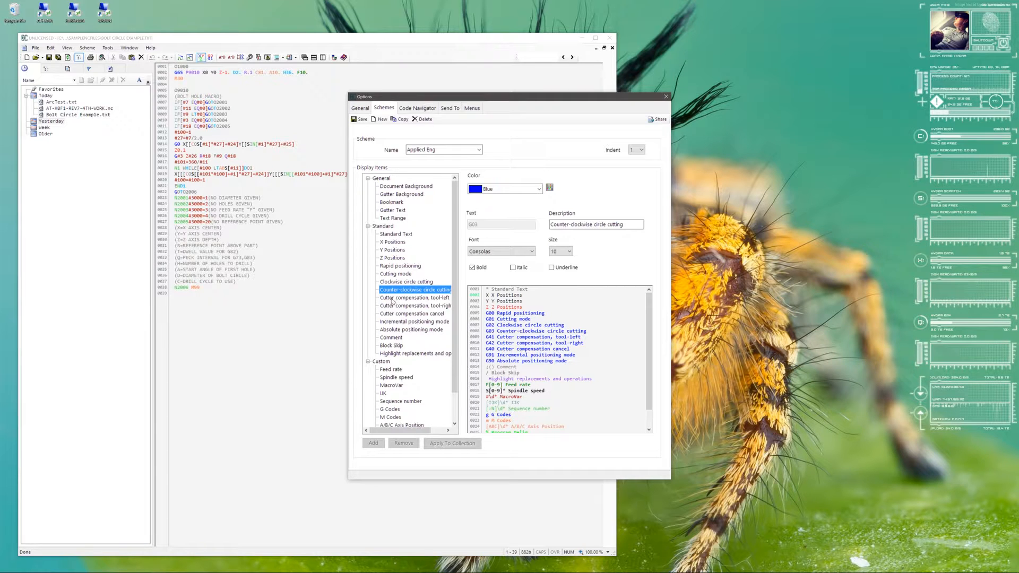
pyautogui.click(413, 298)
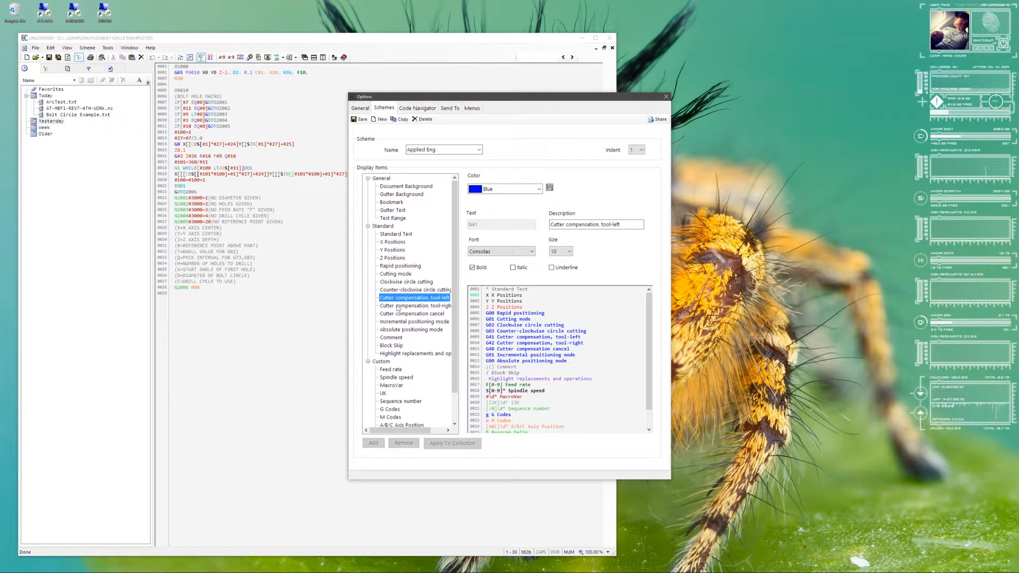
pyautogui.click(411, 313)
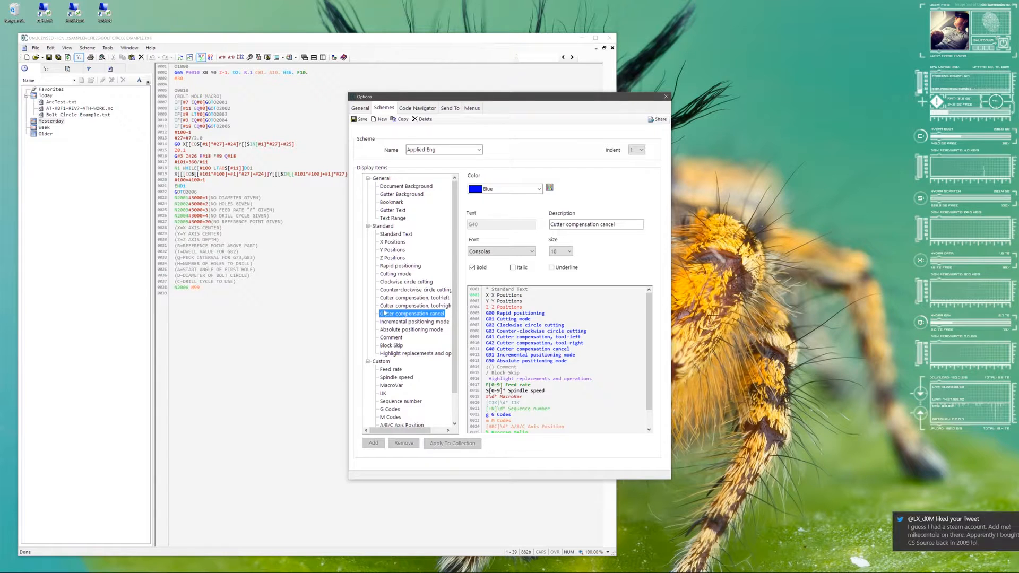
pyautogui.click(414, 322)
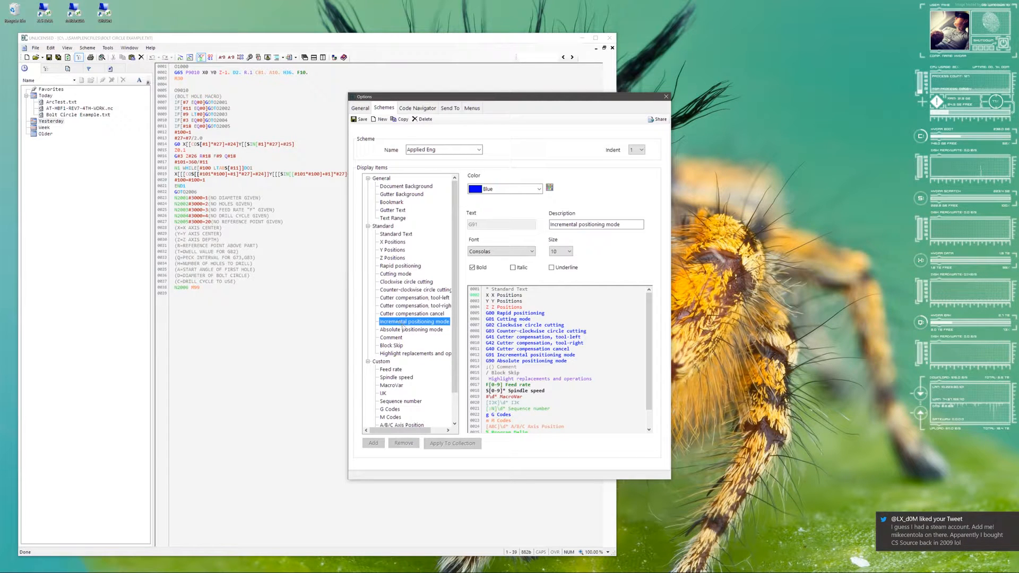
pyautogui.click(411, 330)
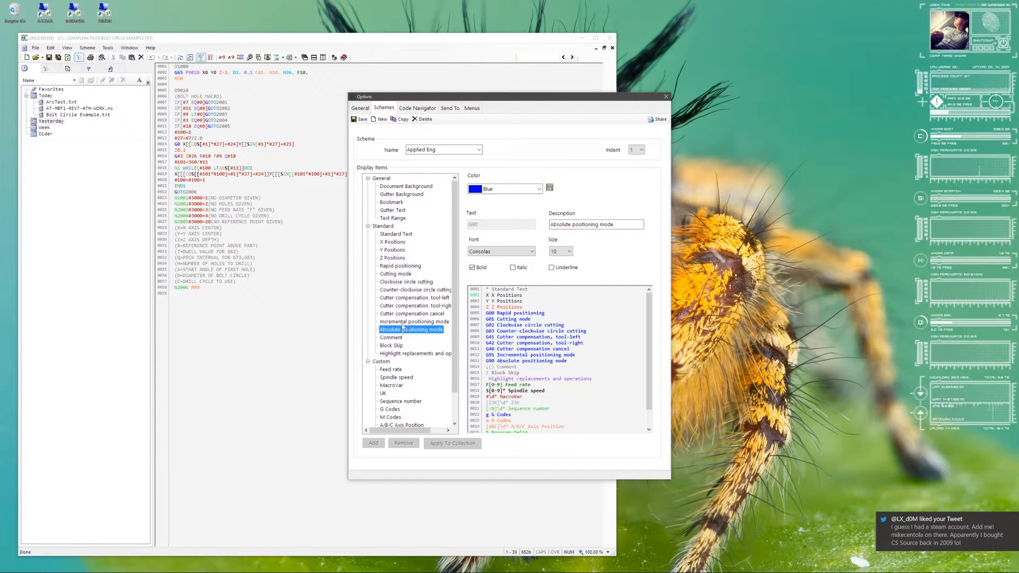
pyautogui.click(391, 336)
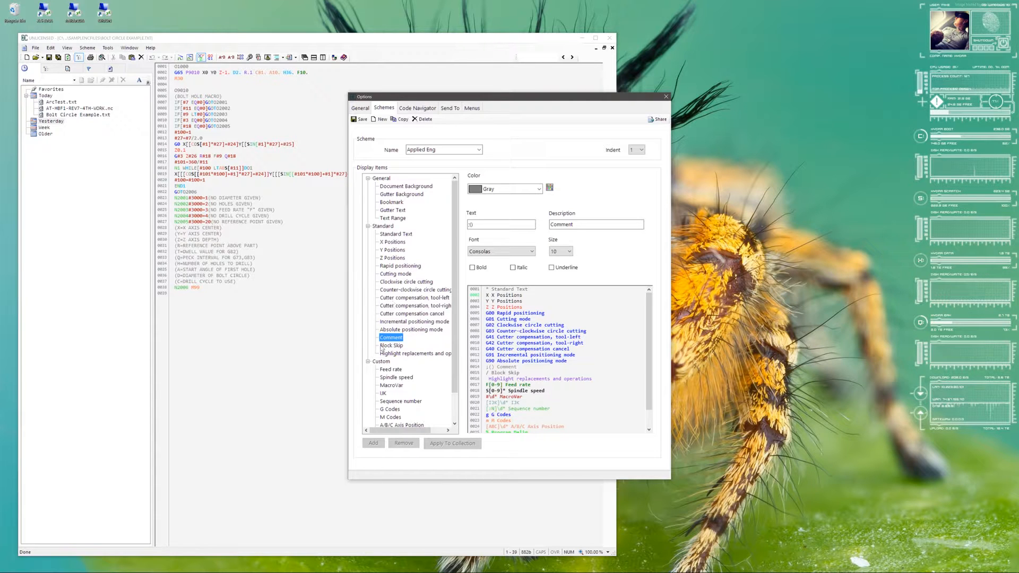
pyautogui.click(424, 353)
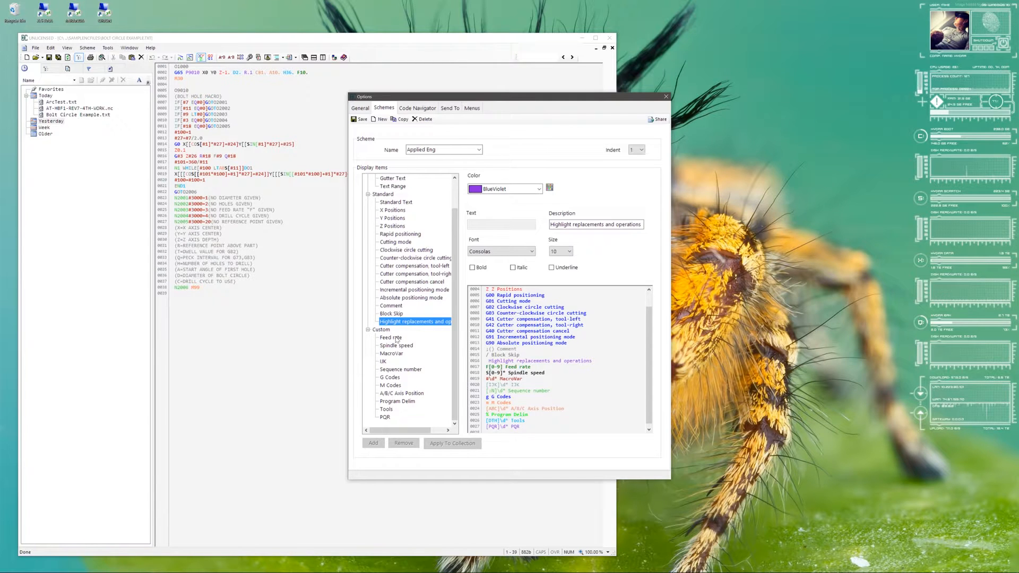
pyautogui.click(391, 337)
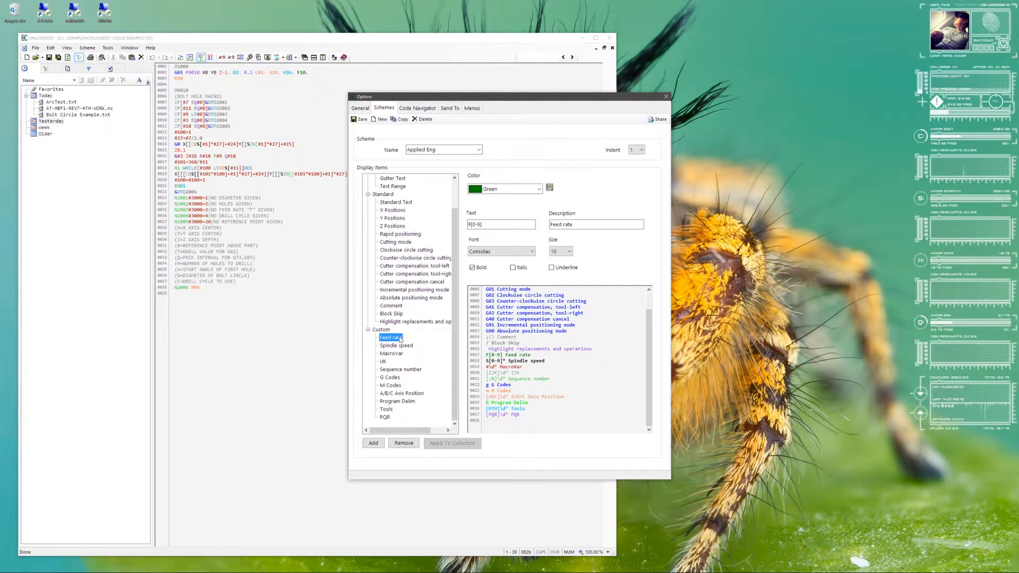
pyautogui.click(395, 345)
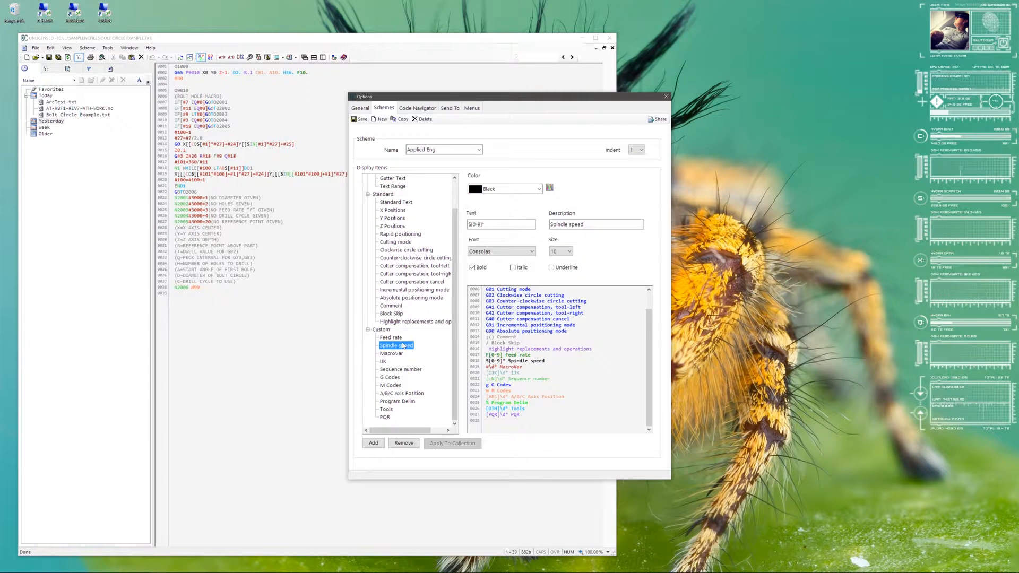
pyautogui.click(392, 353)
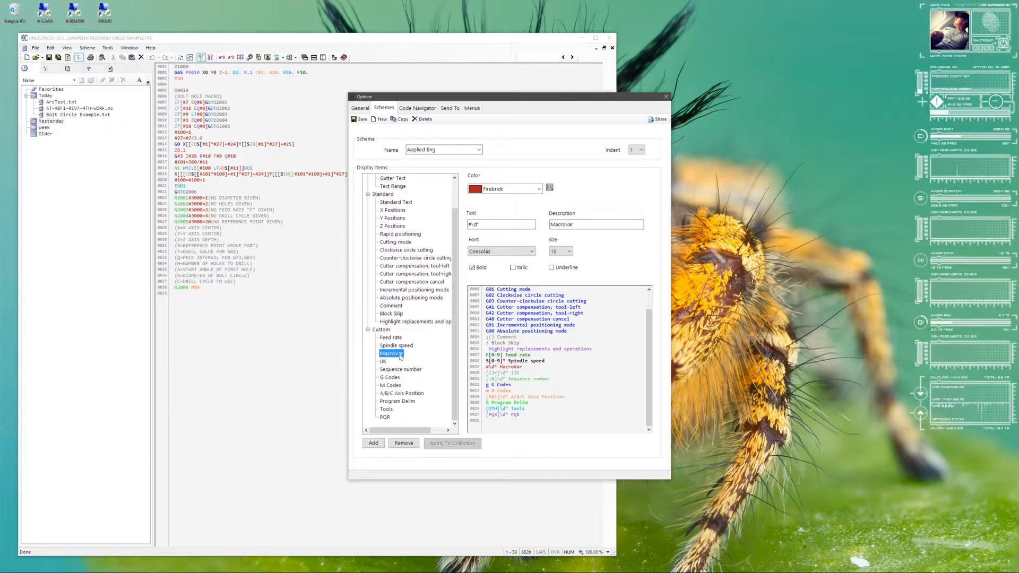
pyautogui.moveTo(392, 377)
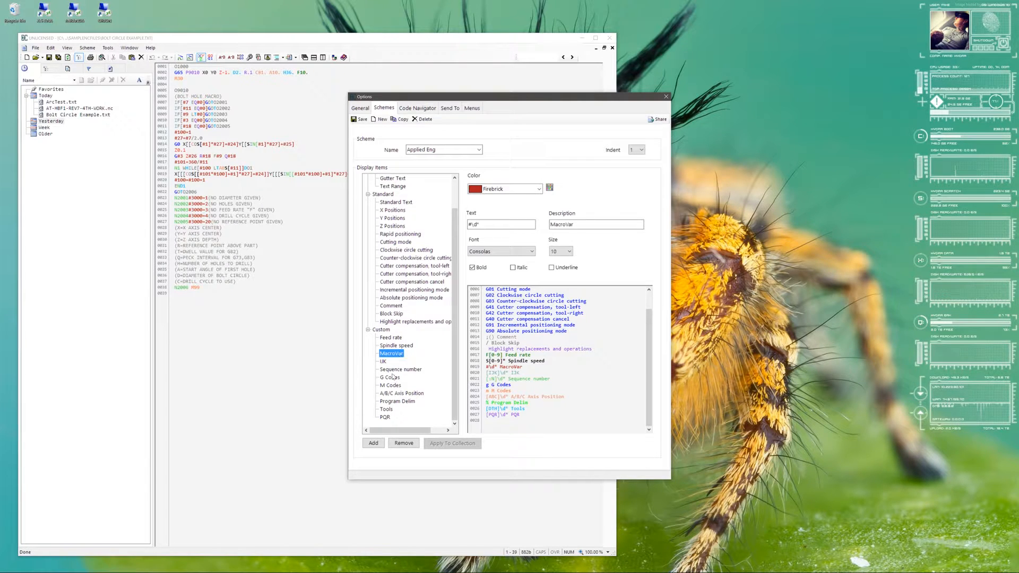
pyautogui.click(384, 361)
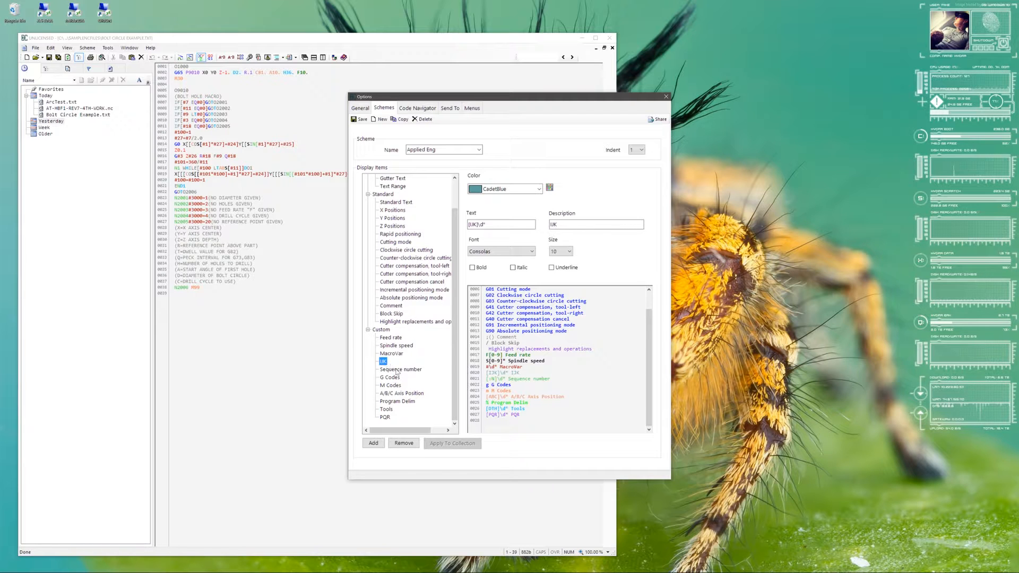
pyautogui.click(401, 369)
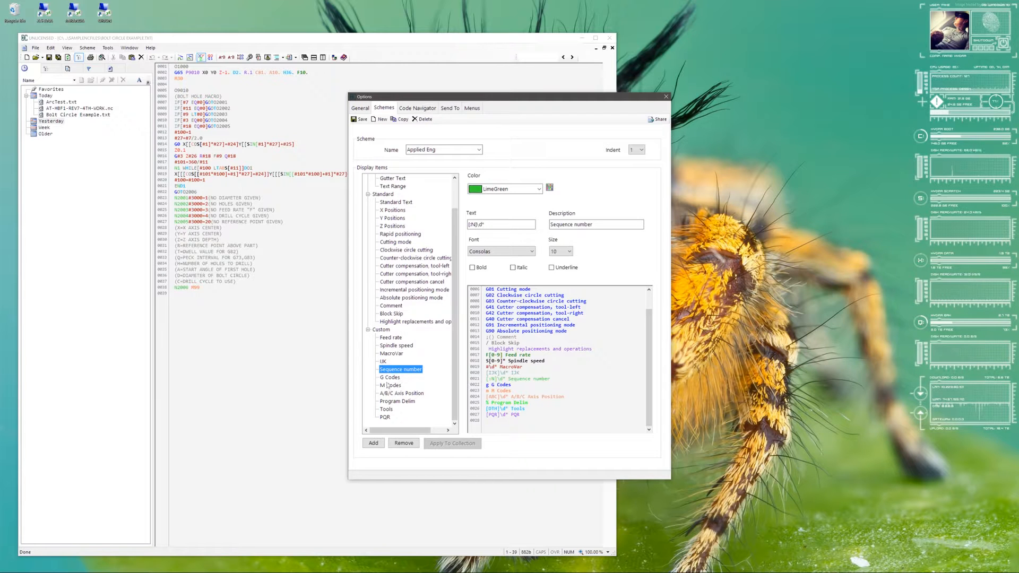
pyautogui.click(390, 378)
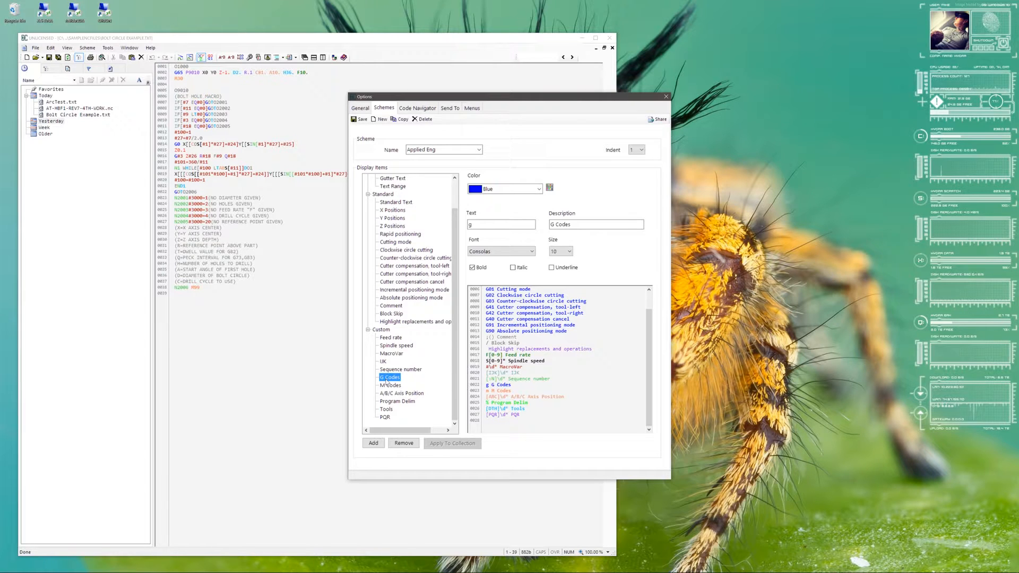
pyautogui.click(391, 385)
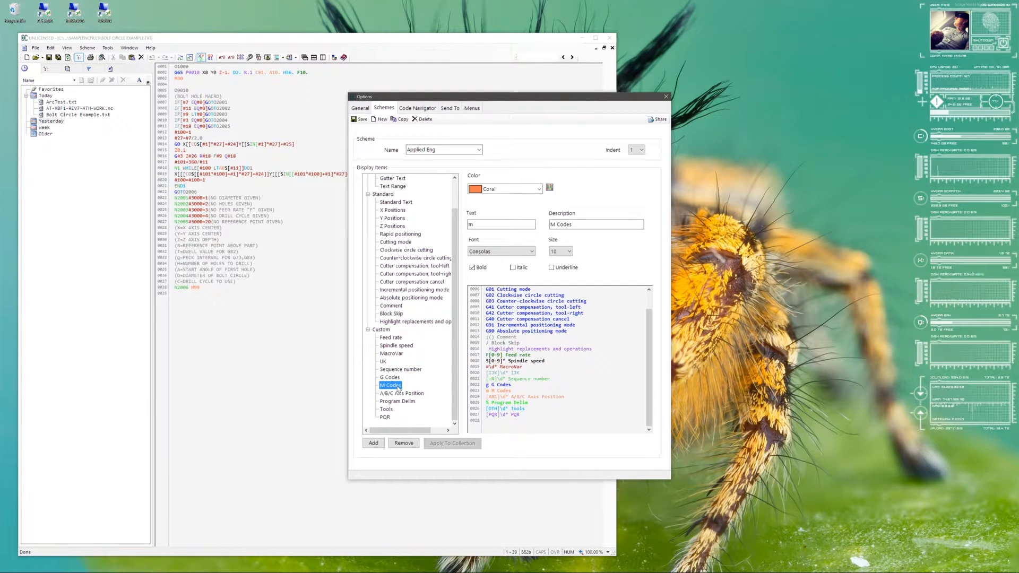
pyautogui.click(401, 393)
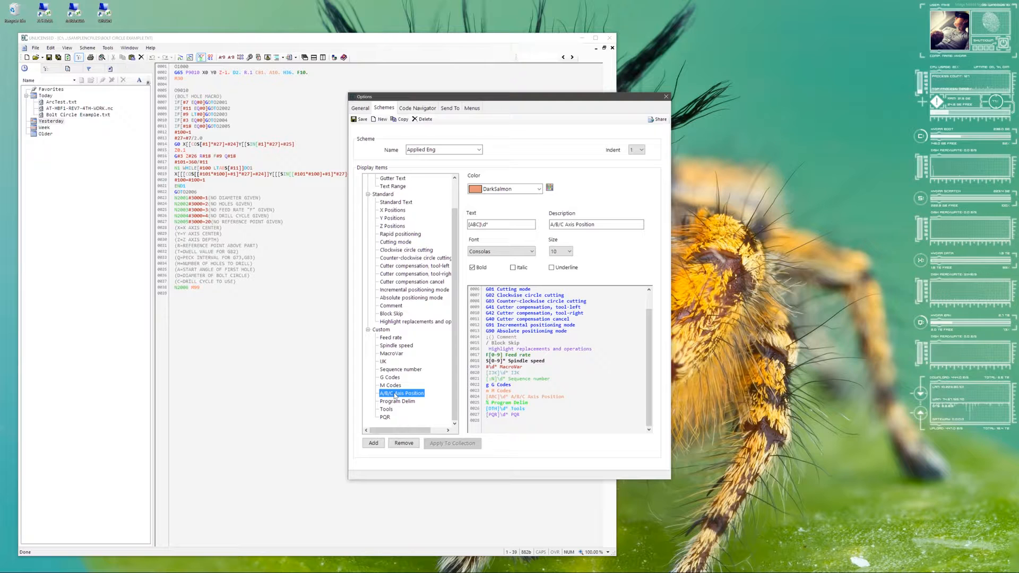
pyautogui.click(397, 401)
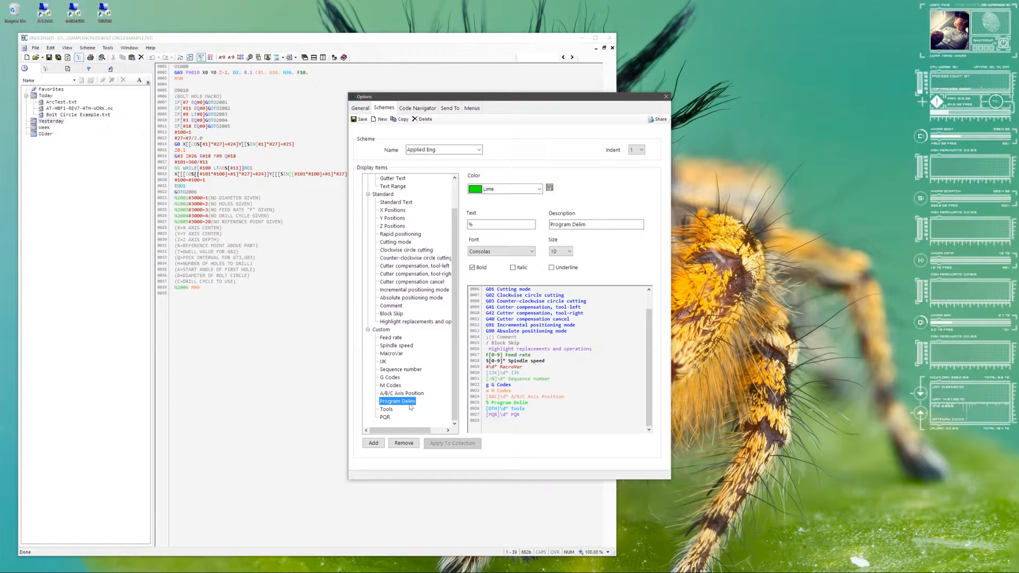
pyautogui.click(387, 409)
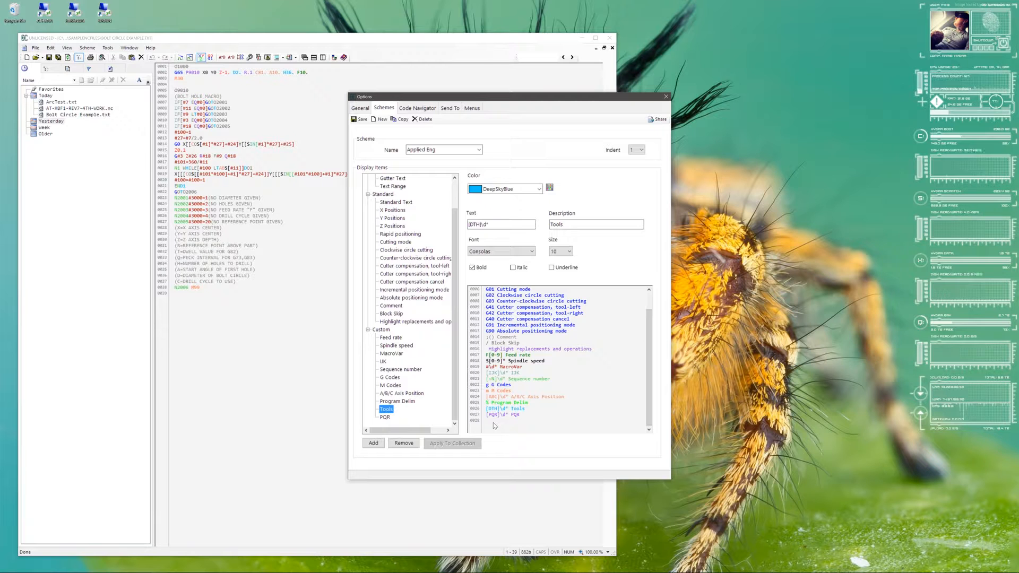
pyautogui.click(386, 417)
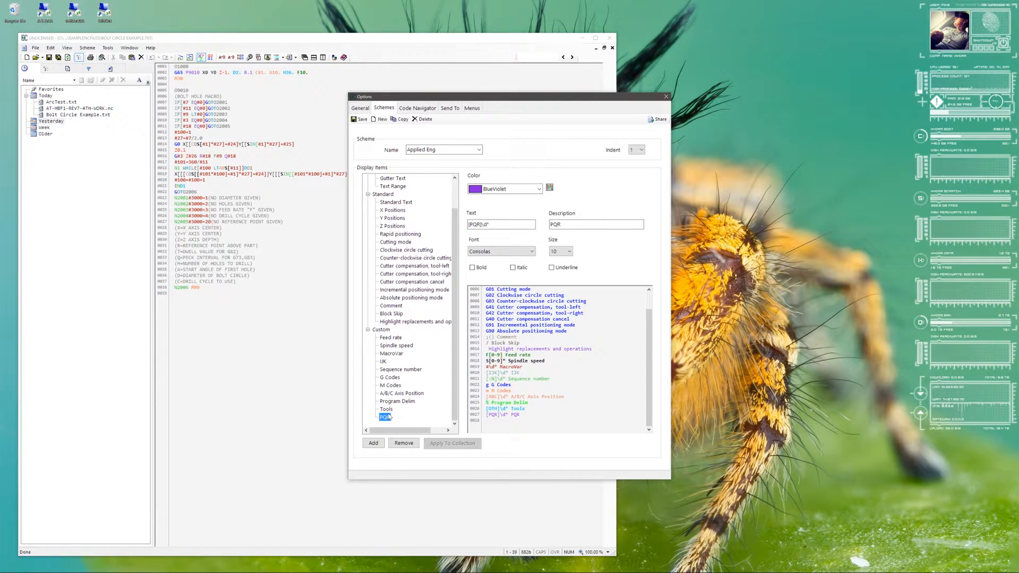
pyautogui.moveTo(535, 284)
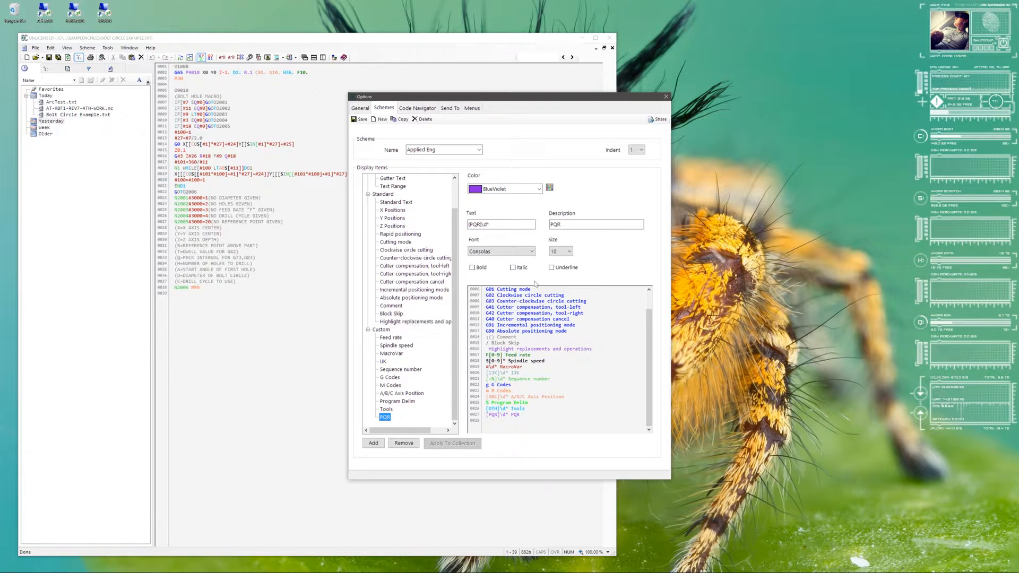
pyautogui.moveTo(561, 166)
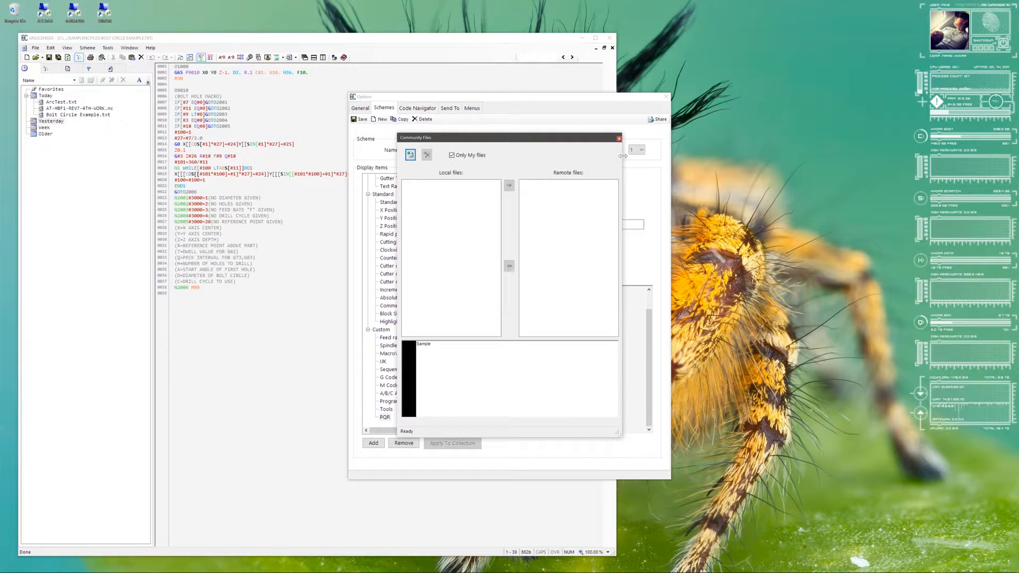
pyautogui.moveTo(471, 162)
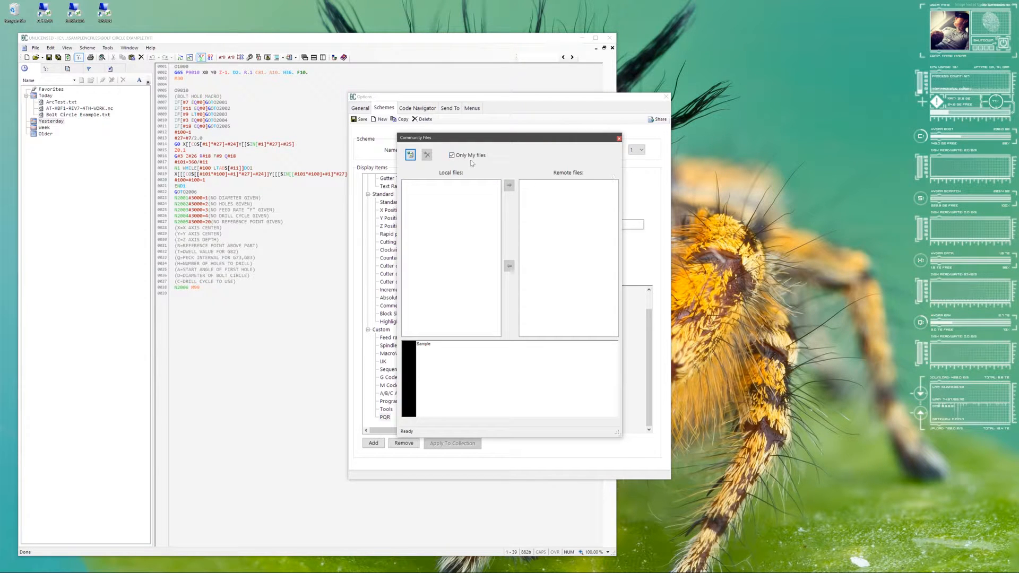
# Uncheck Only My Files, refresh the scheme lists, and scroll the remote shared schemes
pyautogui.click(451, 155)
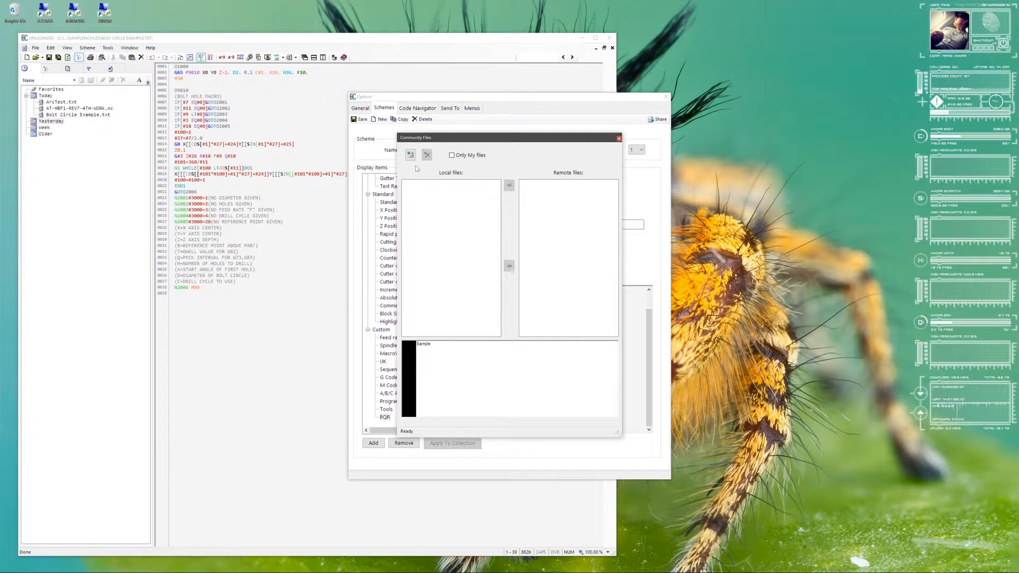
pyautogui.click(410, 154)
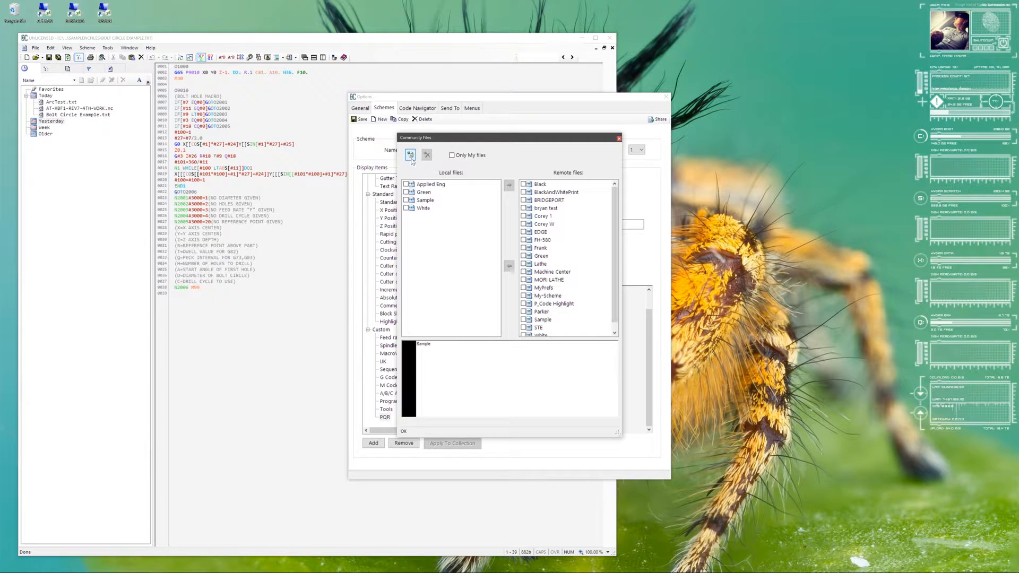
pyautogui.scroll(-3)
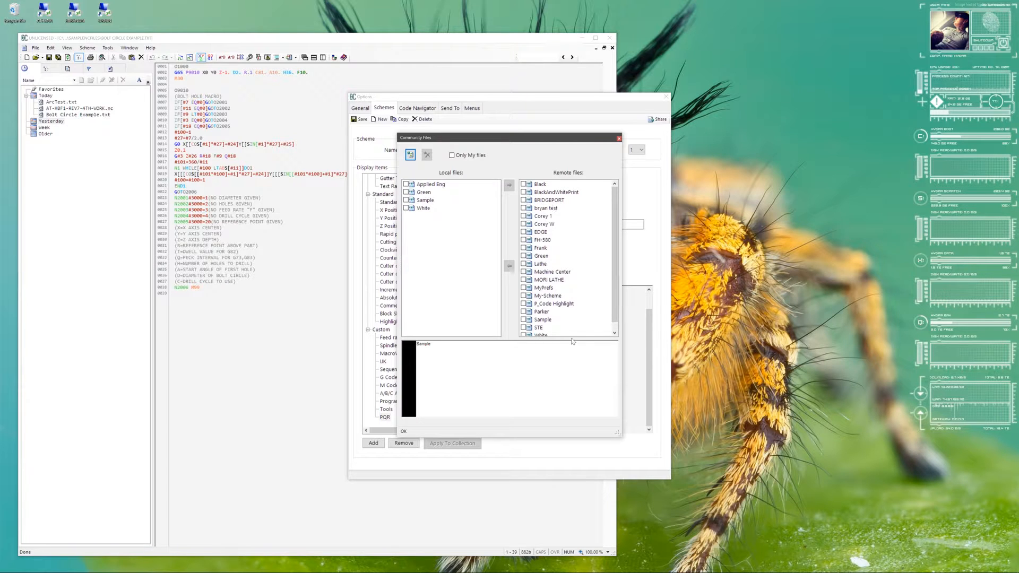
pyautogui.scroll(-3)
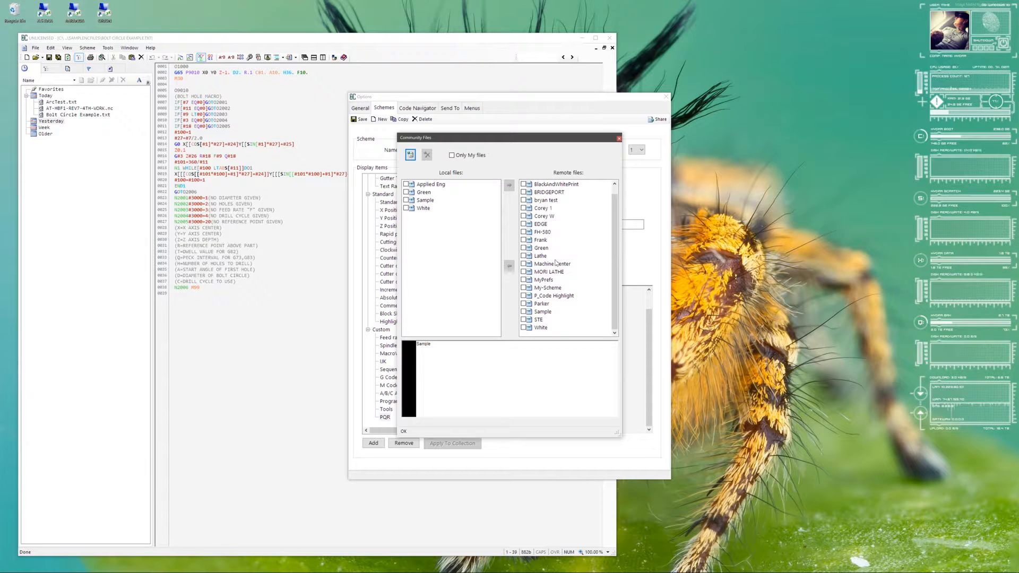
pyautogui.moveTo(571, 174)
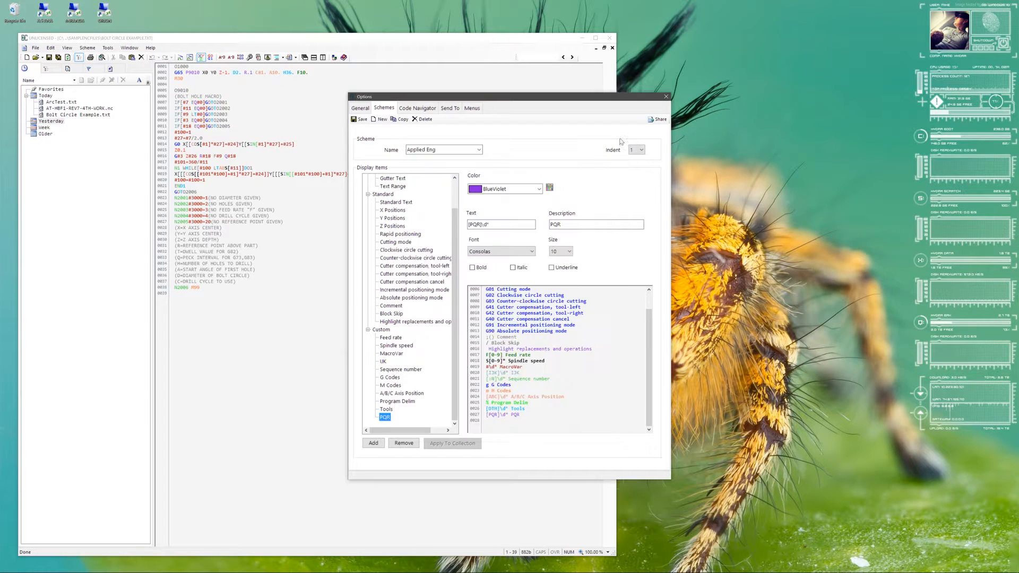
# Inspect the Code Navigator's Rotary and OptionStop matches, then view the Send To settings
pyautogui.click(417, 107)
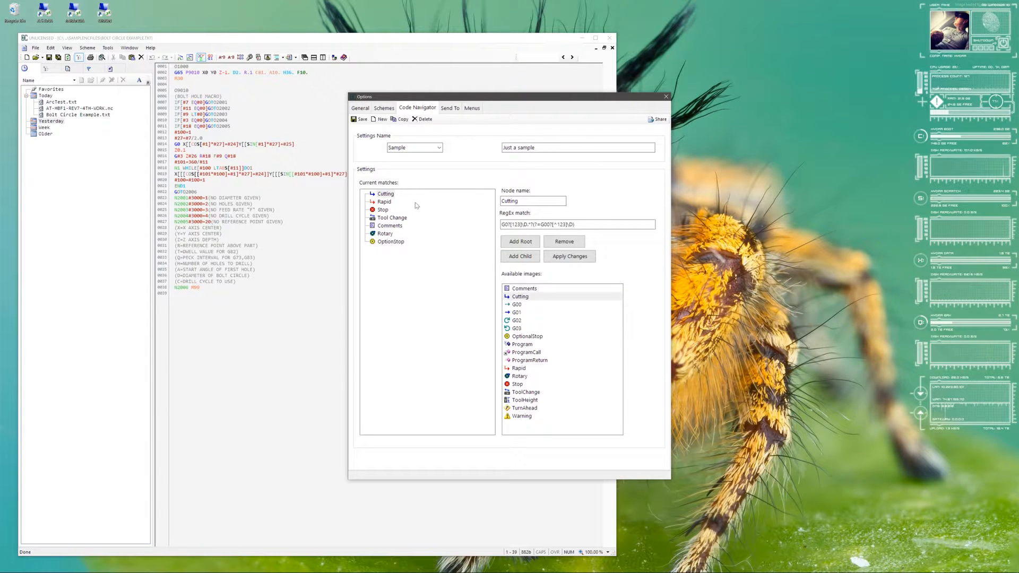
pyautogui.click(385, 233)
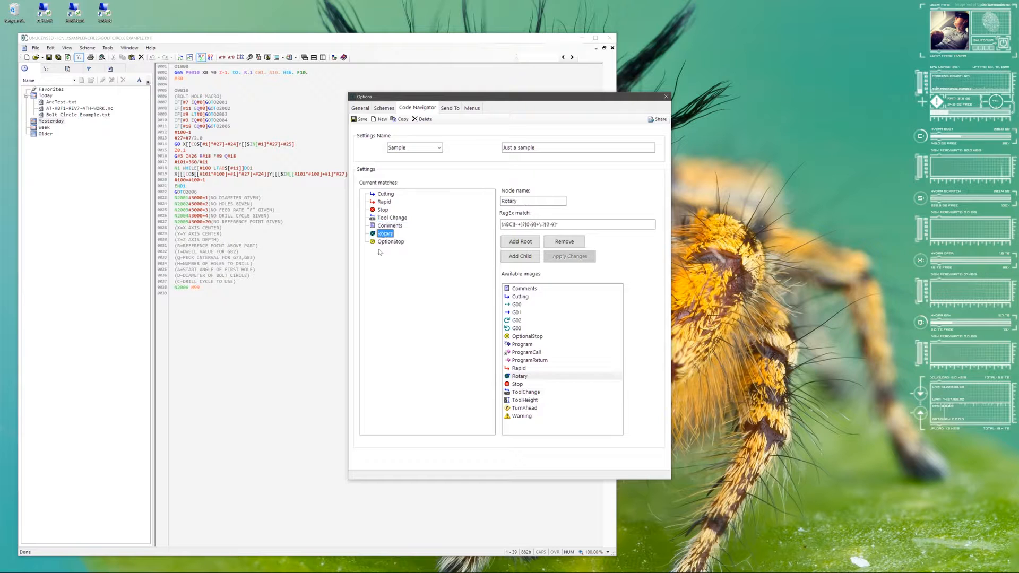
pyautogui.click(390, 241)
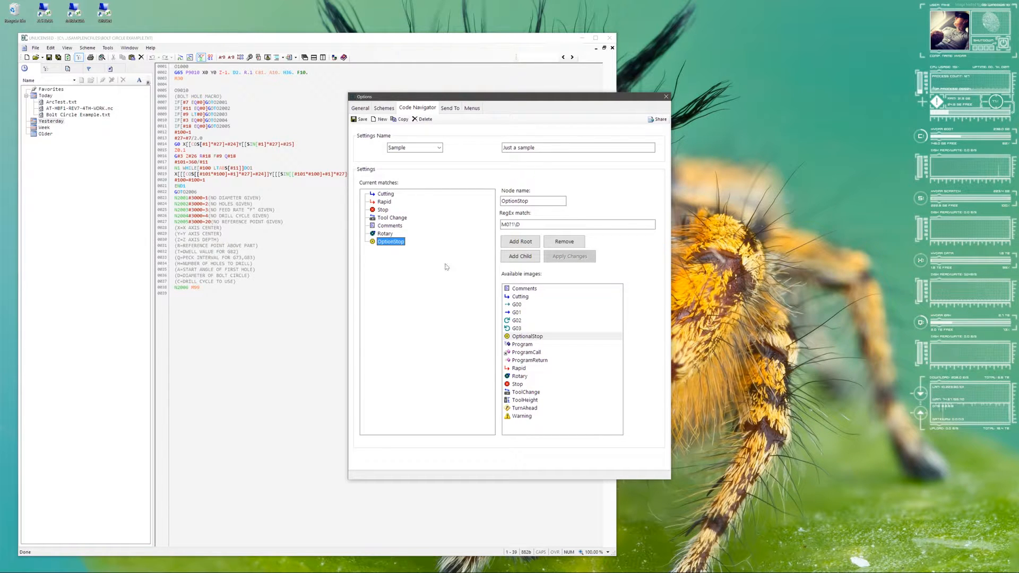
pyautogui.moveTo(445, 220)
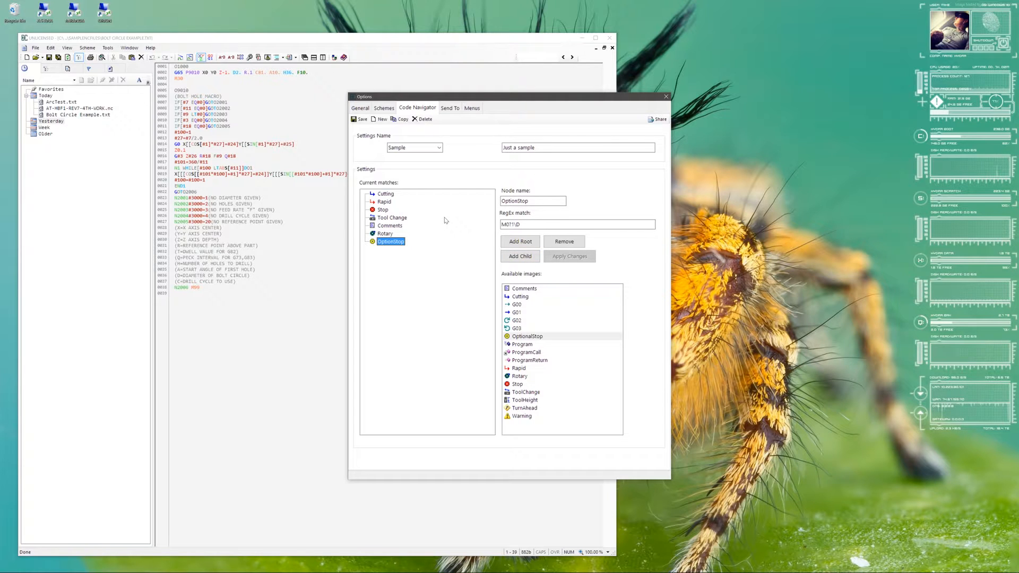
pyautogui.click(449, 108)
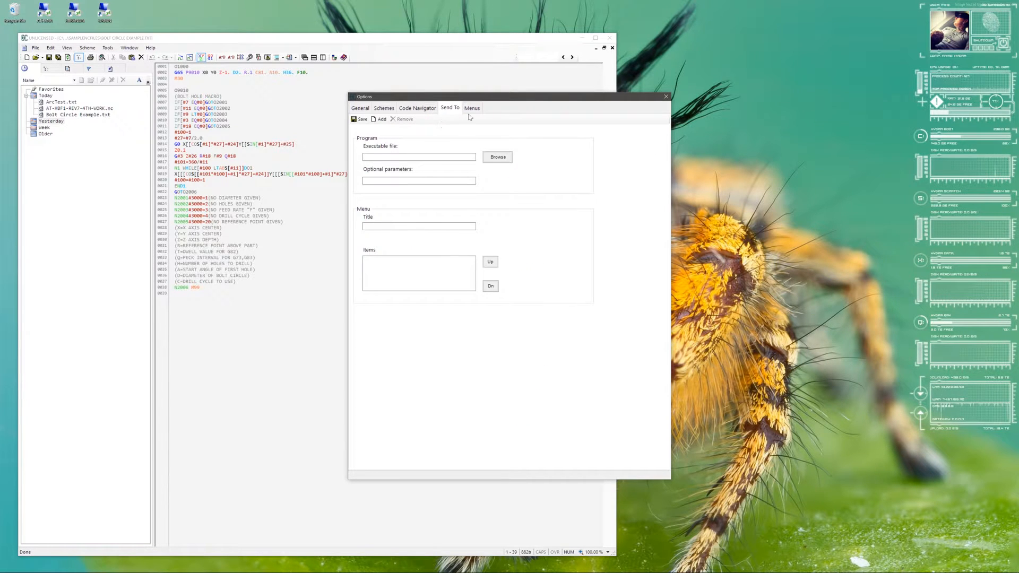
pyautogui.click(471, 108)
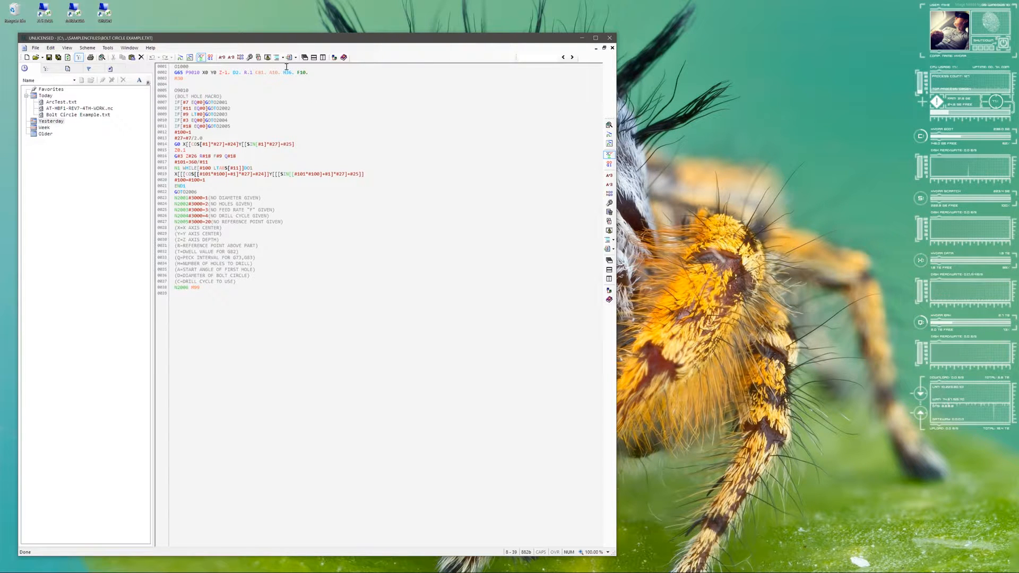
pyautogui.doubleClick(191, 72)
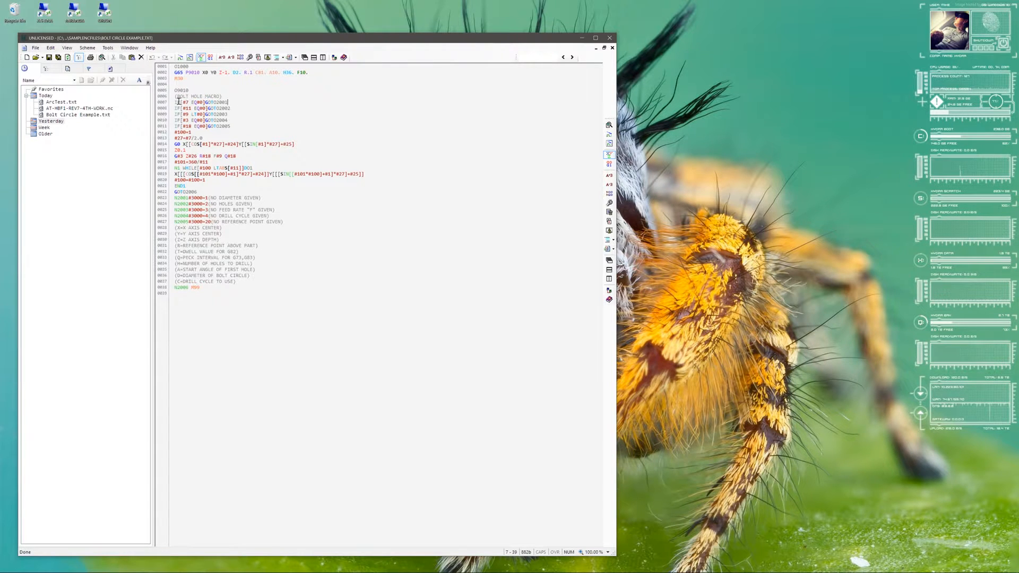
pyautogui.moveTo(176, 102); pyautogui.dragTo(231, 127)
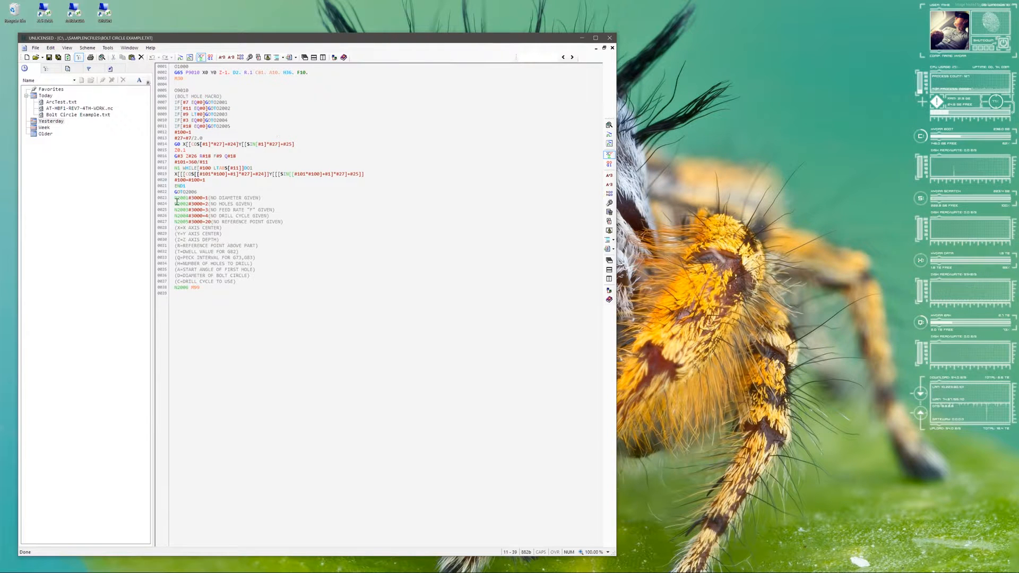
pyautogui.moveTo(176, 204); pyautogui.dragTo(283, 222)
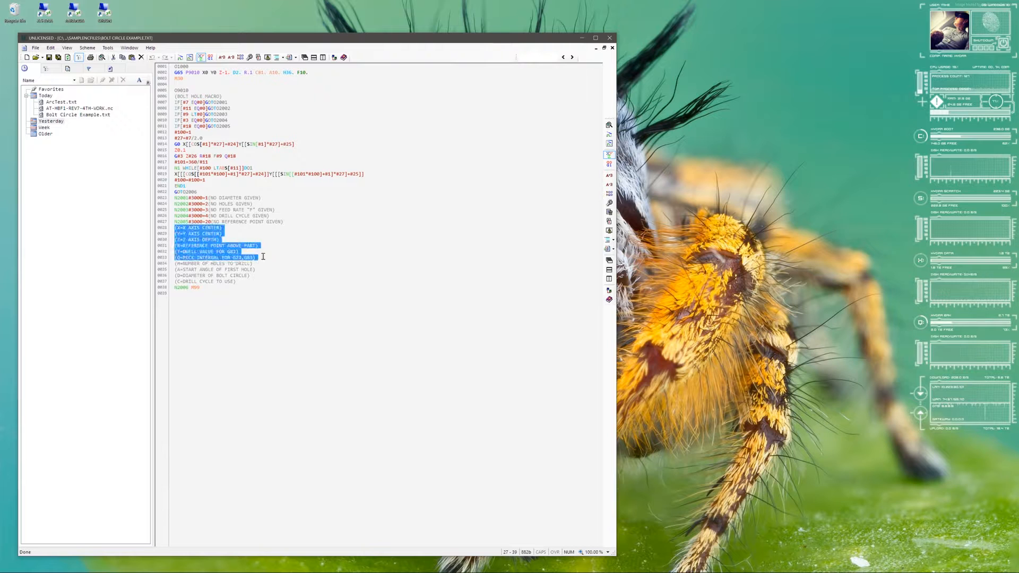
pyautogui.click(320, 209)
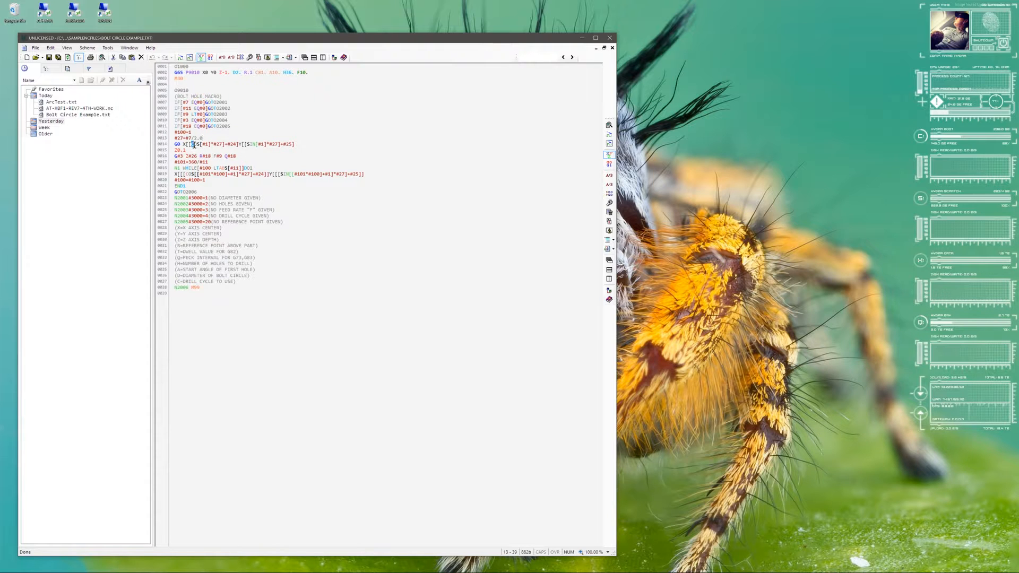
pyautogui.click(249, 144)
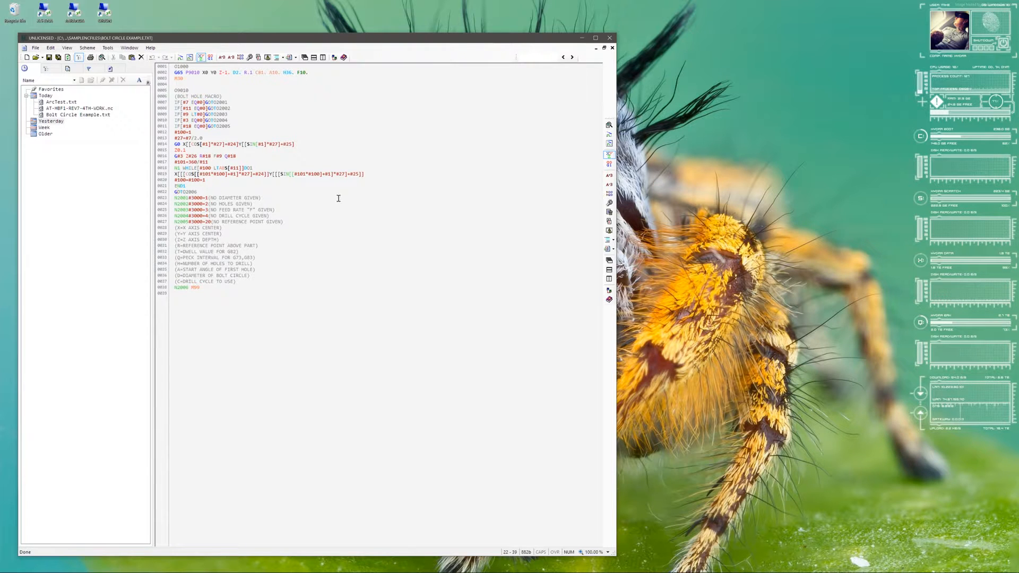
pyautogui.moveTo(328, 153)
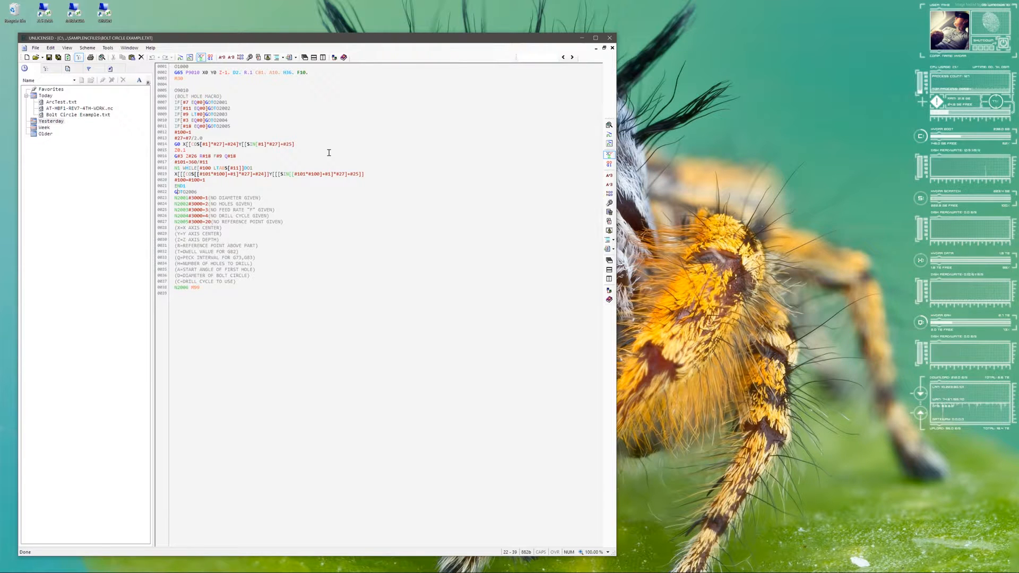
pyautogui.moveTo(275, 174)
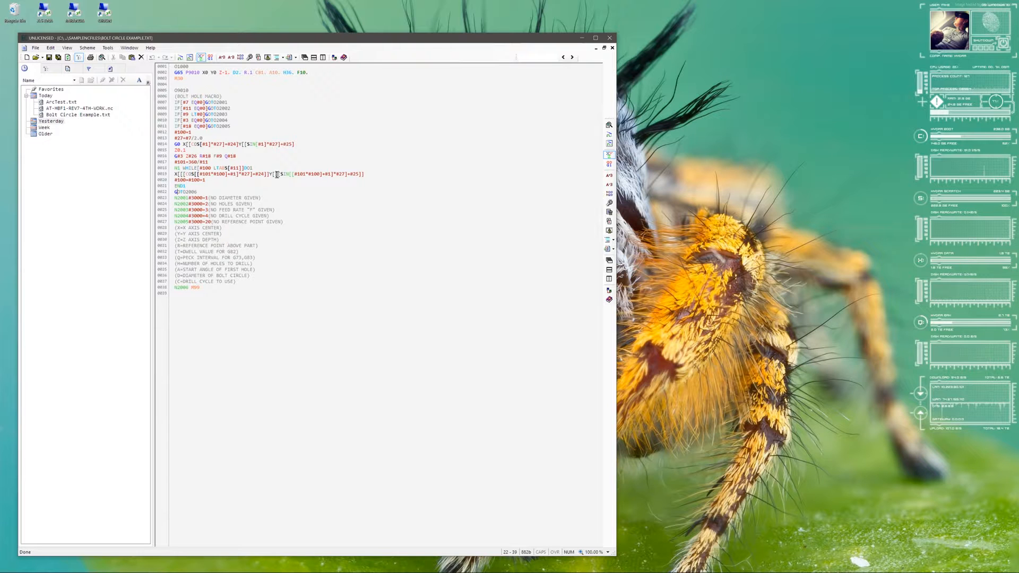
pyautogui.moveTo(231, 225)
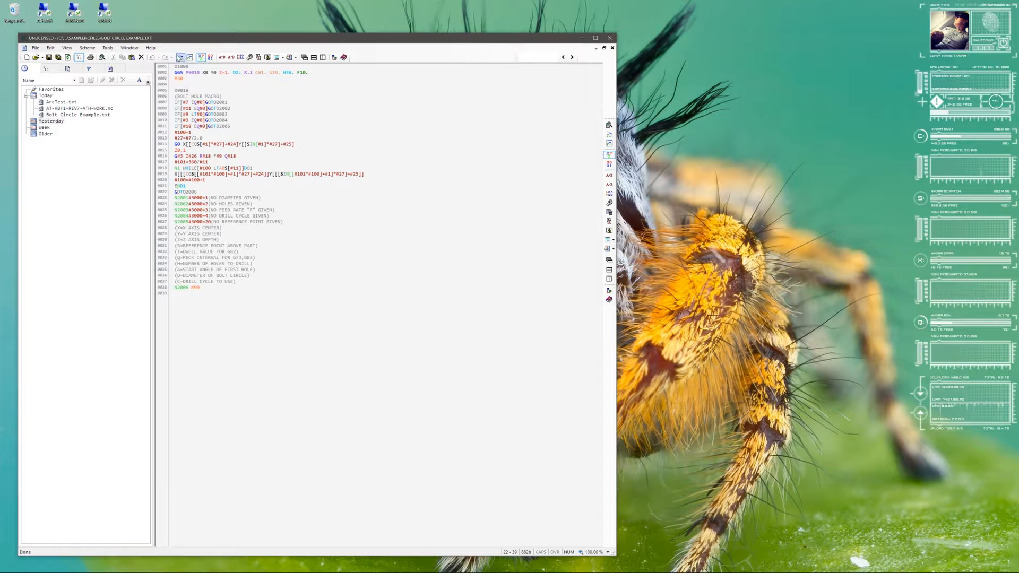
pyautogui.moveTo(189, 58)
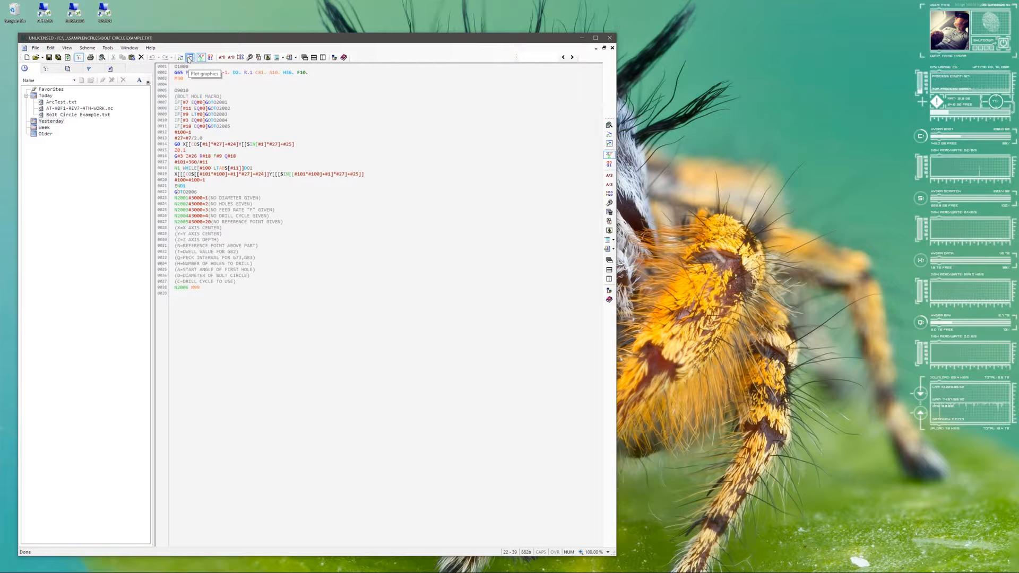
# Backplot the bolt circle program and drag the plot to frame the whole circle
pyautogui.click(189, 57)
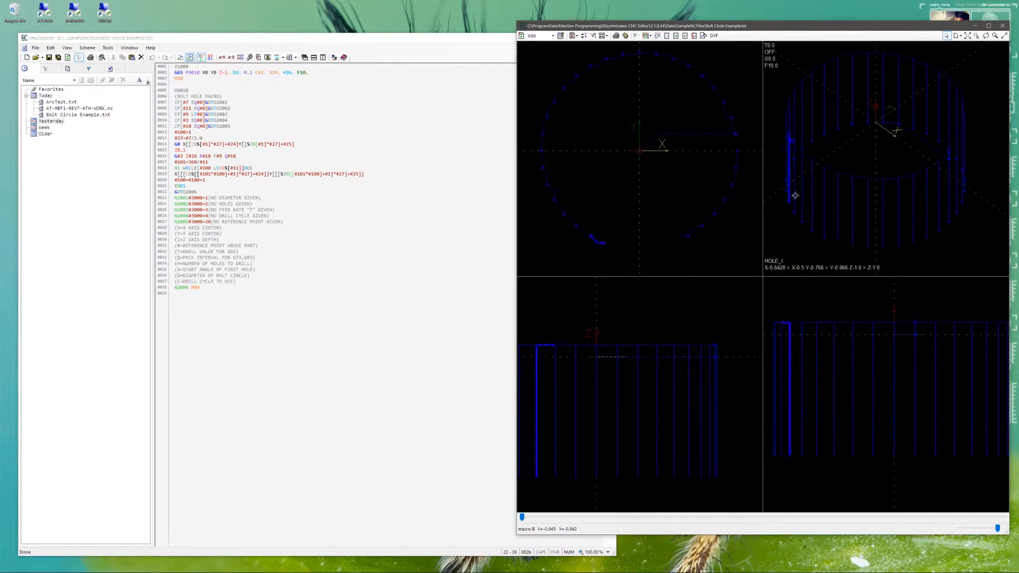
pyautogui.moveTo(795, 195); pyautogui.dragTo(795, 223)
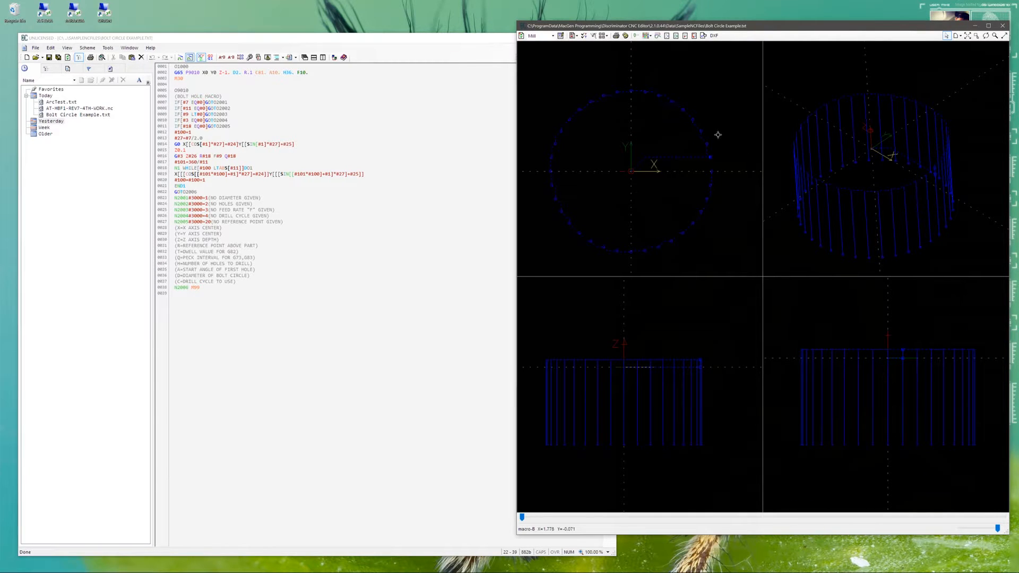
pyautogui.moveTo(665, 266)
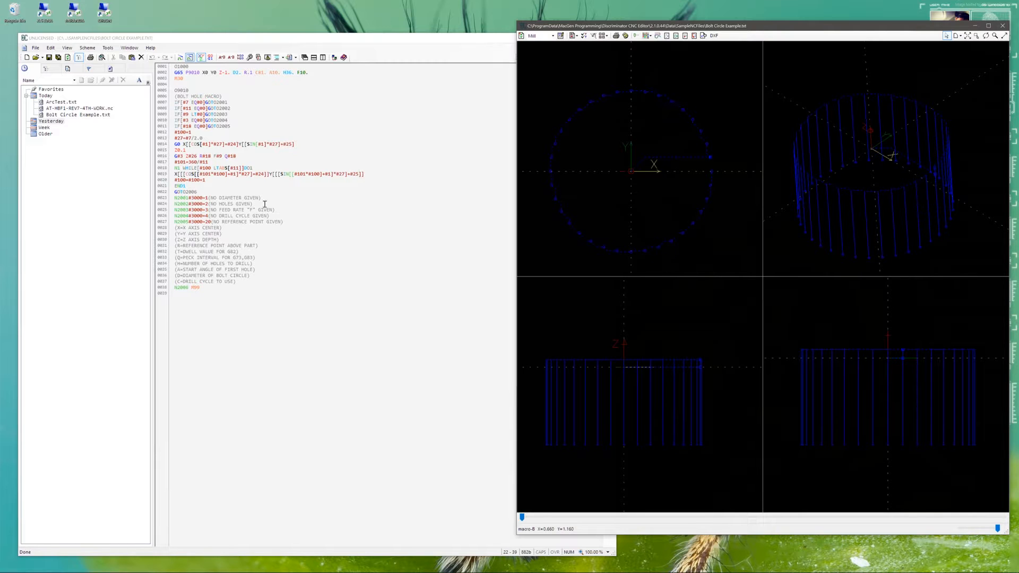
pyautogui.moveTo(277, 124)
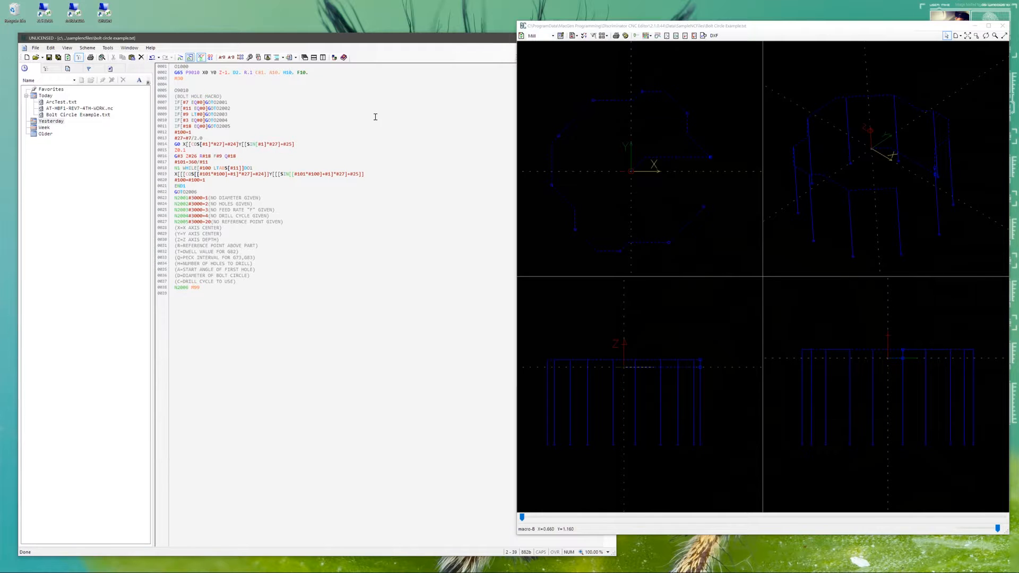
pyautogui.moveTo(382, 115)
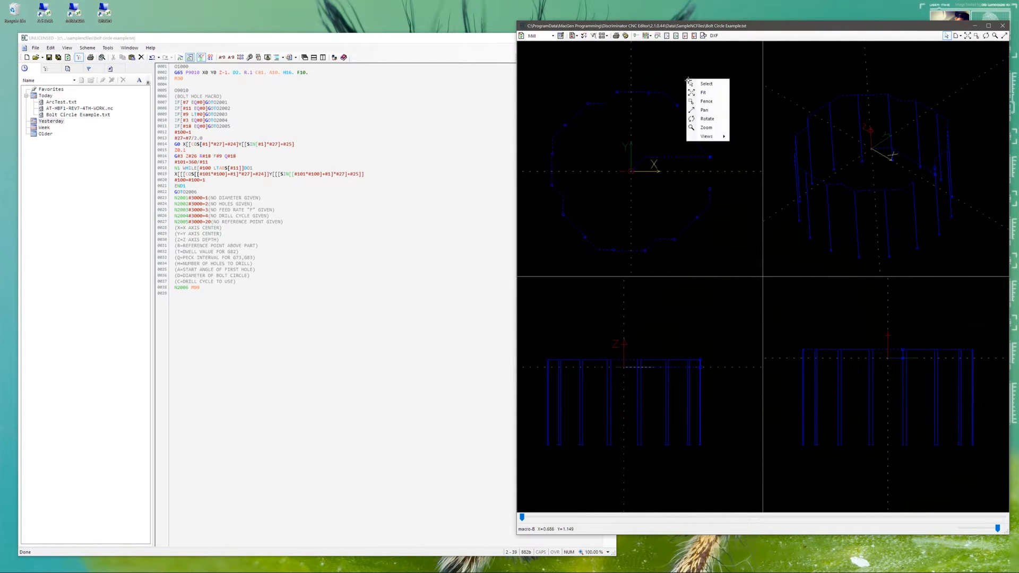
pyautogui.moveTo(653, 83)
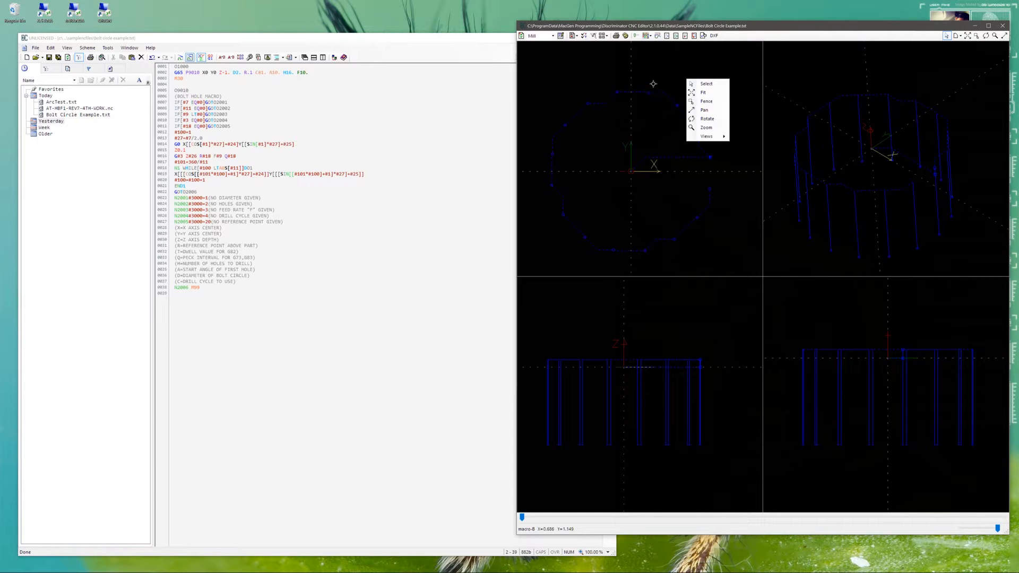
pyautogui.moveTo(703, 92)
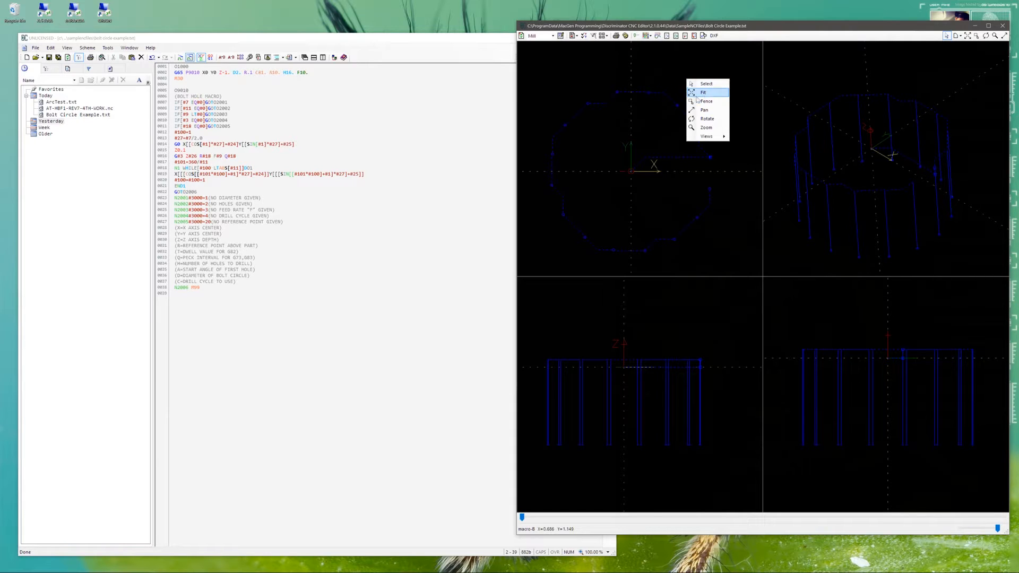
# Fit the bolt circle toolpath, view the 3D pane from the Right, then reopen view options
pyautogui.click(703, 92)
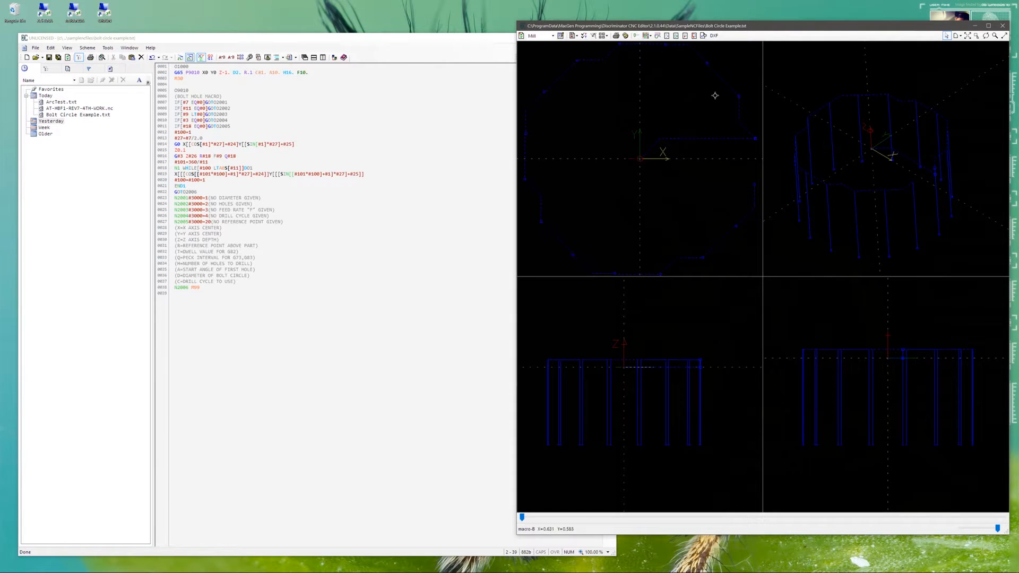
pyautogui.rightClick(701, 103)
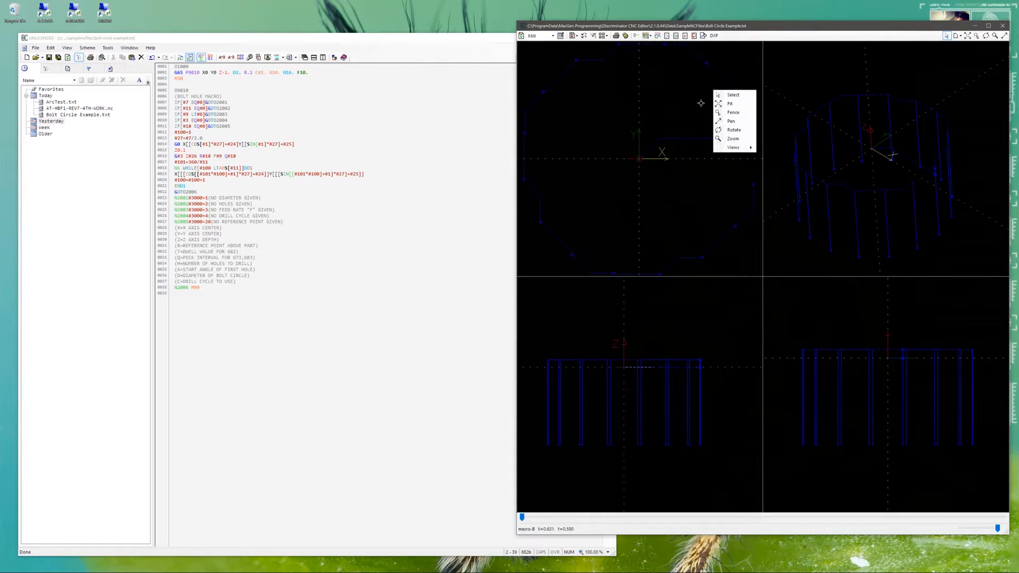
pyautogui.moveTo(734, 130)
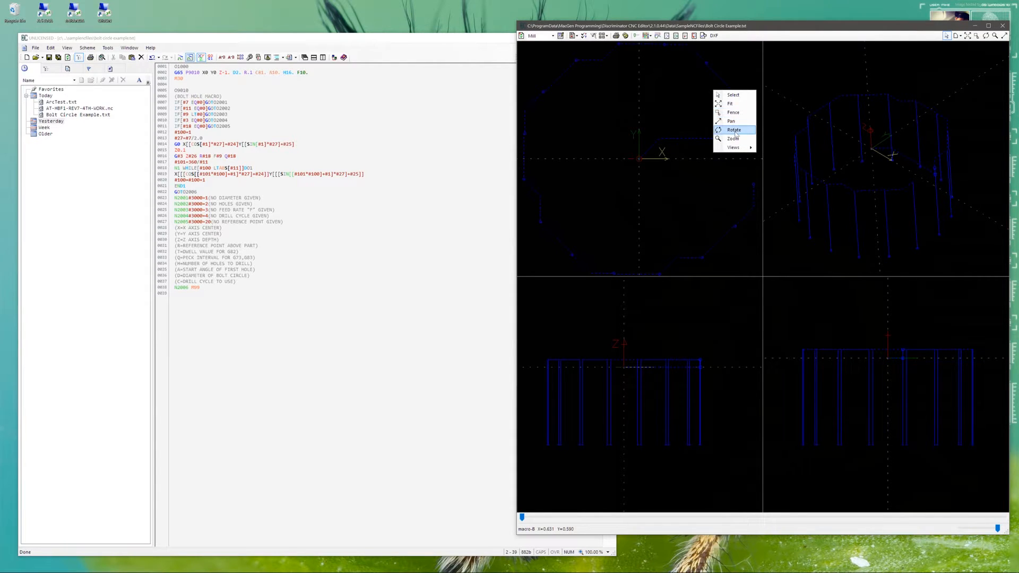
pyautogui.moveTo(733, 147)
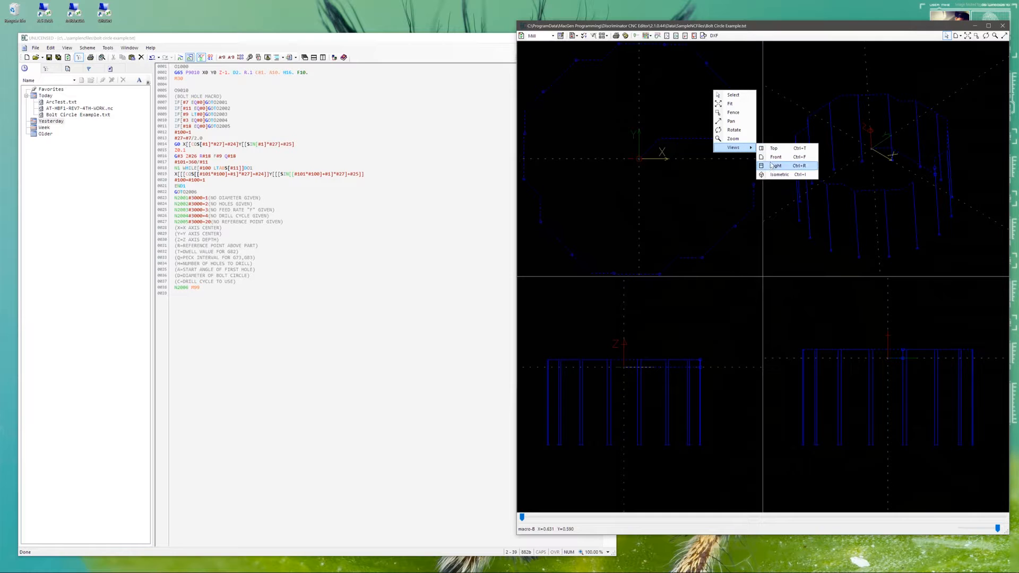
pyautogui.click(777, 166)
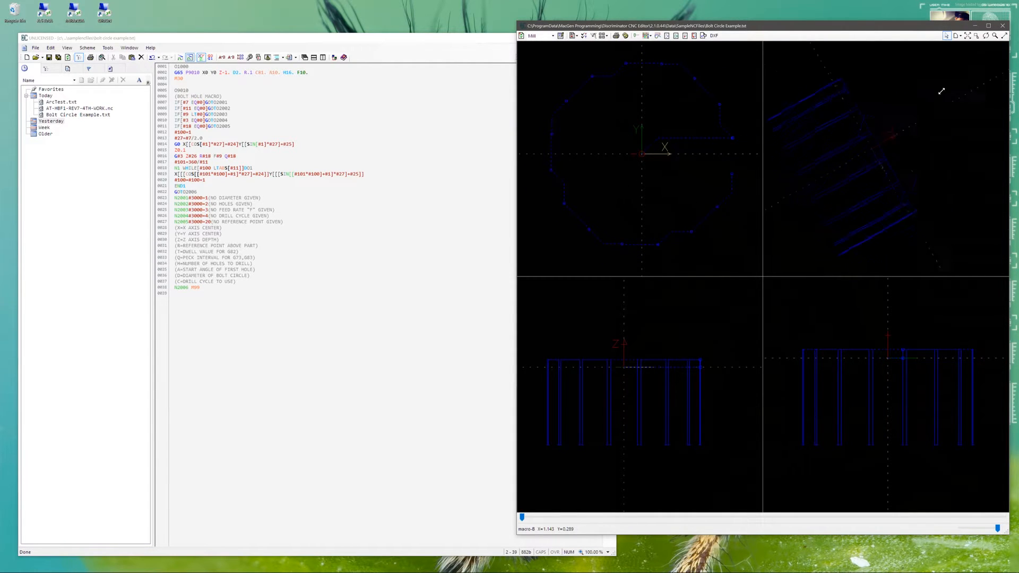
pyautogui.rightClick(883, 134)
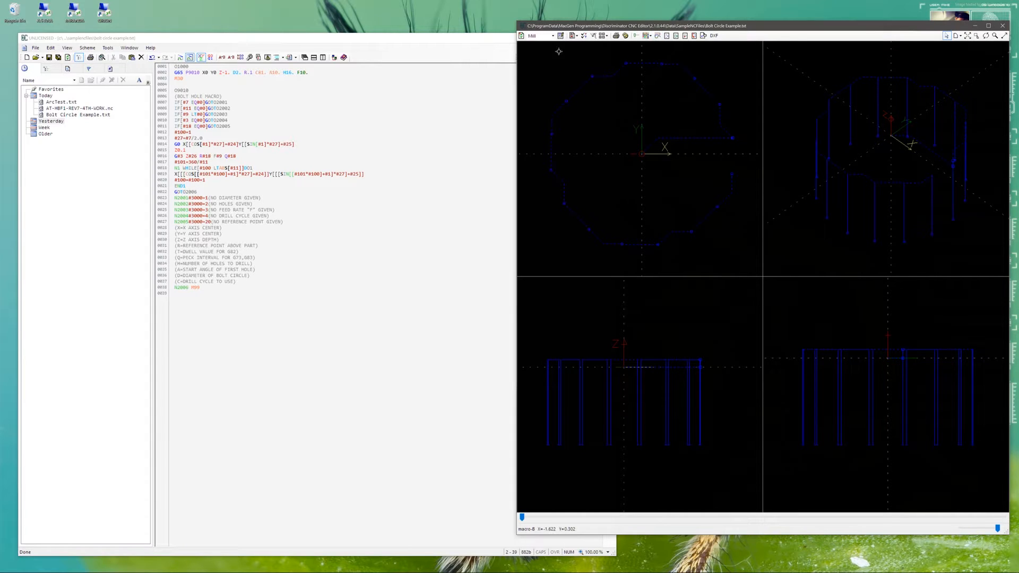
pyautogui.moveTo(714, 35)
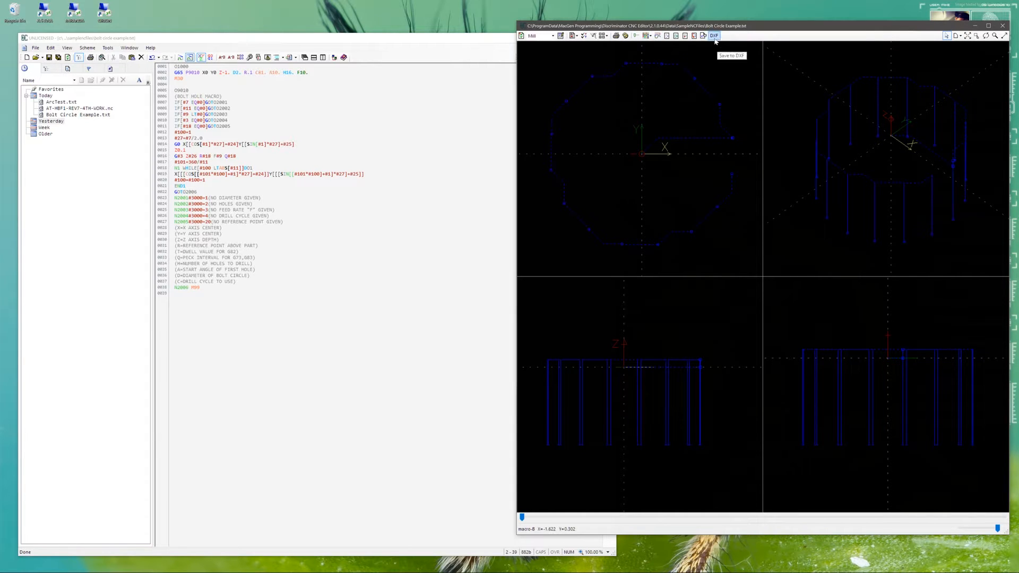
pyautogui.moveTo(710, 36)
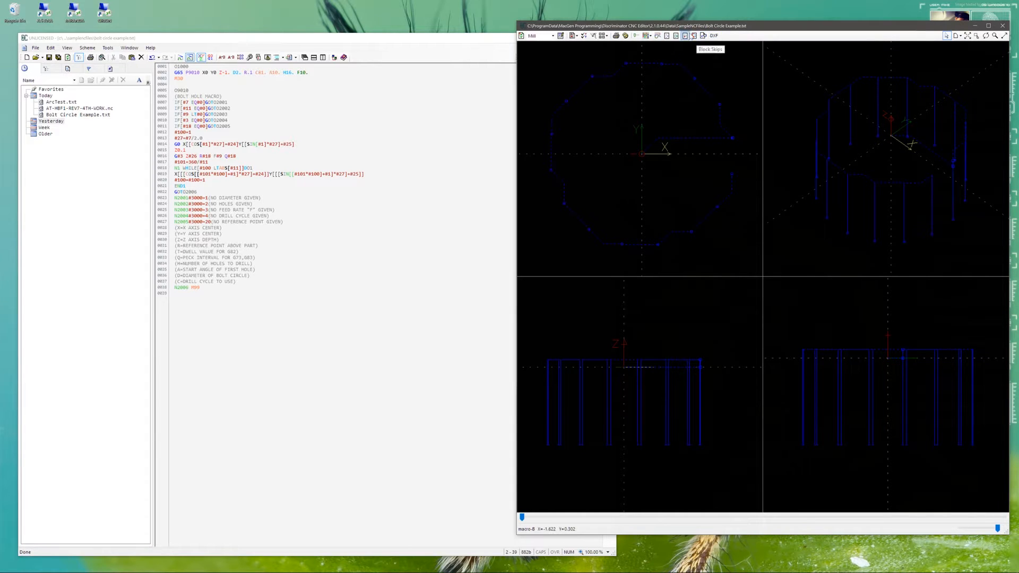
pyautogui.moveTo(601, 35)
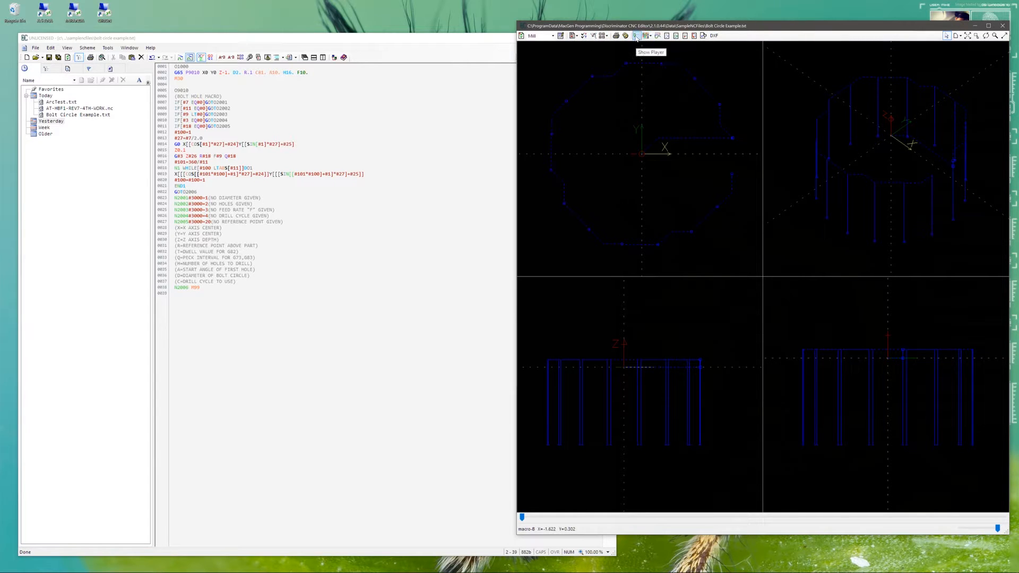
# Show the simulation player, rewind to the start, and play the drilling toolpath
pyautogui.click(636, 35)
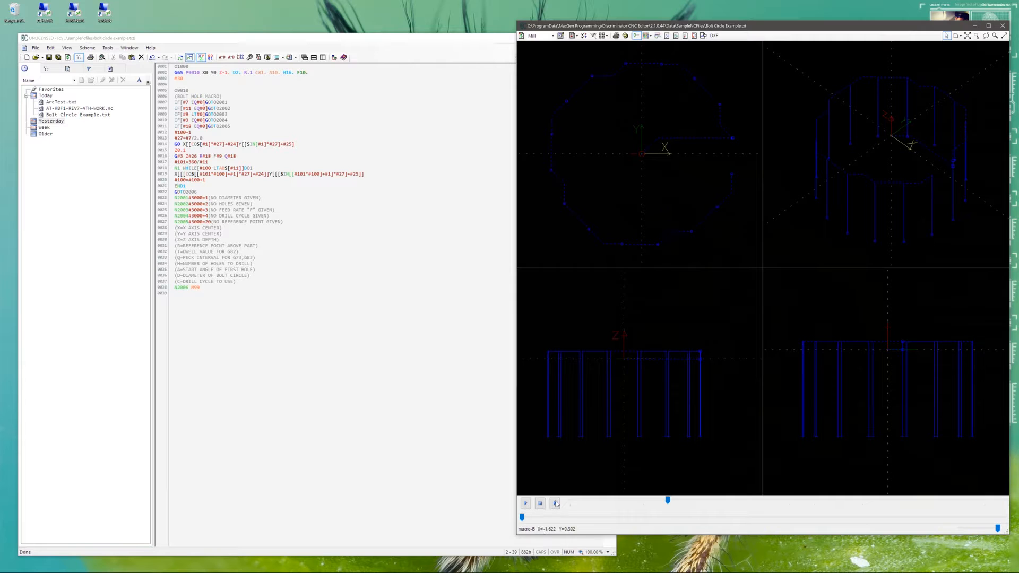
pyautogui.click(525, 503)
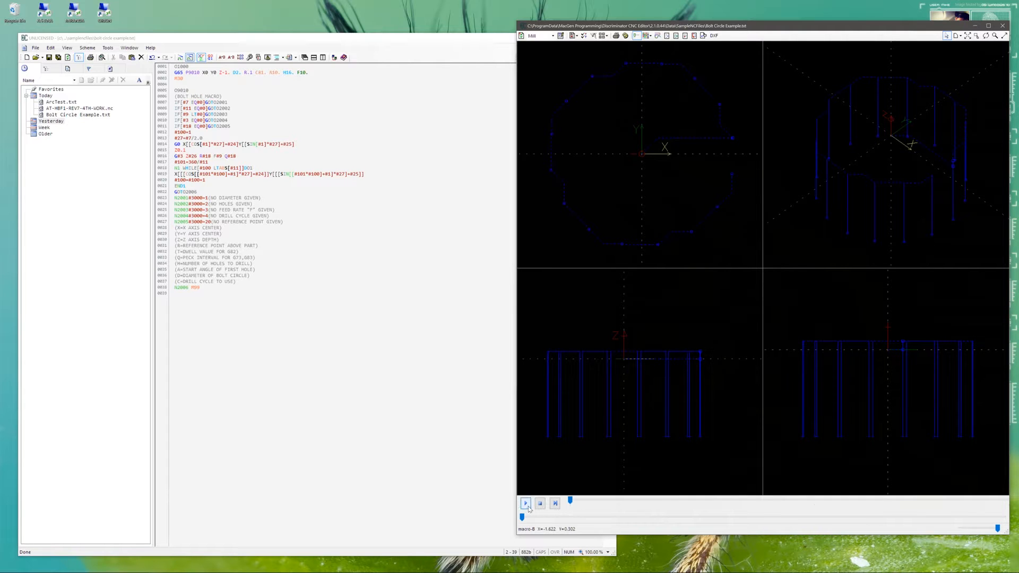
pyautogui.click(525, 504)
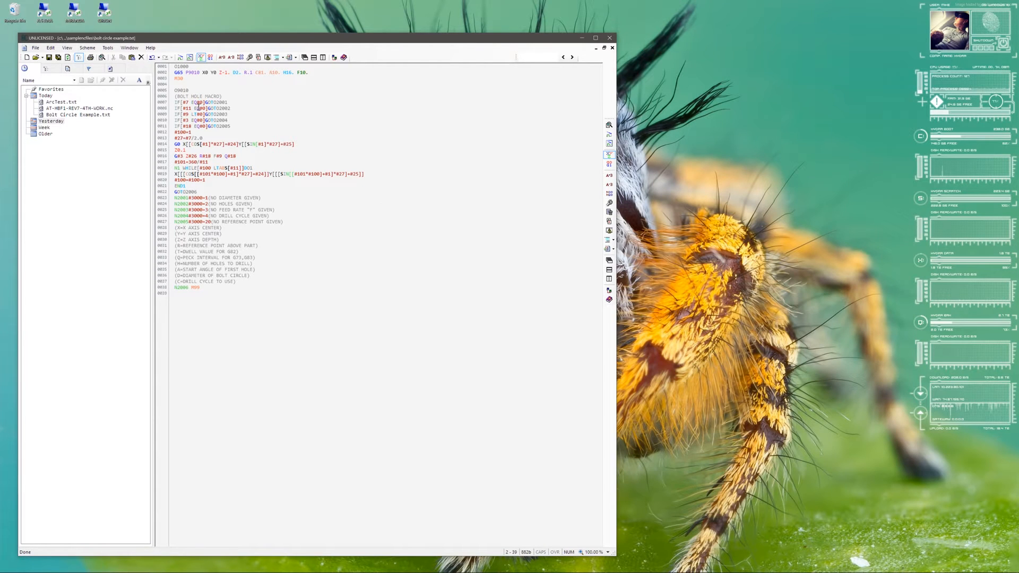
pyautogui.moveTo(180, 58)
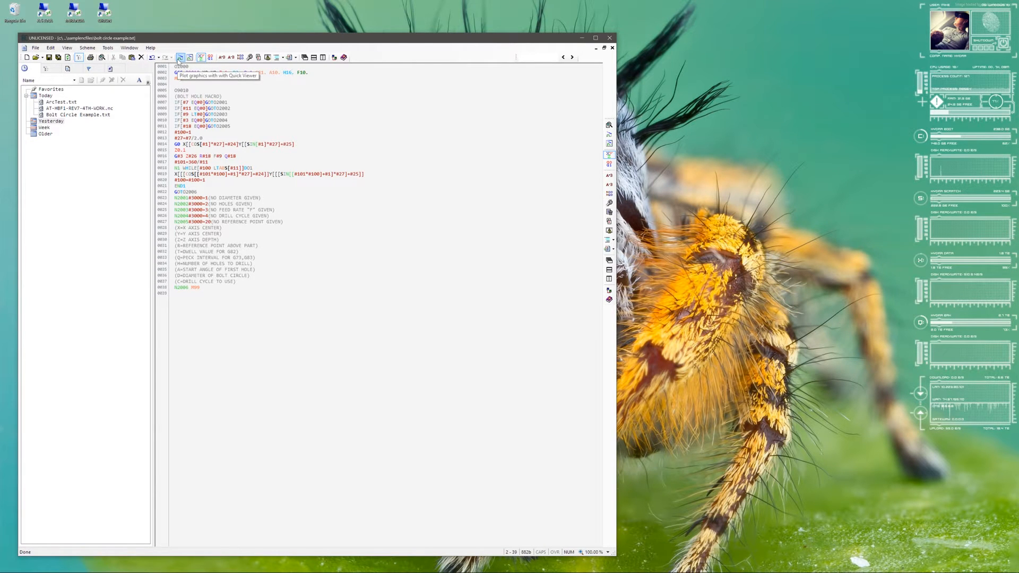
# Preview the bolt circle in Quick Viewer and bring up the backplot's context options
pyautogui.click(181, 58)
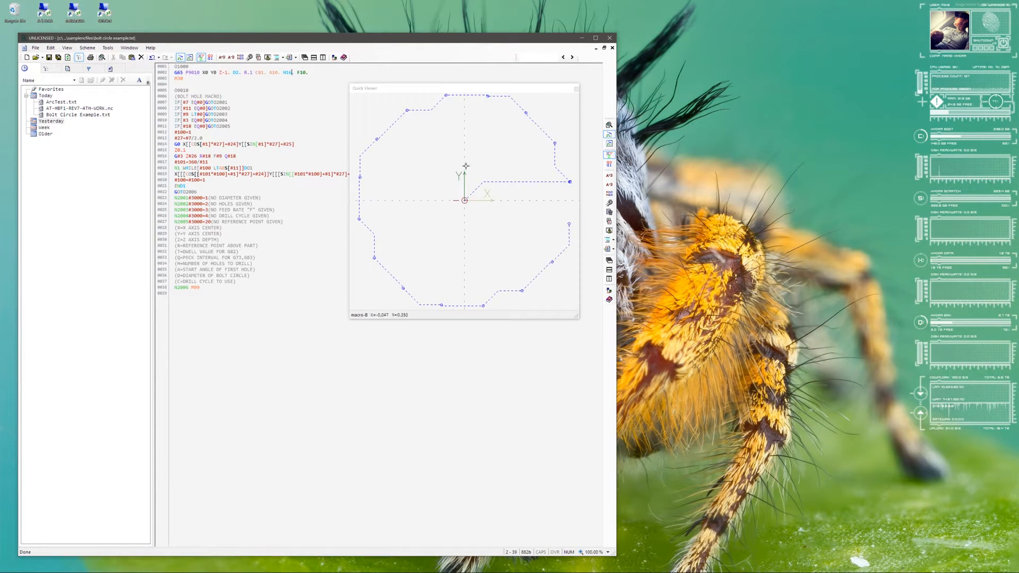
pyautogui.moveTo(429, 223)
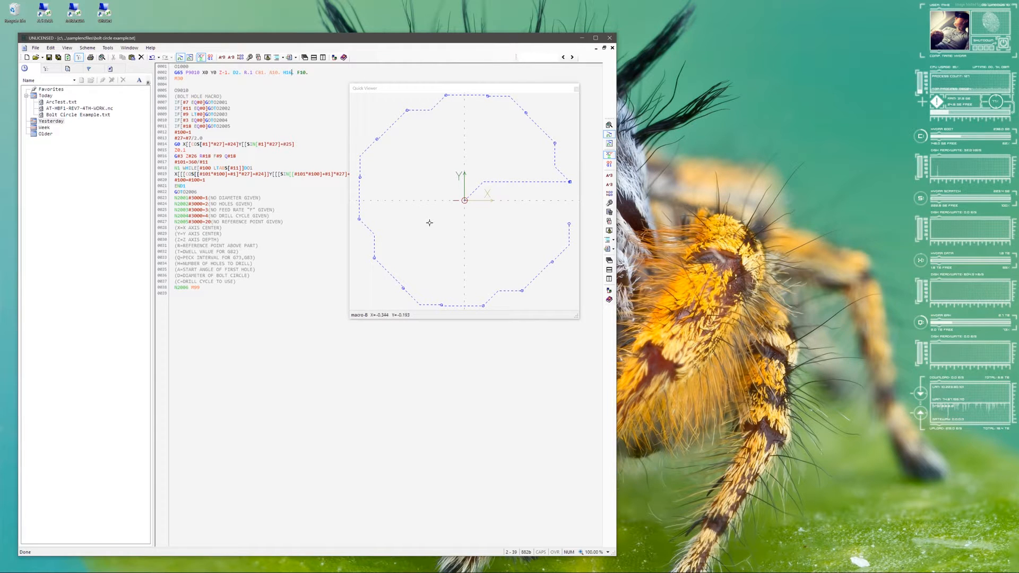
pyautogui.moveTo(383, 166)
pyautogui.write('3')
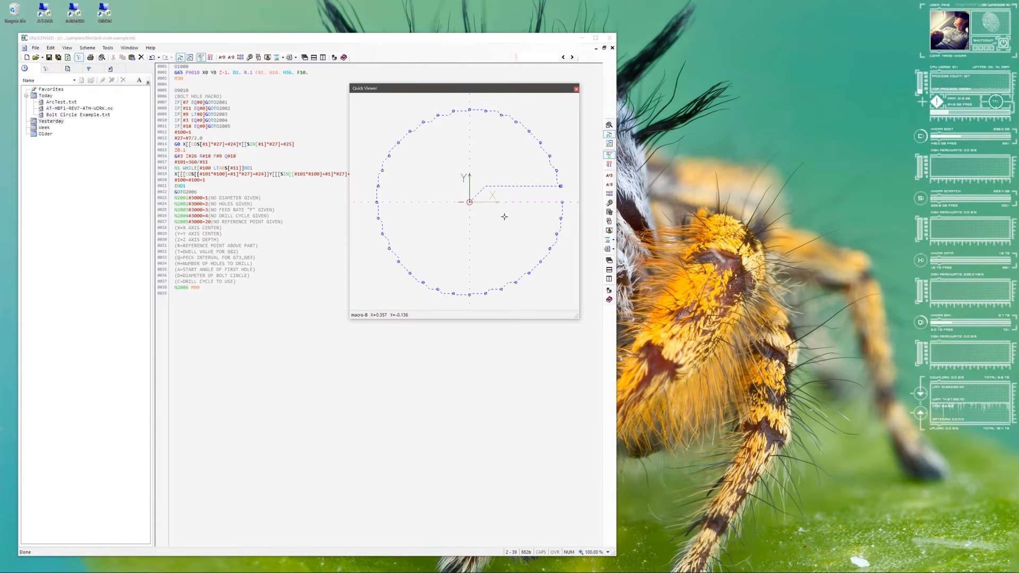
pyautogui.rightClick(505, 217)
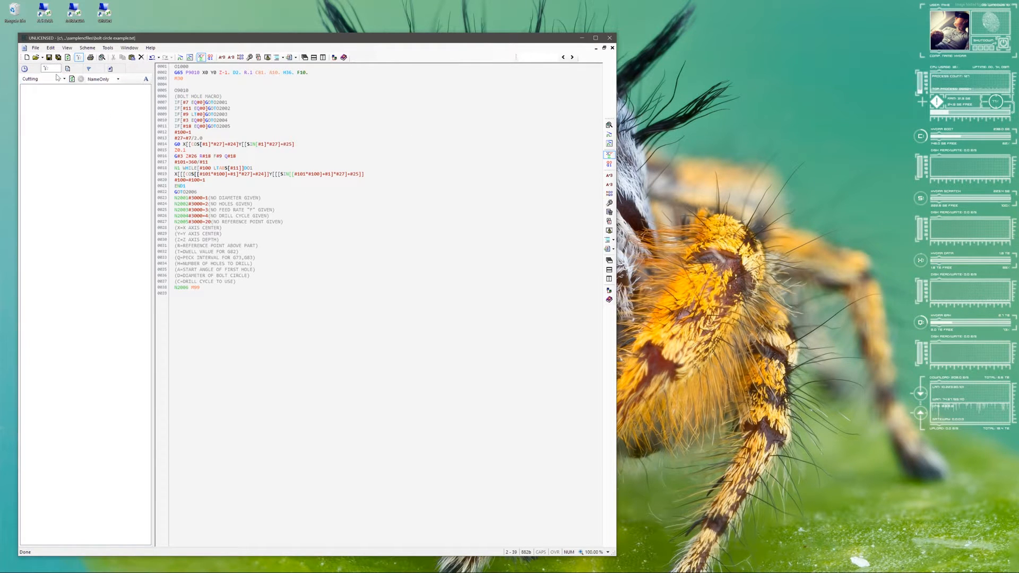
# Open ArcTest.txt from recent files and jump through its Rapid and Cutting outline nodes
pyautogui.click(62, 79)
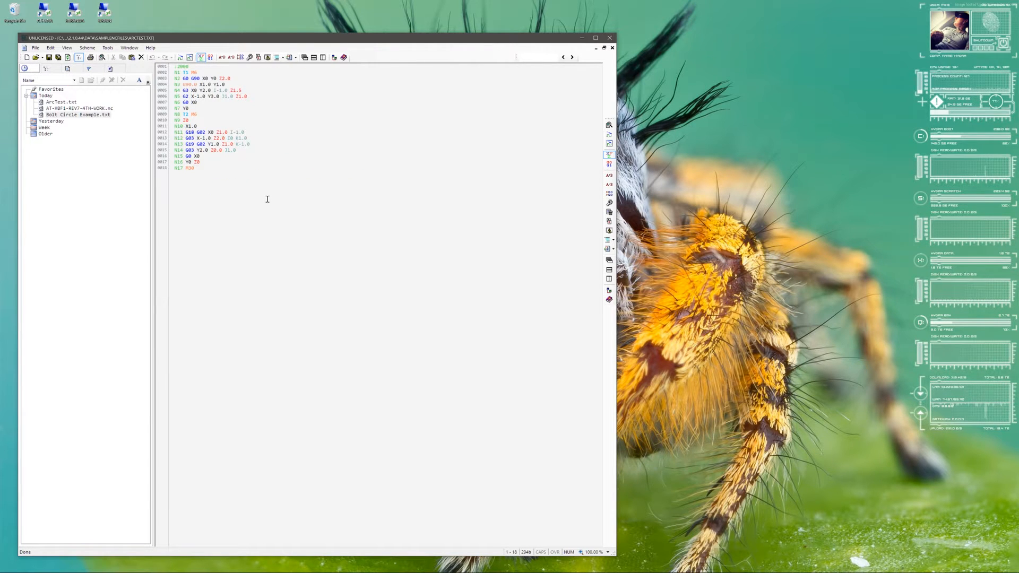
pyautogui.moveTo(260, 209)
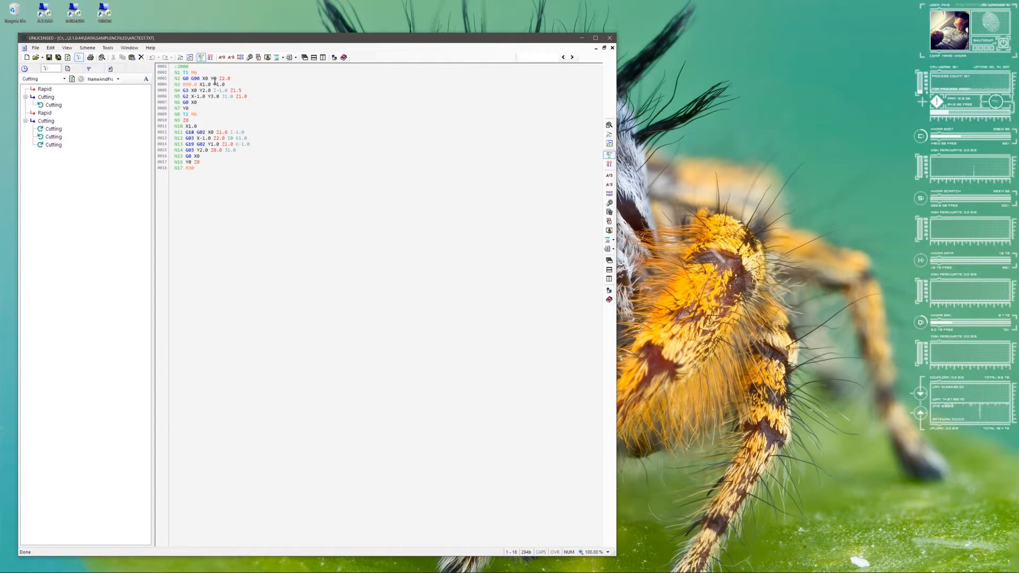
pyautogui.click(44, 89)
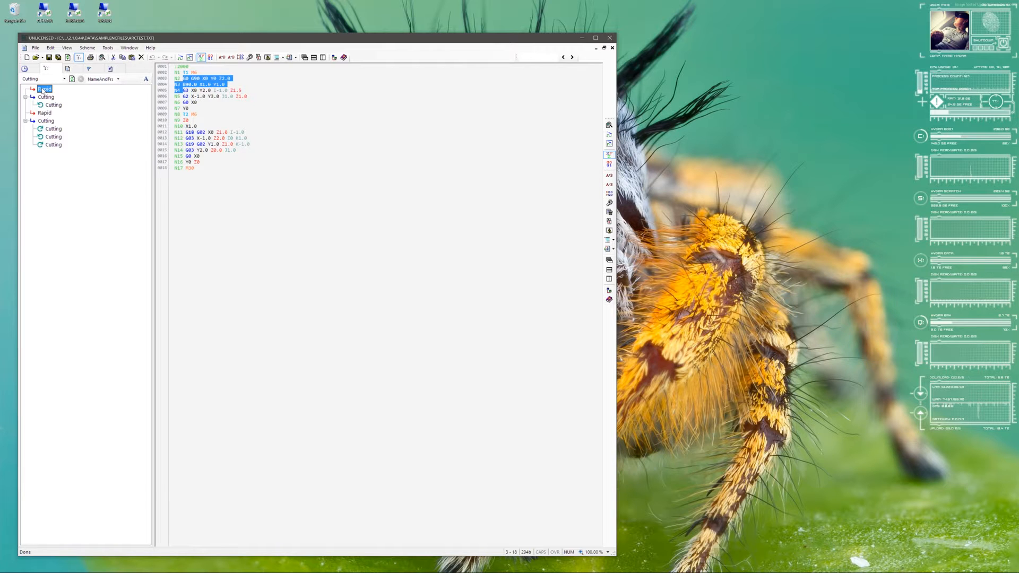
pyautogui.click(45, 97)
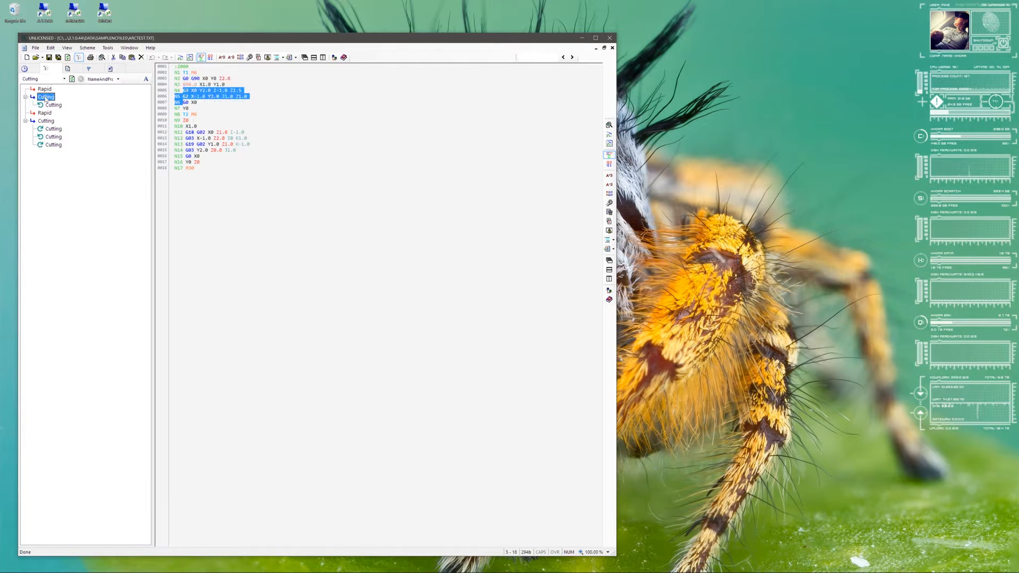
pyautogui.click(52, 105)
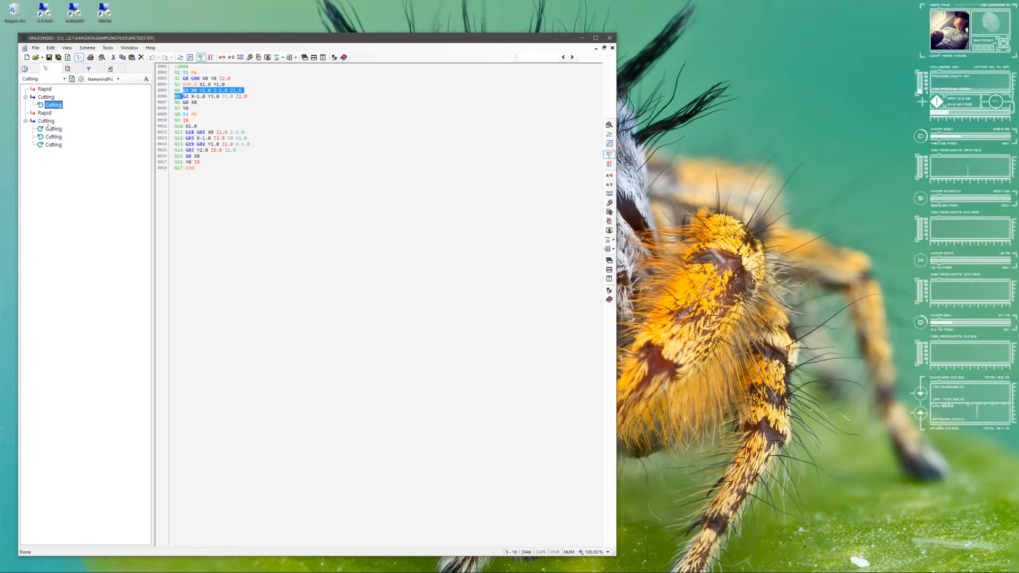
pyautogui.click(54, 144)
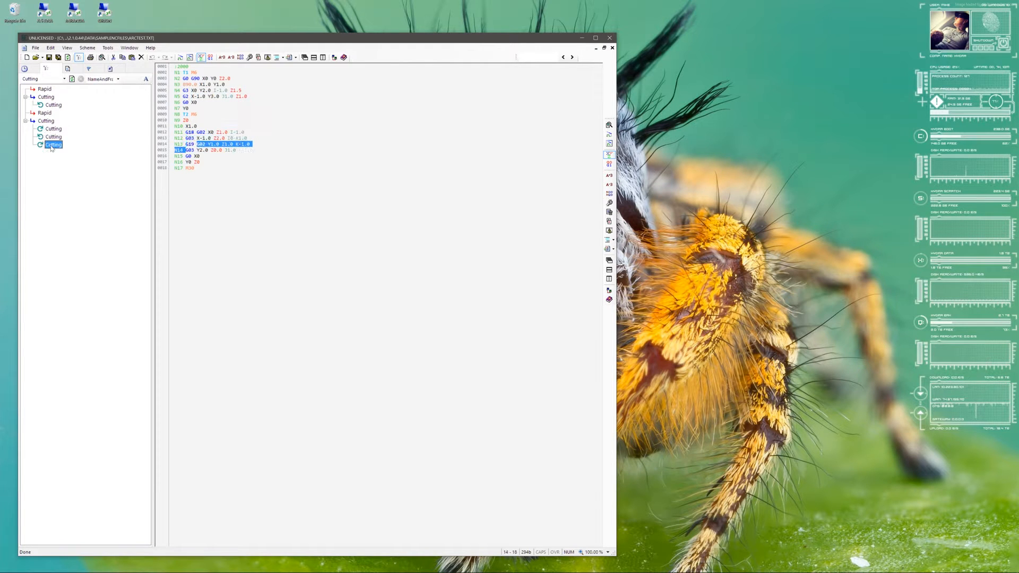
pyautogui.click(107, 47)
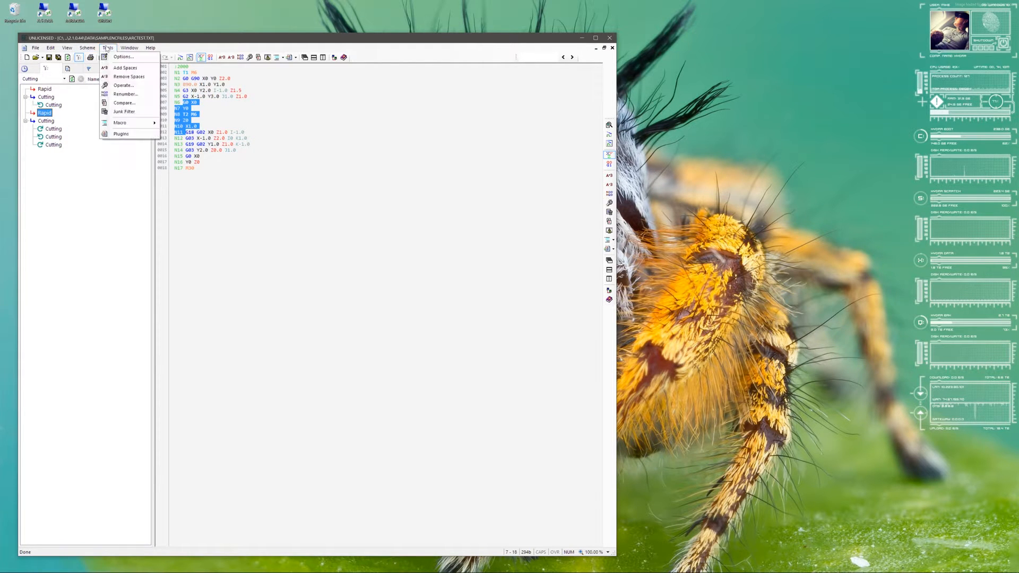
# View the Code Navigator options, then outline with the Sample scheme in NameOnly display
pyautogui.click(124, 57)
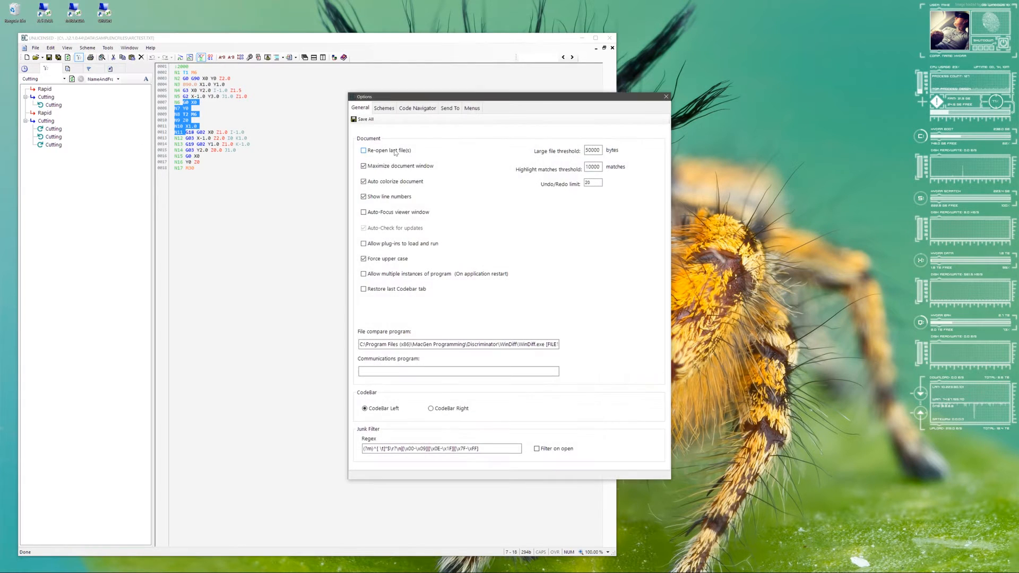
pyautogui.click(417, 108)
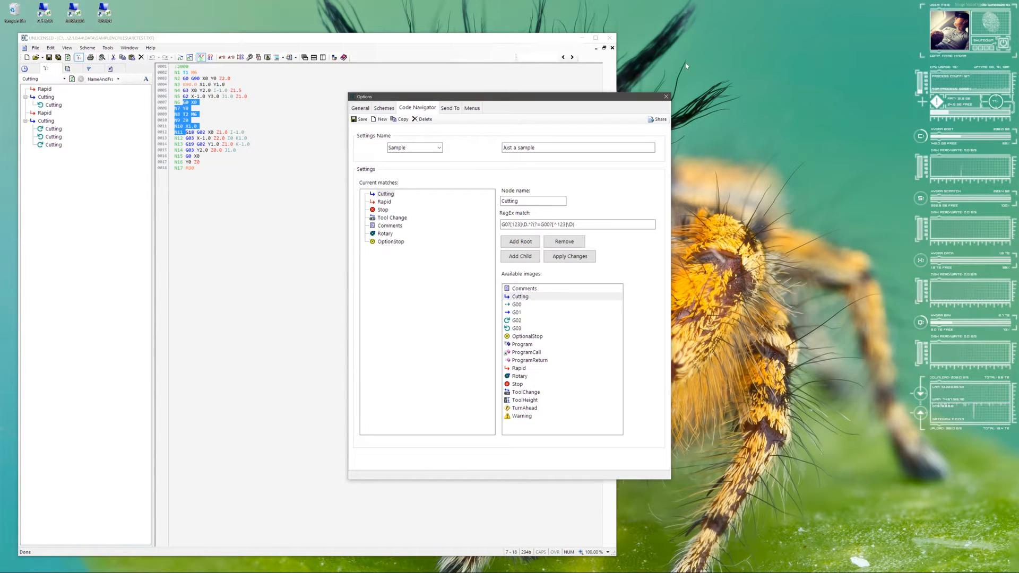
pyautogui.moveTo(666, 97)
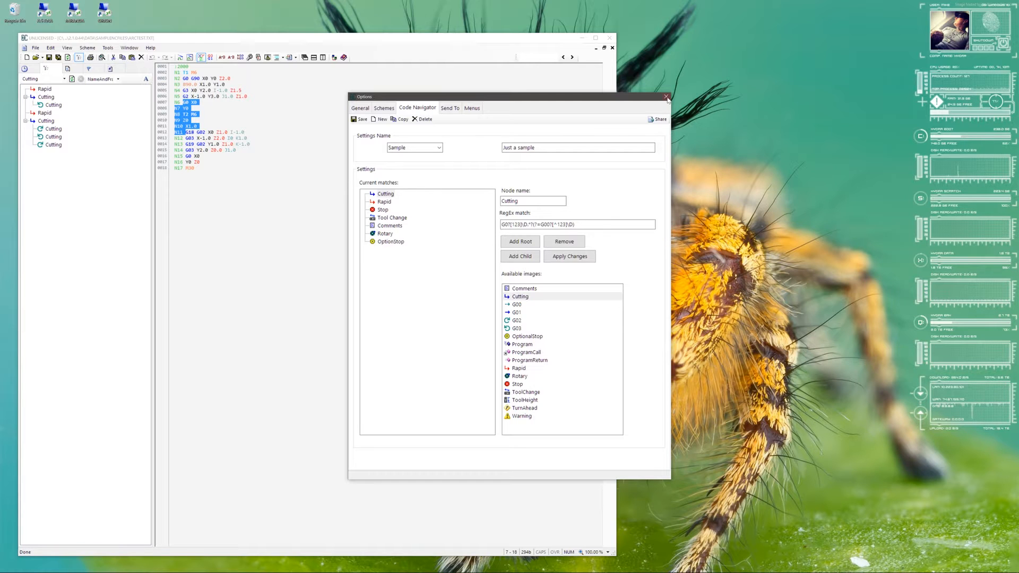
pyautogui.click(666, 98)
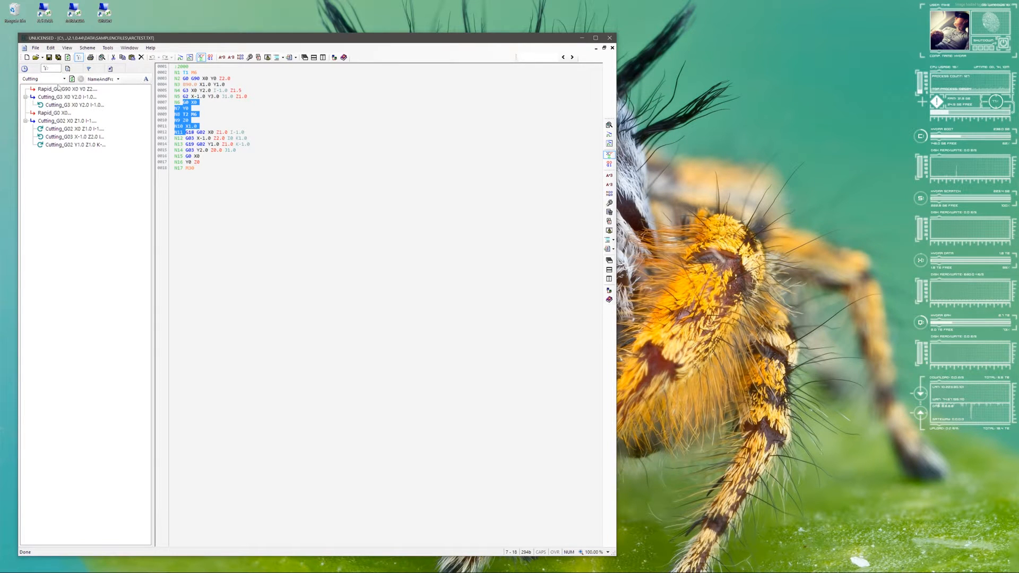
pyautogui.click(63, 78)
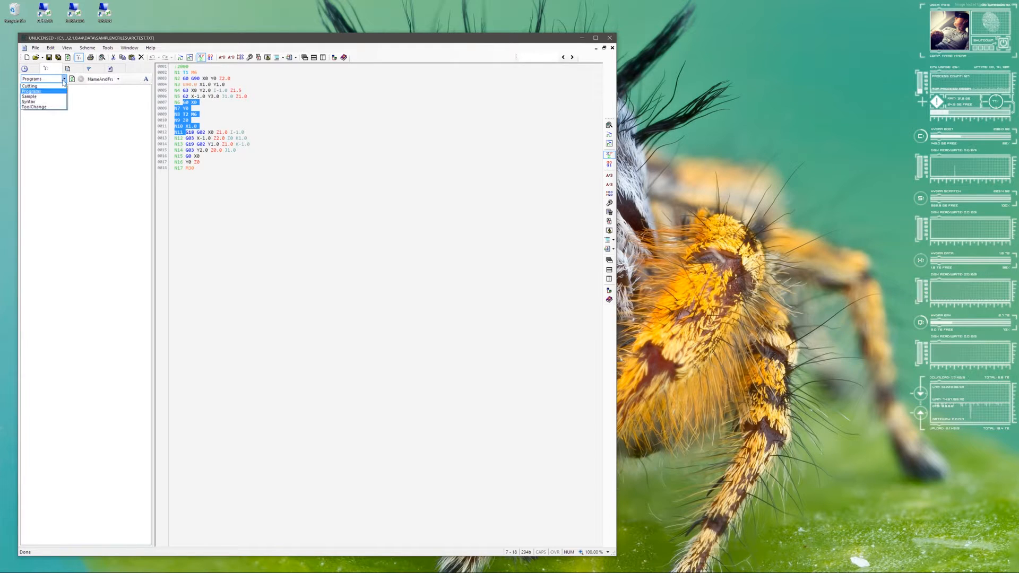
pyautogui.click(29, 96)
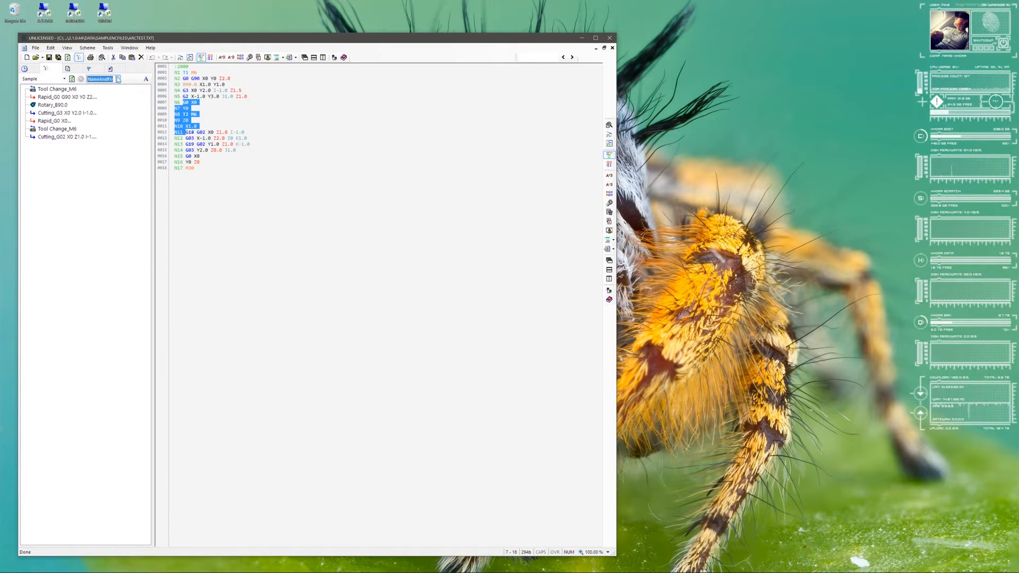
pyautogui.click(99, 78)
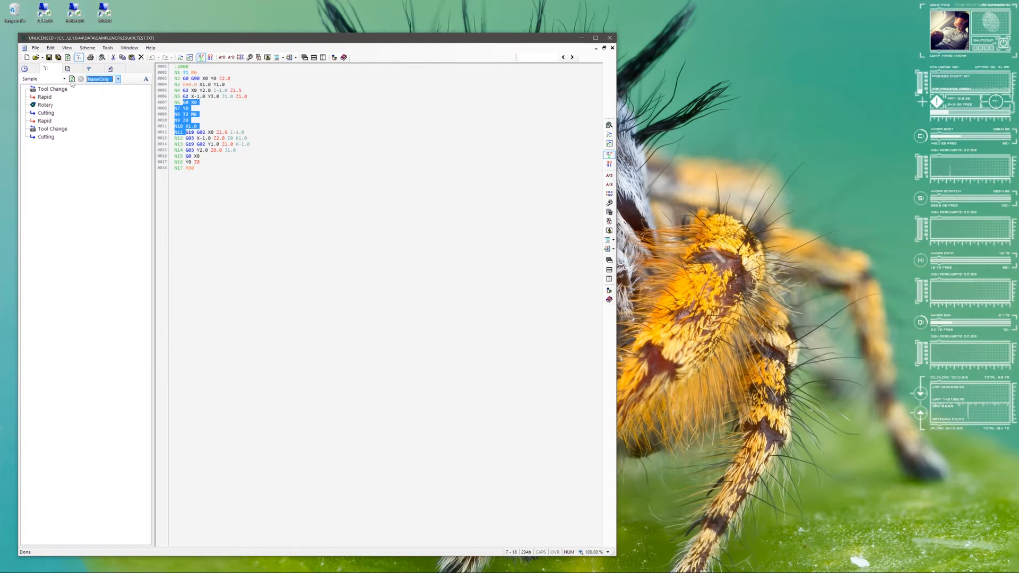
pyautogui.moveTo(84, 165)
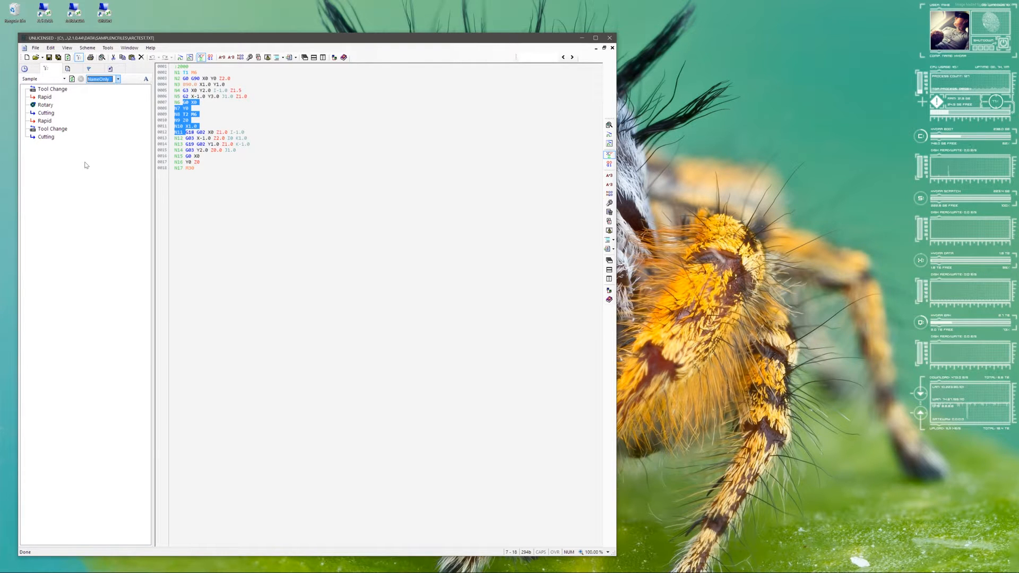
# Jump to the Tool Change, two Rapid blocks and the final Cutting block
pyautogui.click(52, 90)
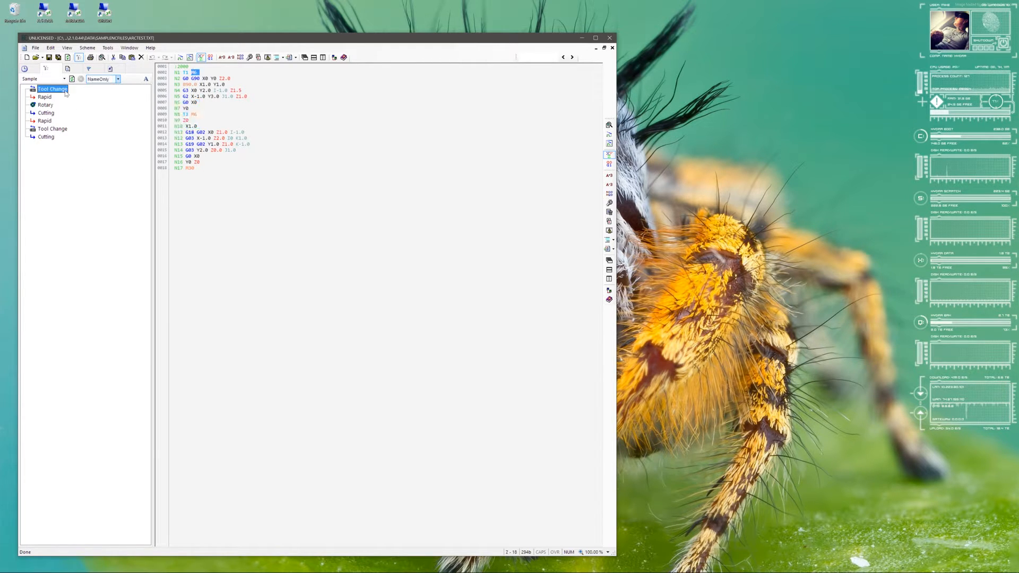
pyautogui.click(44, 97)
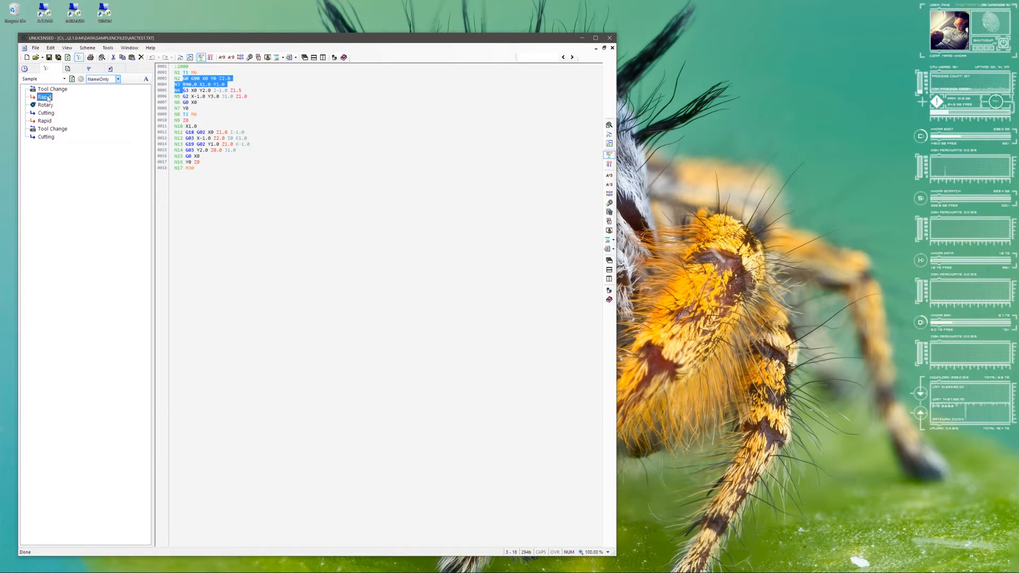
pyautogui.click(44, 121)
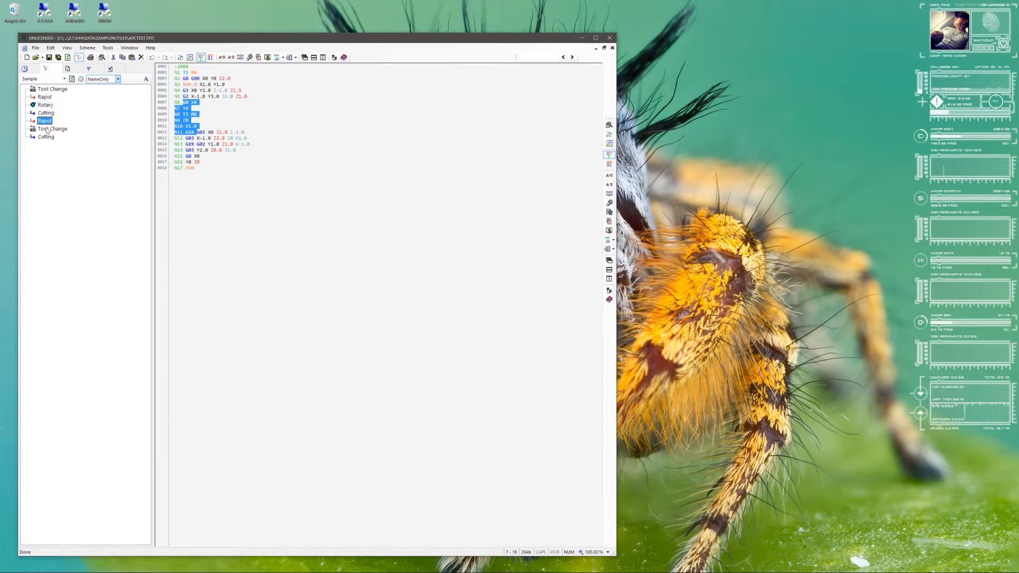
pyautogui.click(45, 136)
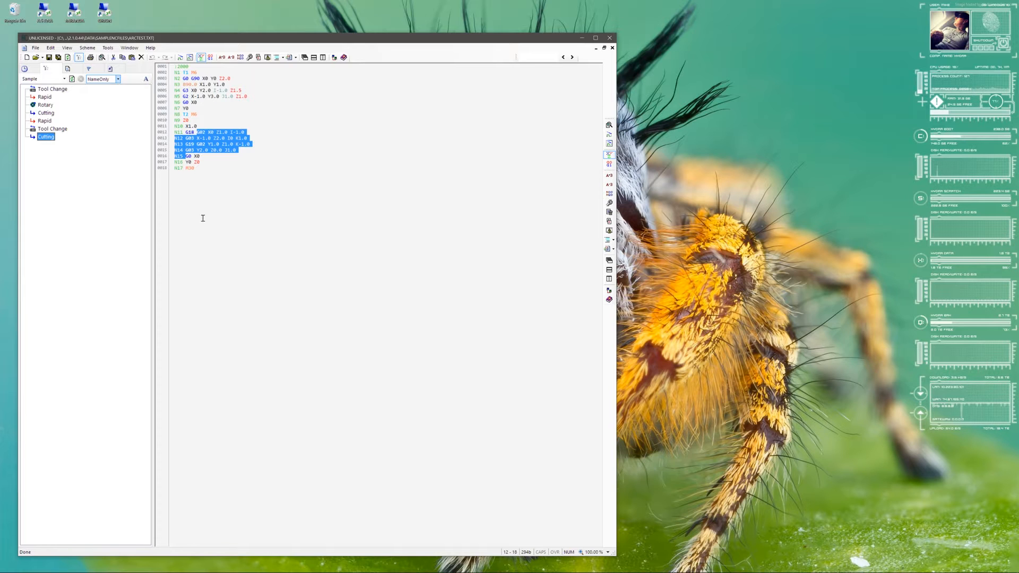
pyautogui.moveTo(92, 128)
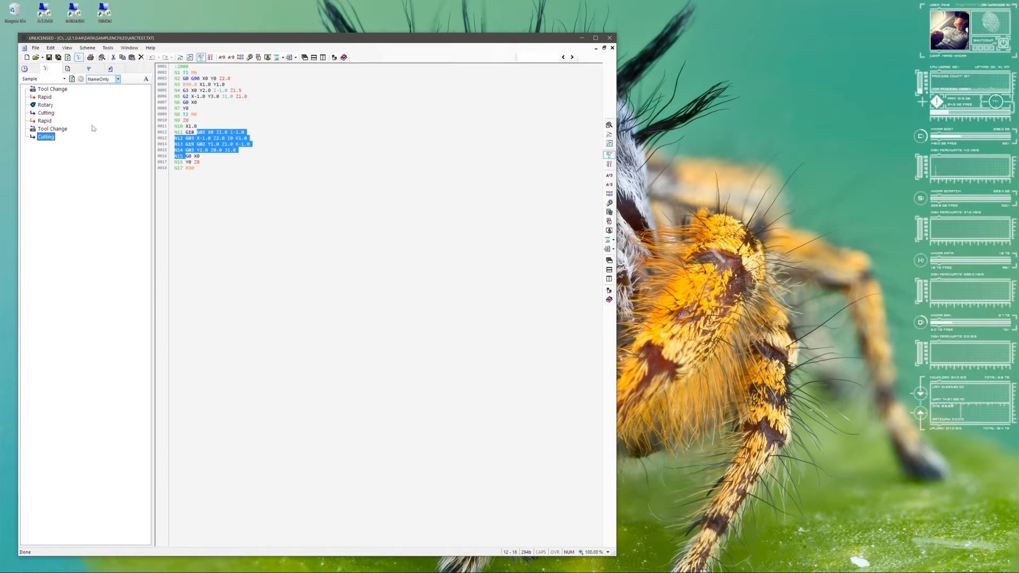
# Preview the SubReturn and Stop (M00) snippets, then show the date-grouped File History
pyautogui.click(67, 68)
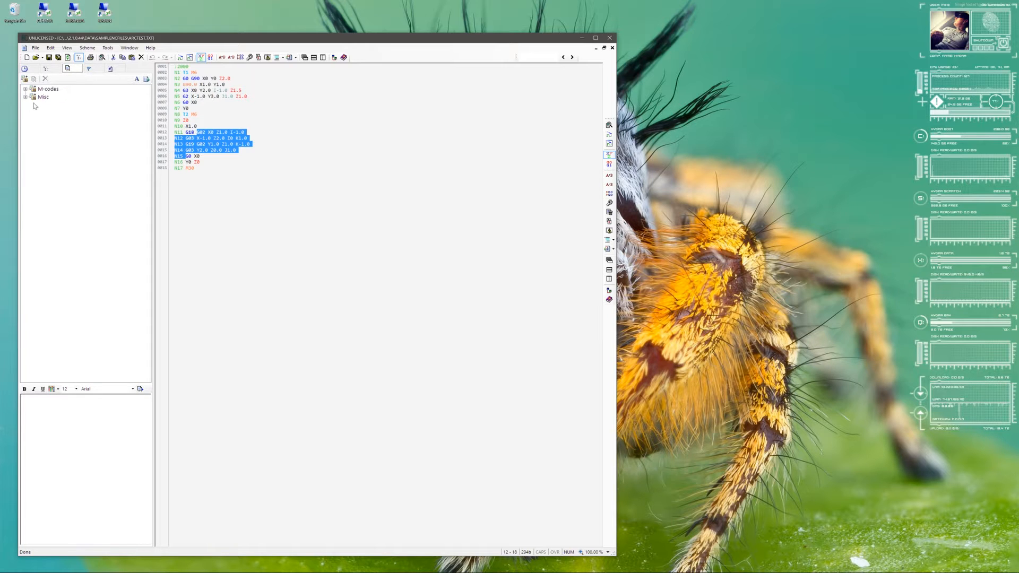
pyautogui.click(52, 104)
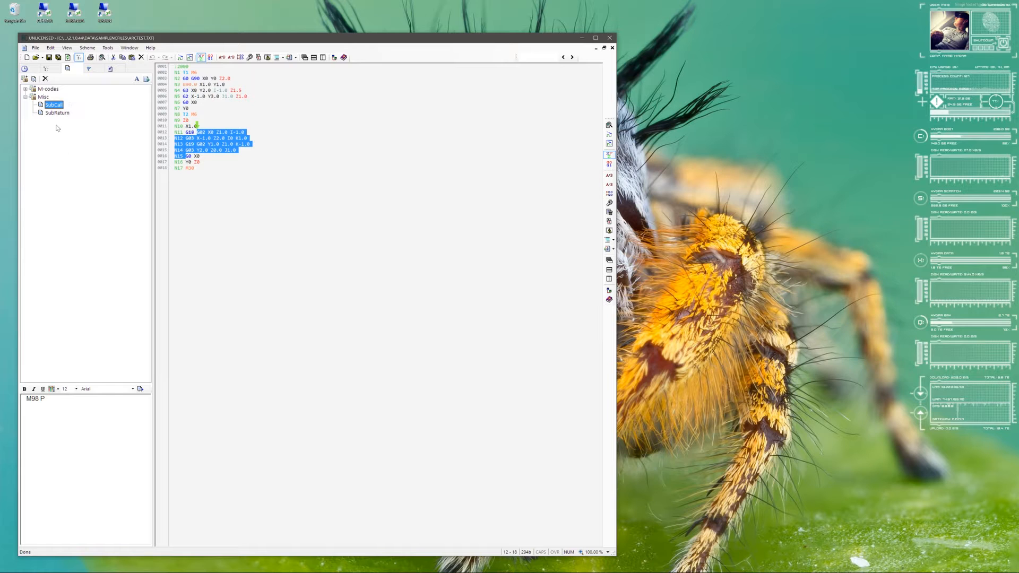
pyautogui.click(56, 113)
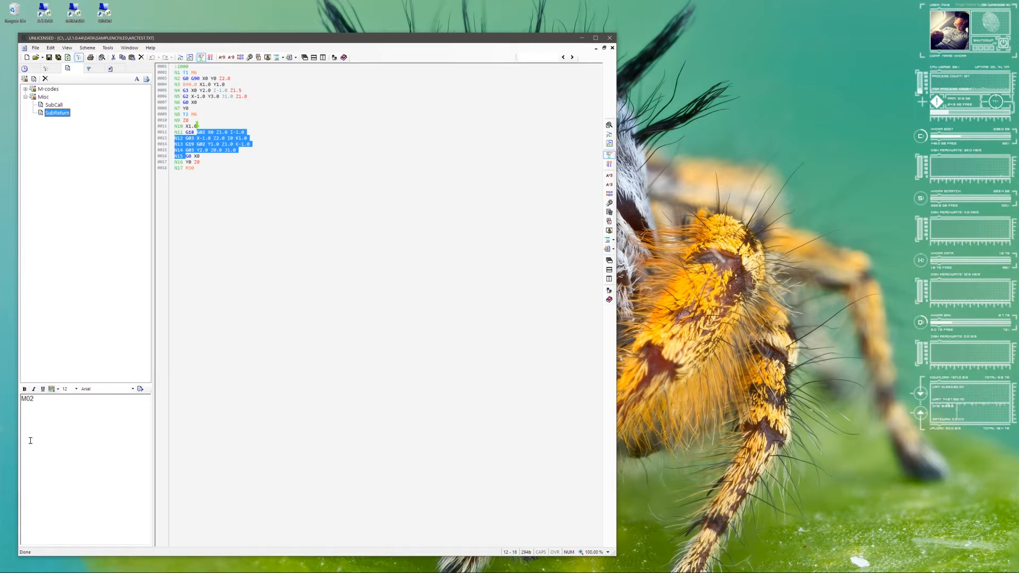
pyautogui.click(53, 104)
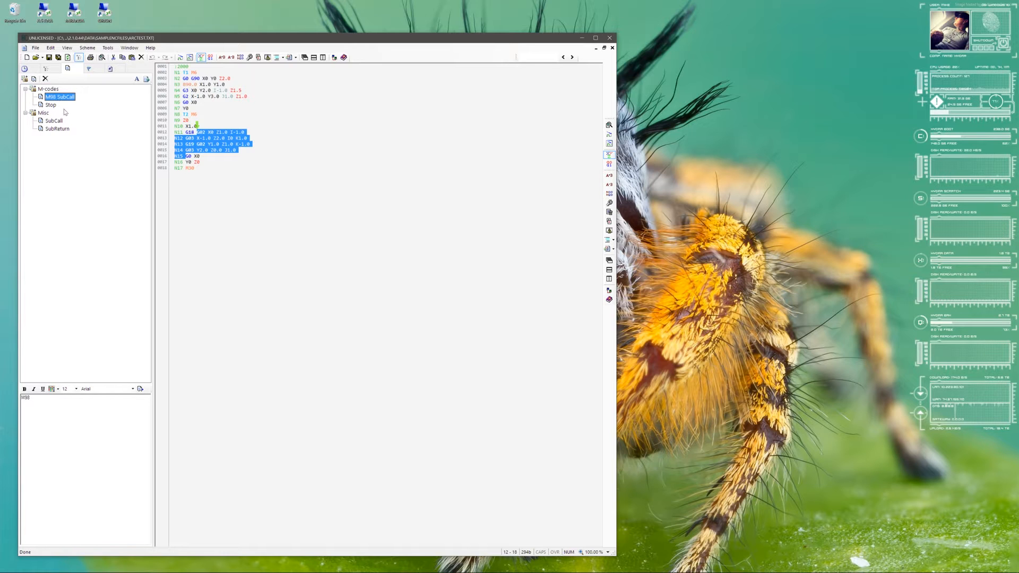
pyautogui.click(50, 104)
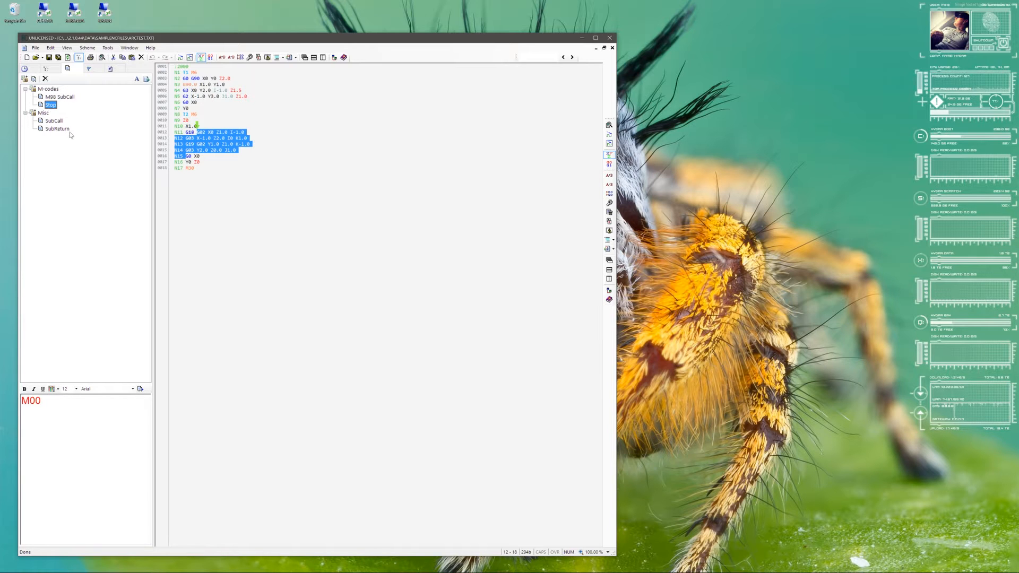
pyautogui.click(58, 128)
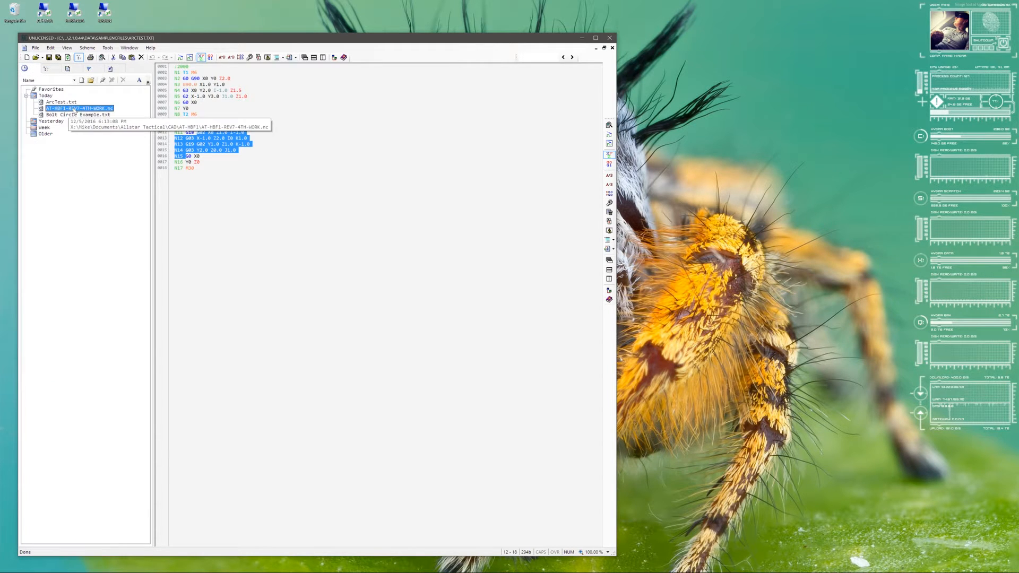
# Open AT-HBF1-REV7-4TH-WORK.nc and save its G40G49G80 opening lines as snippet 'Program Start'
pyautogui.doubleClick(79, 108)
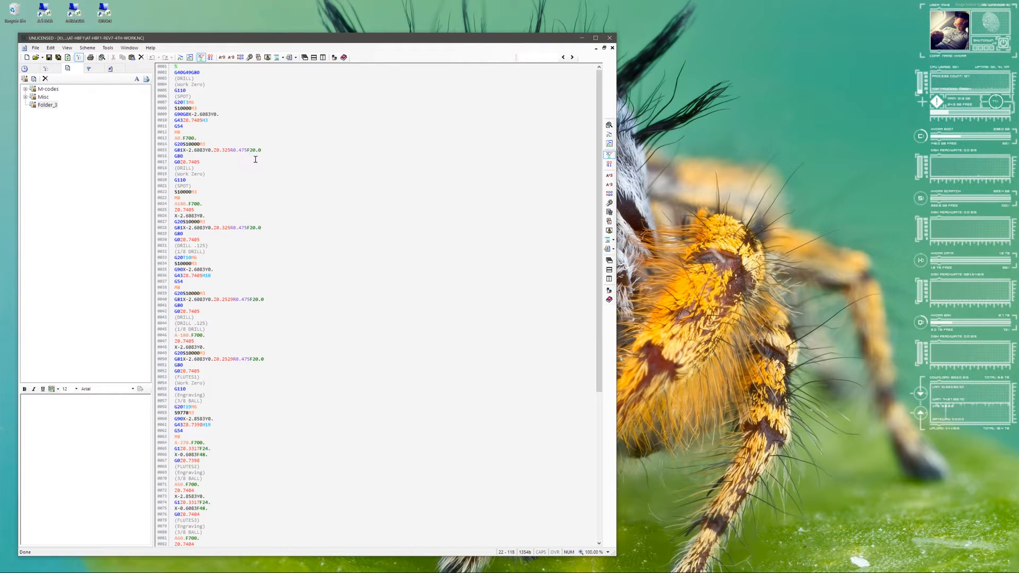
pyautogui.doubleClick(184, 72)
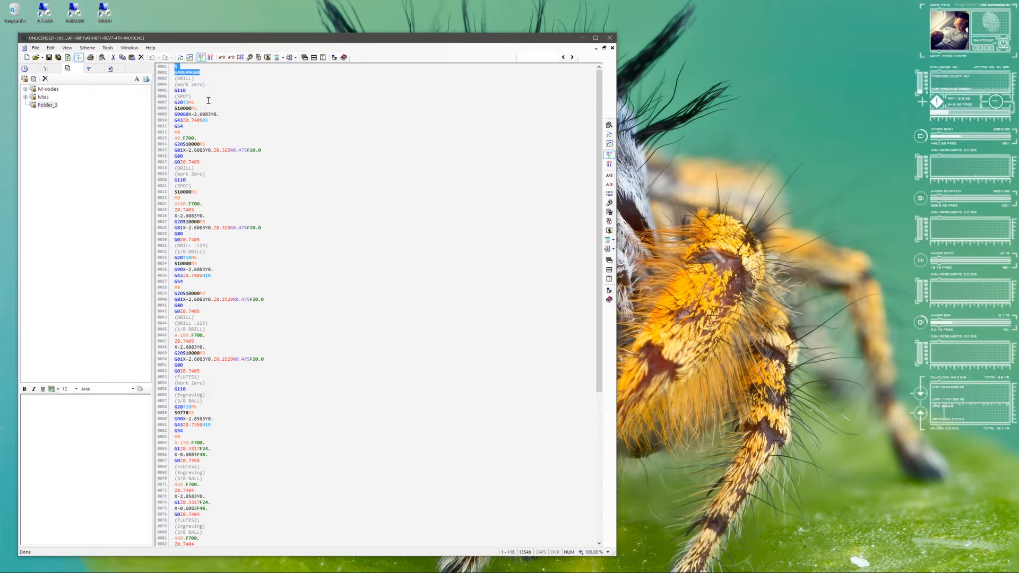
pyautogui.moveTo(115, 134)
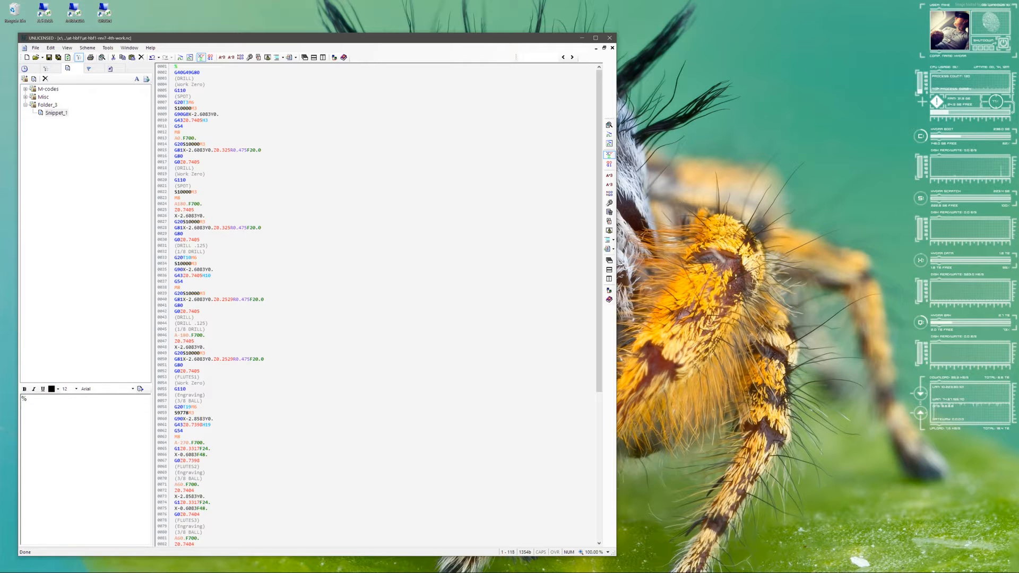
pyautogui.write('G40G49G80')
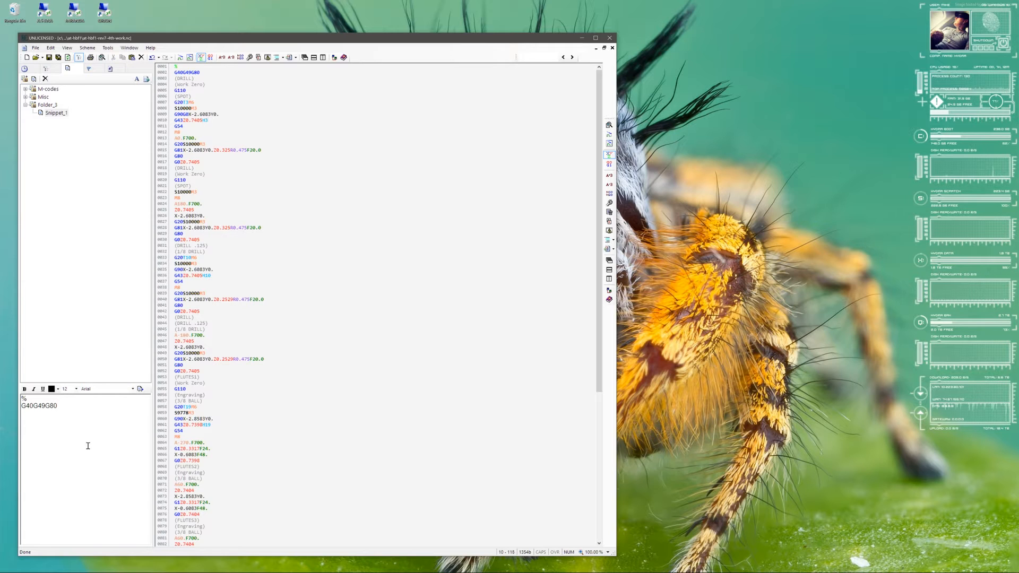
pyautogui.click(55, 112)
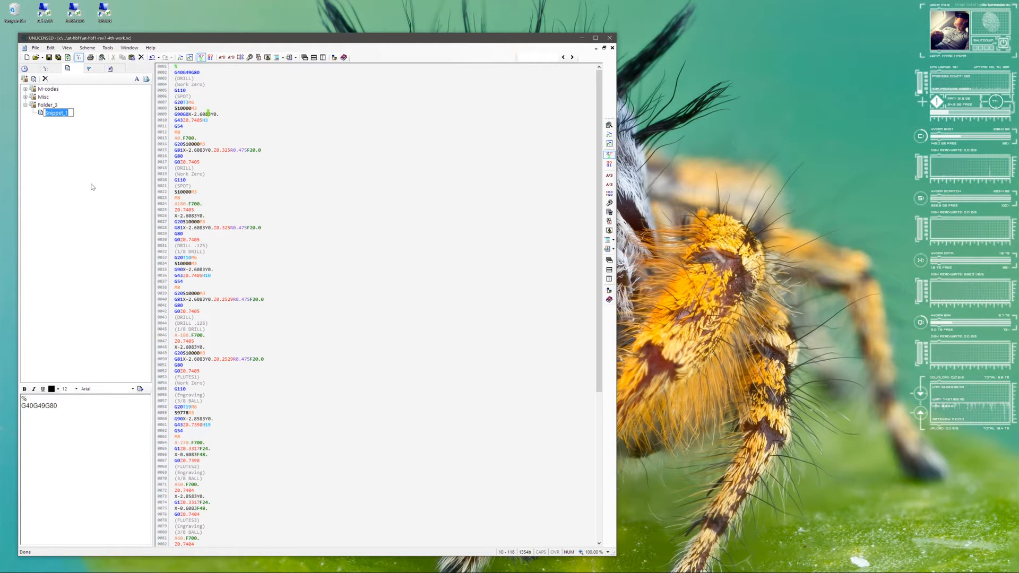
pyautogui.write('Program Start')
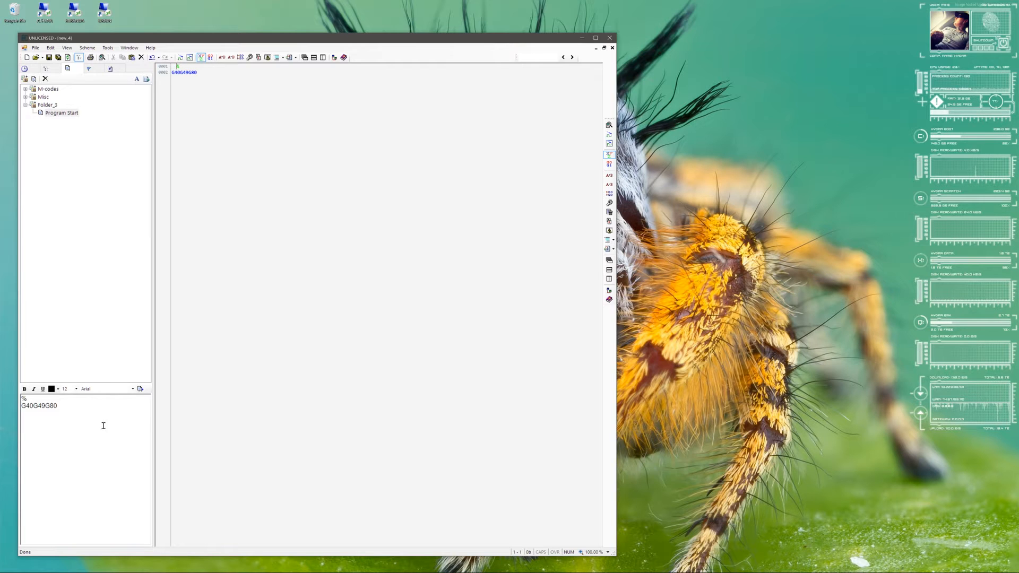
pyautogui.moveTo(140, 389)
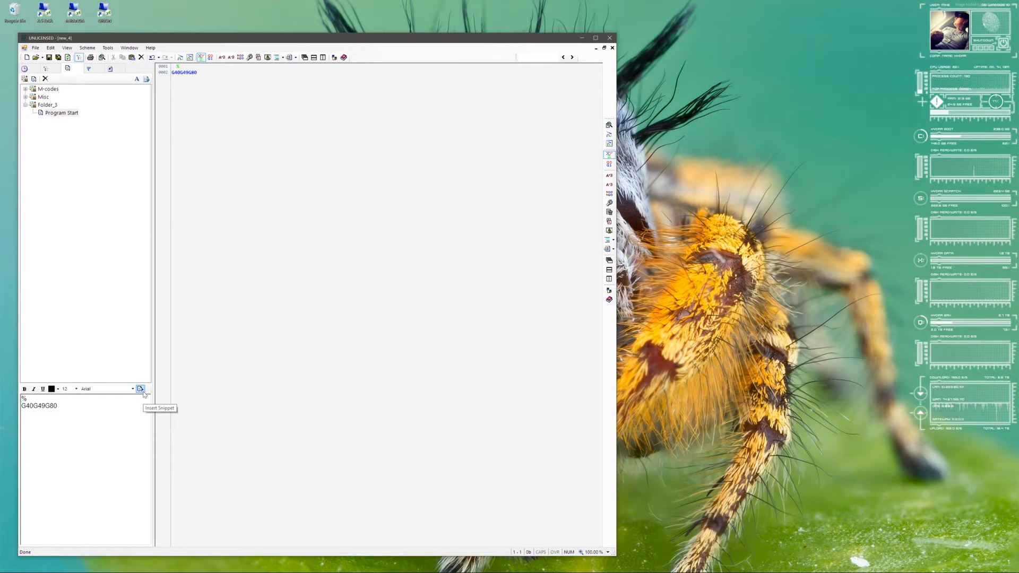
# Insert the Program Start snippet twice, keep Arial as snippet font, and edit its code
pyautogui.click(140, 389)
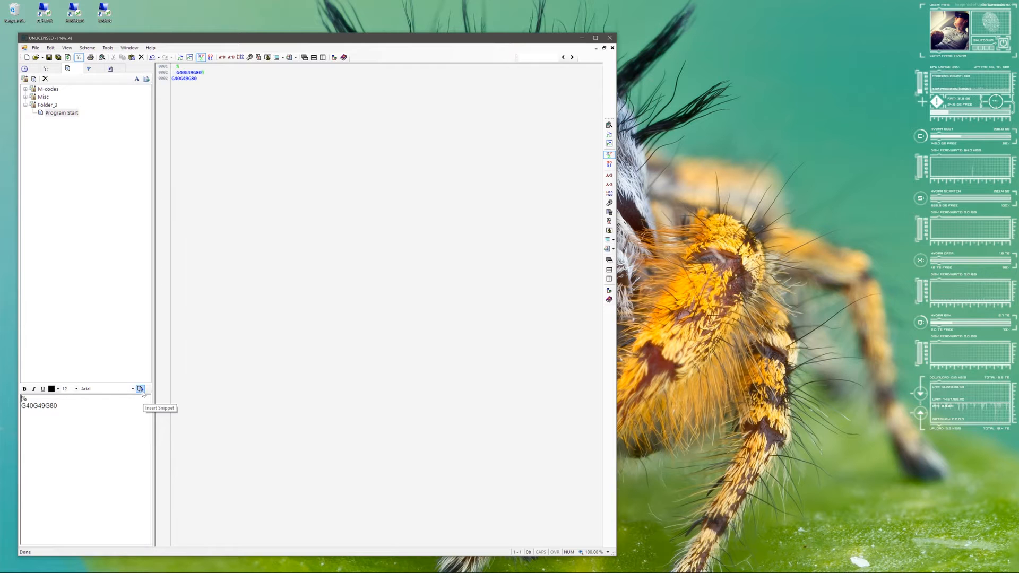
pyautogui.click(140, 389)
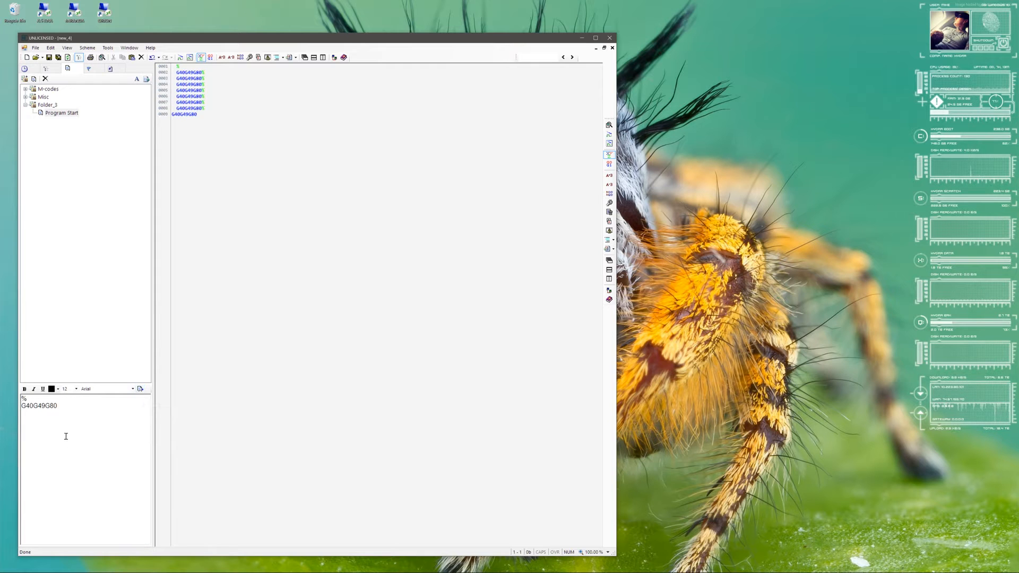
pyautogui.click(132, 389)
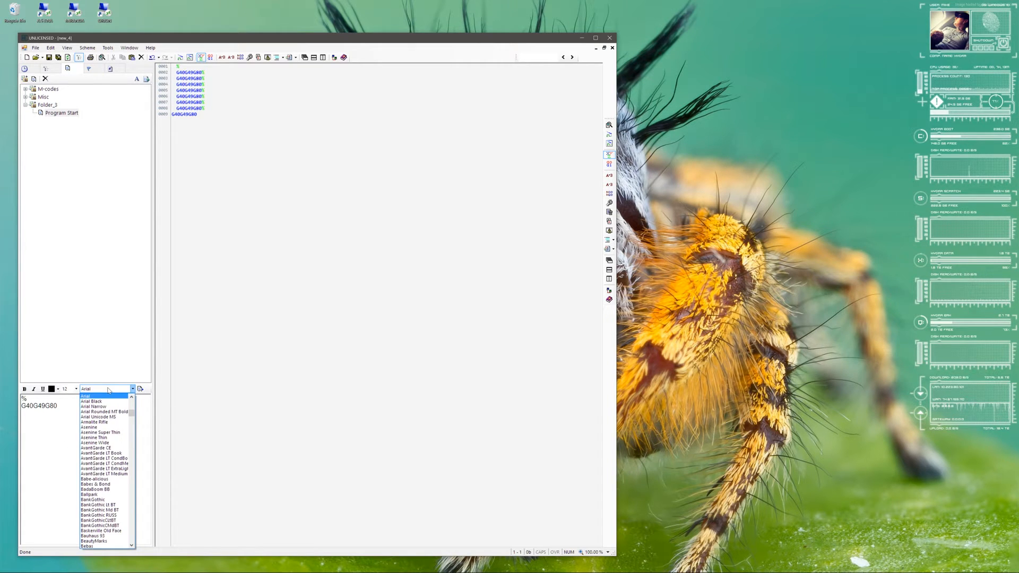
pyautogui.click(133, 389)
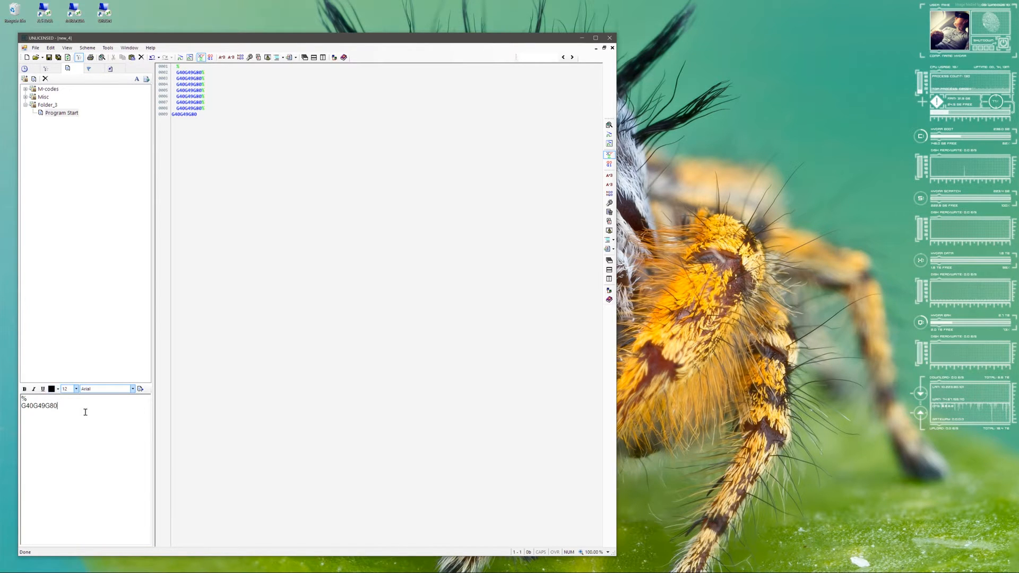
pyautogui.click(51, 105)
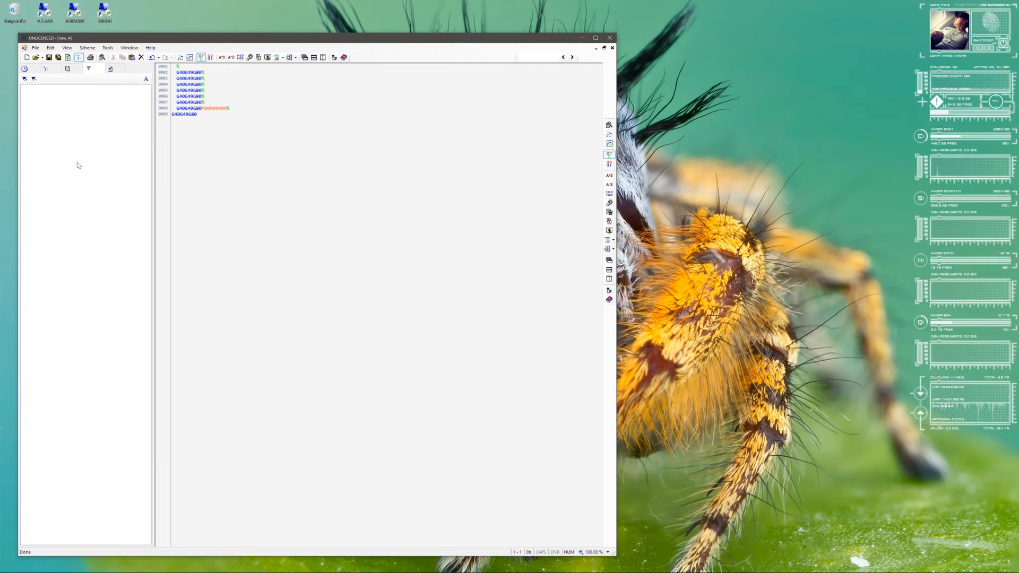
# Open the Macro tab to show the macro debugger with its registers view
pyautogui.click(110, 69)
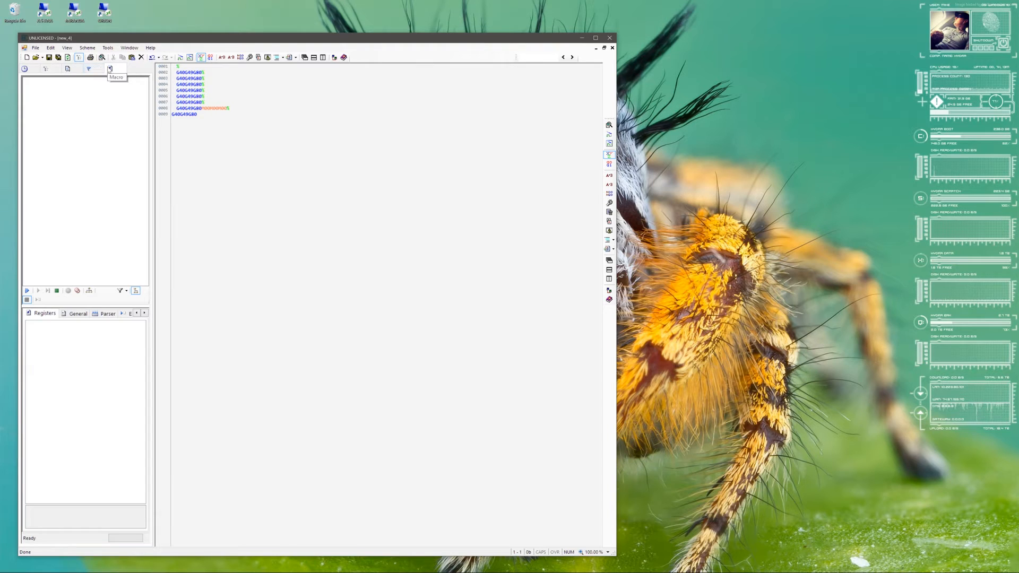
pyautogui.moveTo(89, 194)
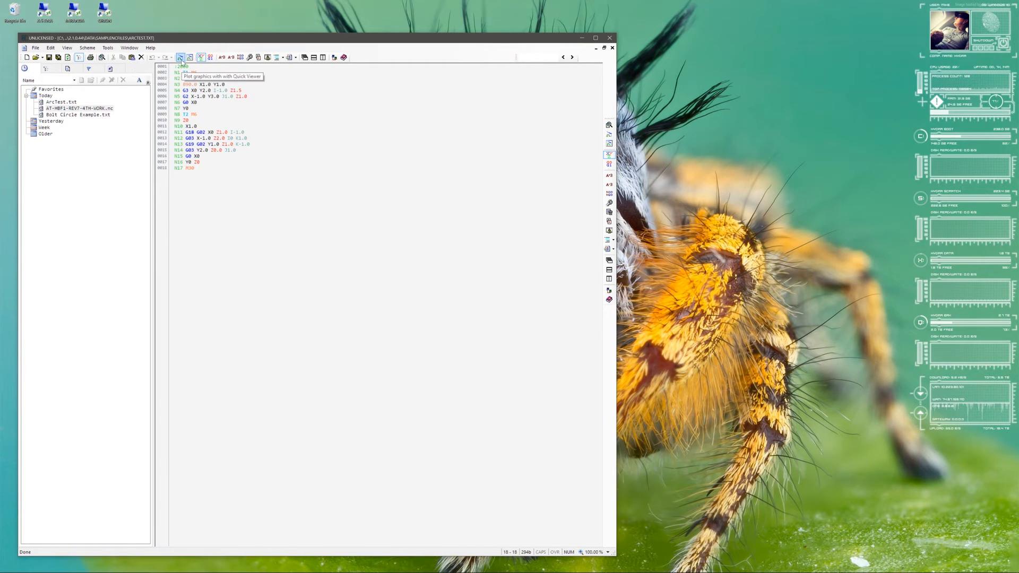
# Plot ArcTest in the Quick Viewer's four views, then close the viewer
pyautogui.click(180, 58)
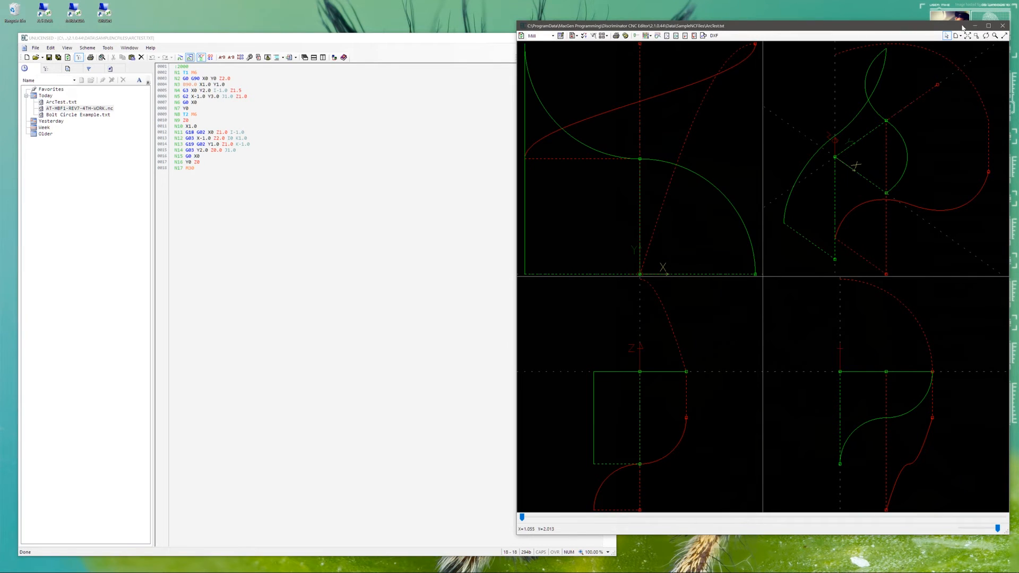
pyautogui.click(1003, 26)
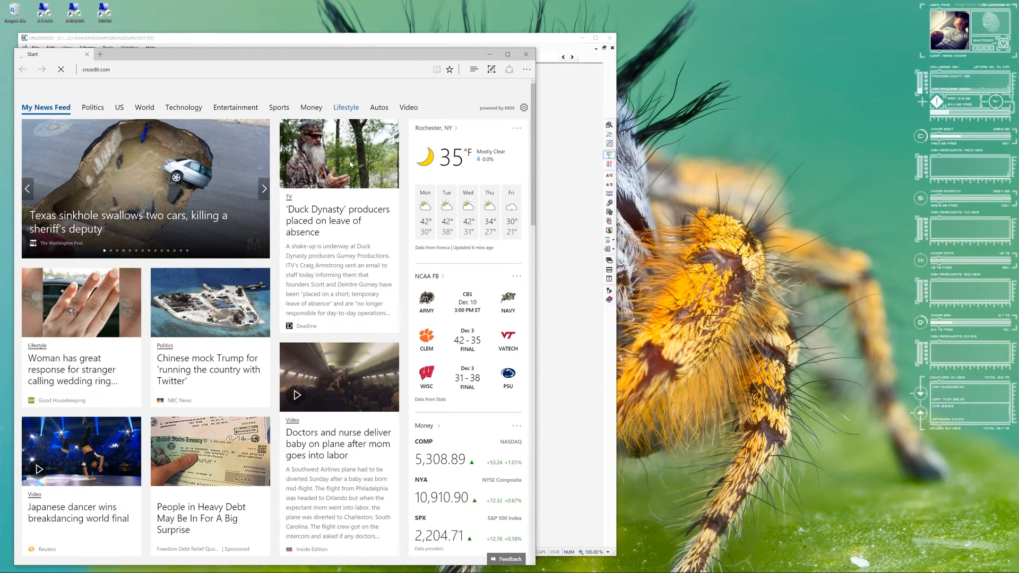
pyautogui.moveTo(195, 58)
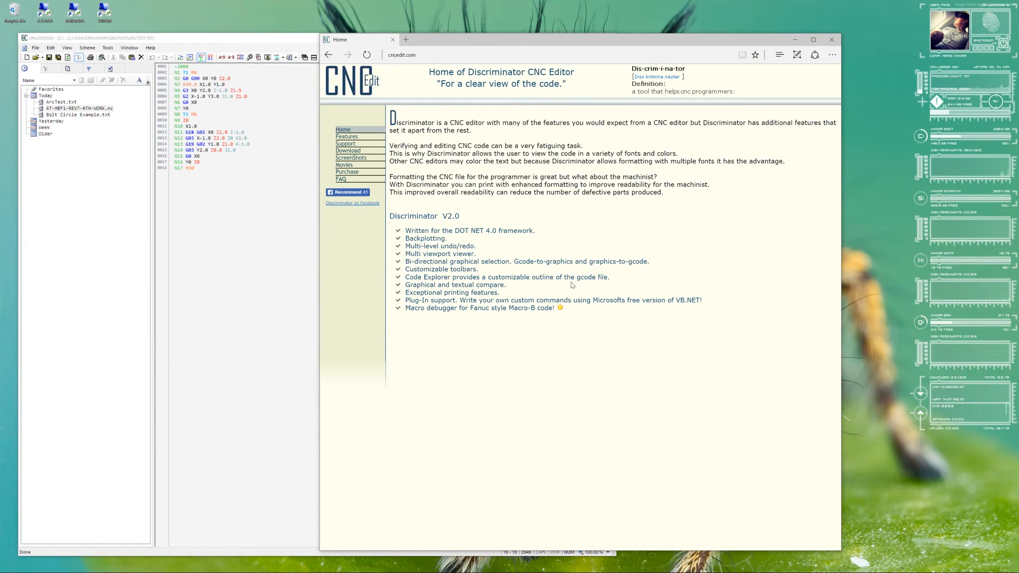
# Open the Discriminator V2.0 Order Form on cncedit.com showing the $65.00 total
pyautogui.click(347, 171)
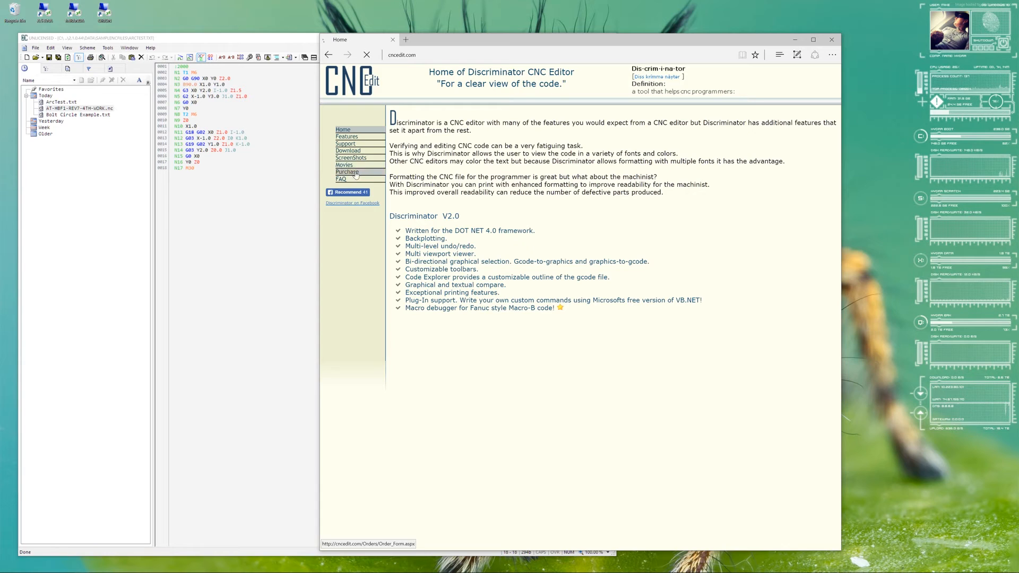
pyautogui.click(347, 172)
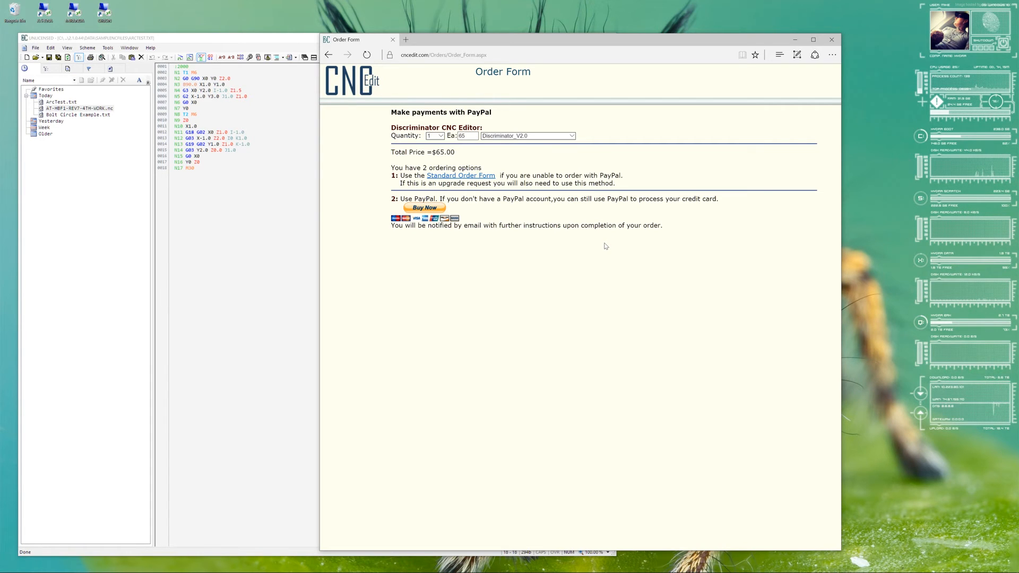
pyautogui.moveTo(620, 200)
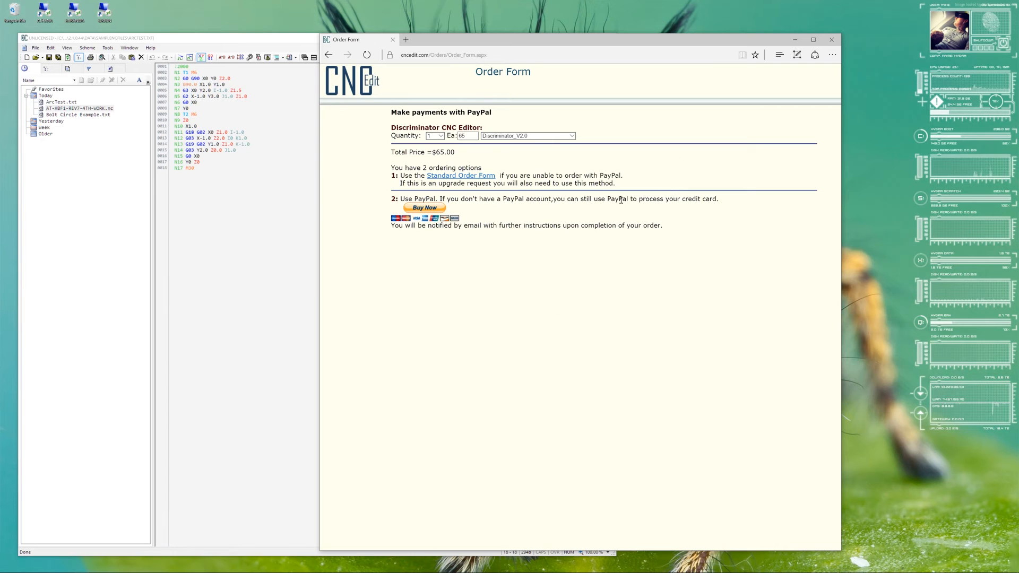
pyautogui.moveTo(433, 233)
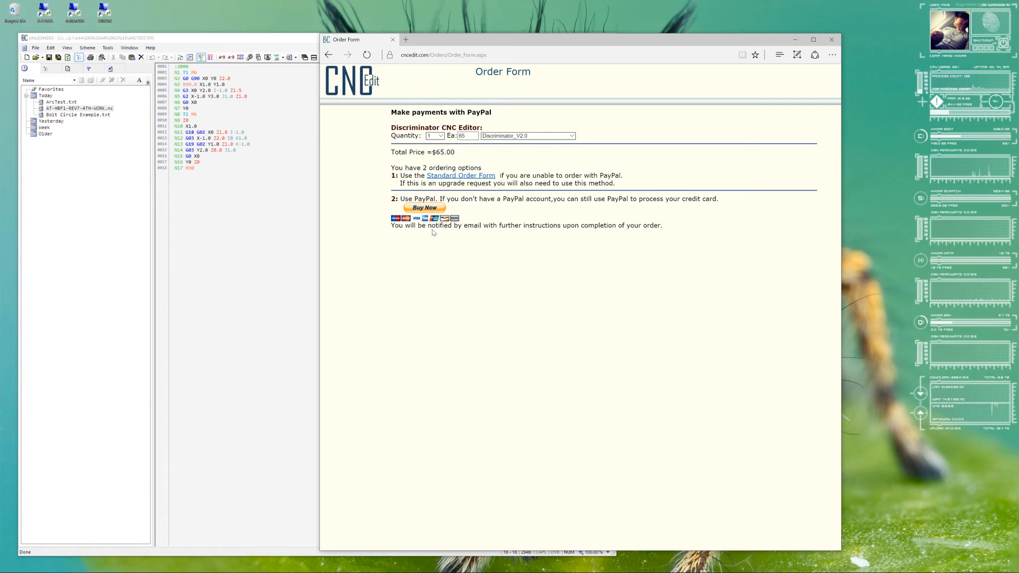
pyautogui.moveTo(711, 227)
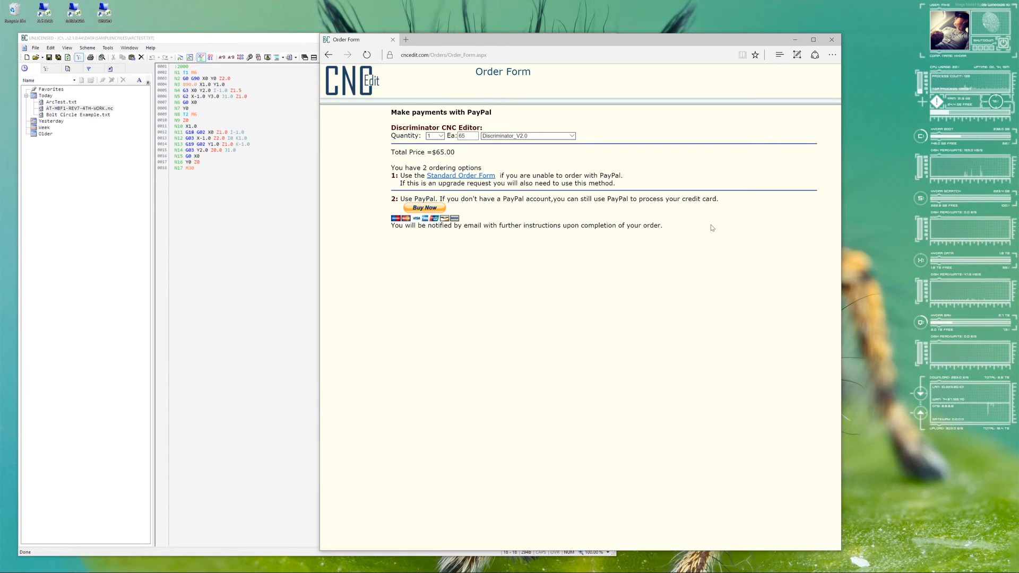
pyautogui.moveTo(588, 206)
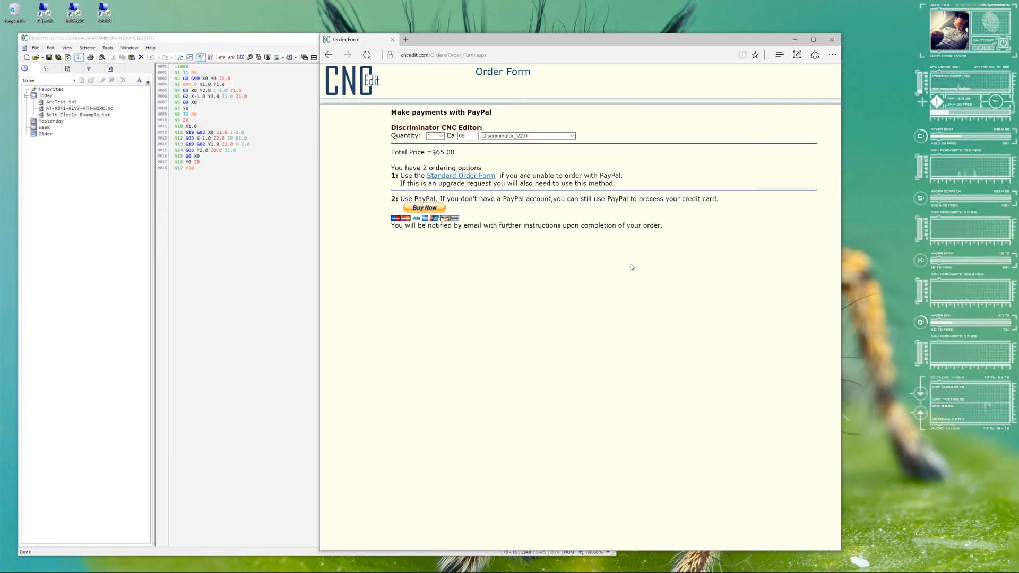
pyautogui.moveTo(684, 217)
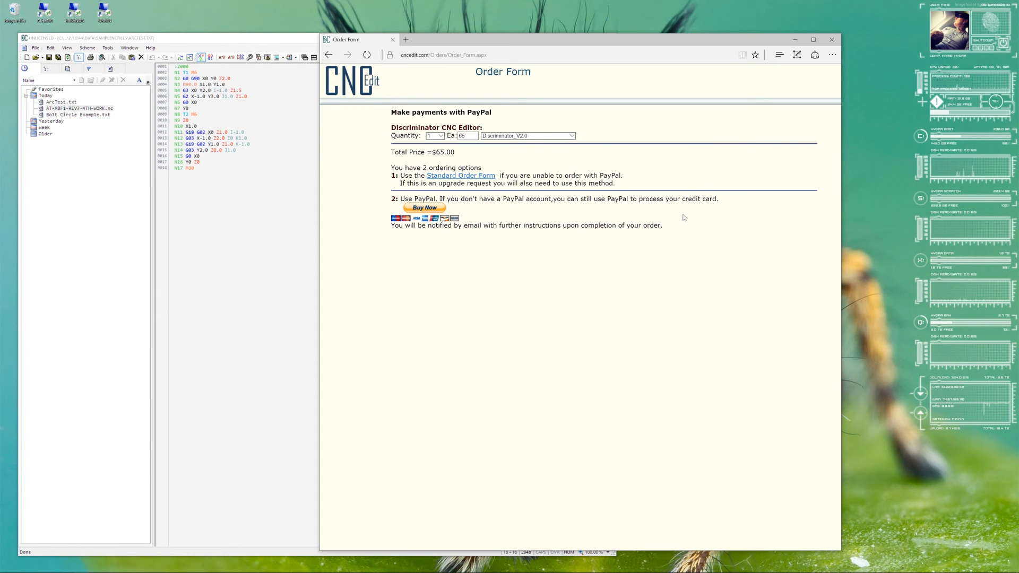